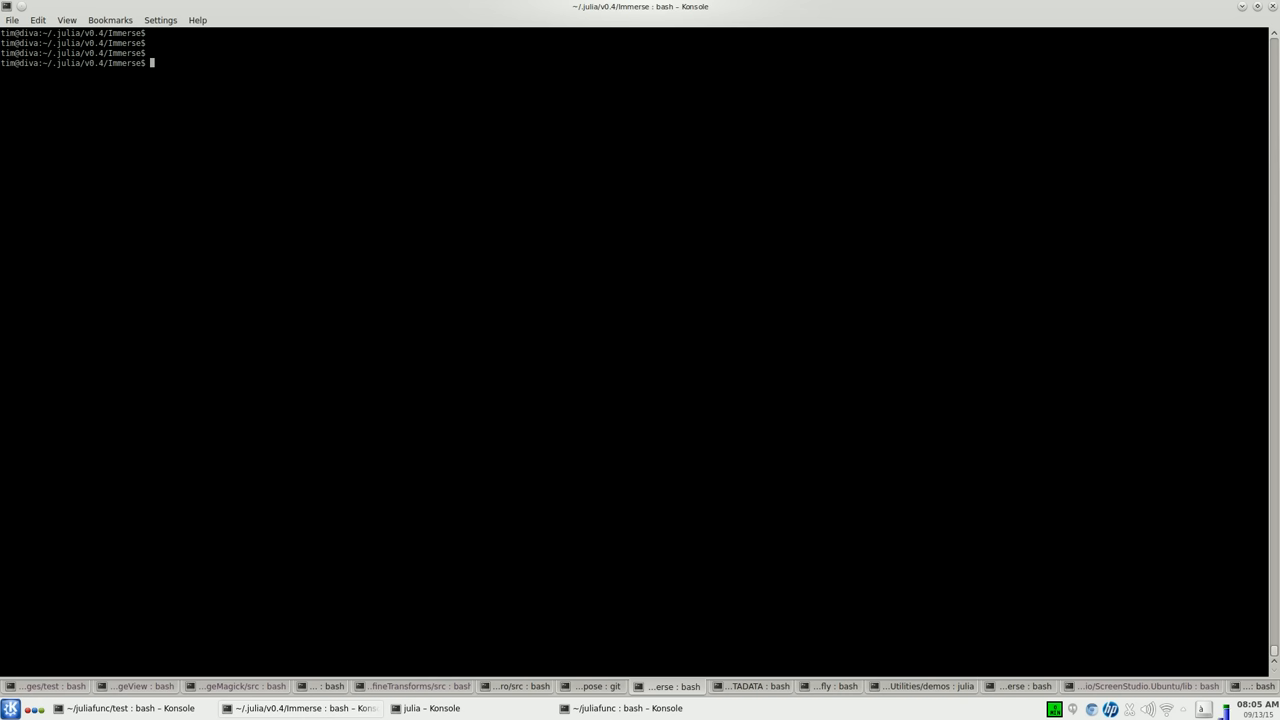
- Launch Julia and run 'using Immerse', letting its method-overwrite warnings finish
type("julia")
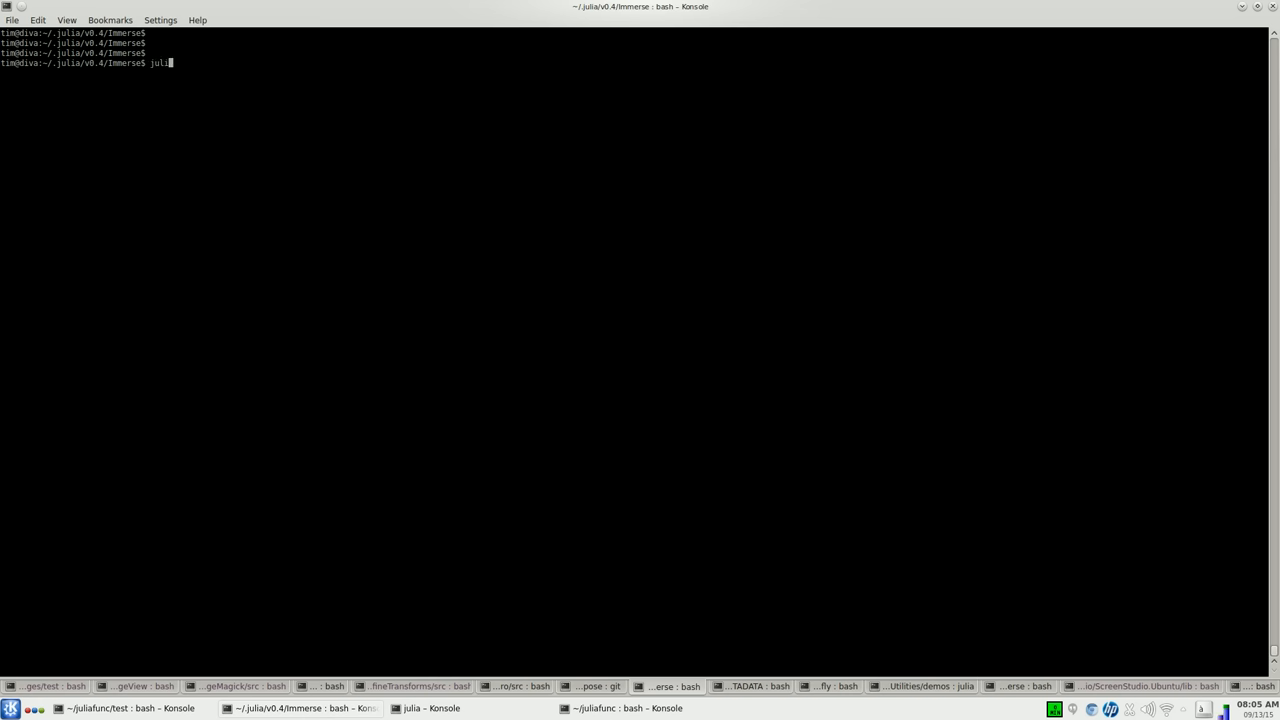
key("Return")
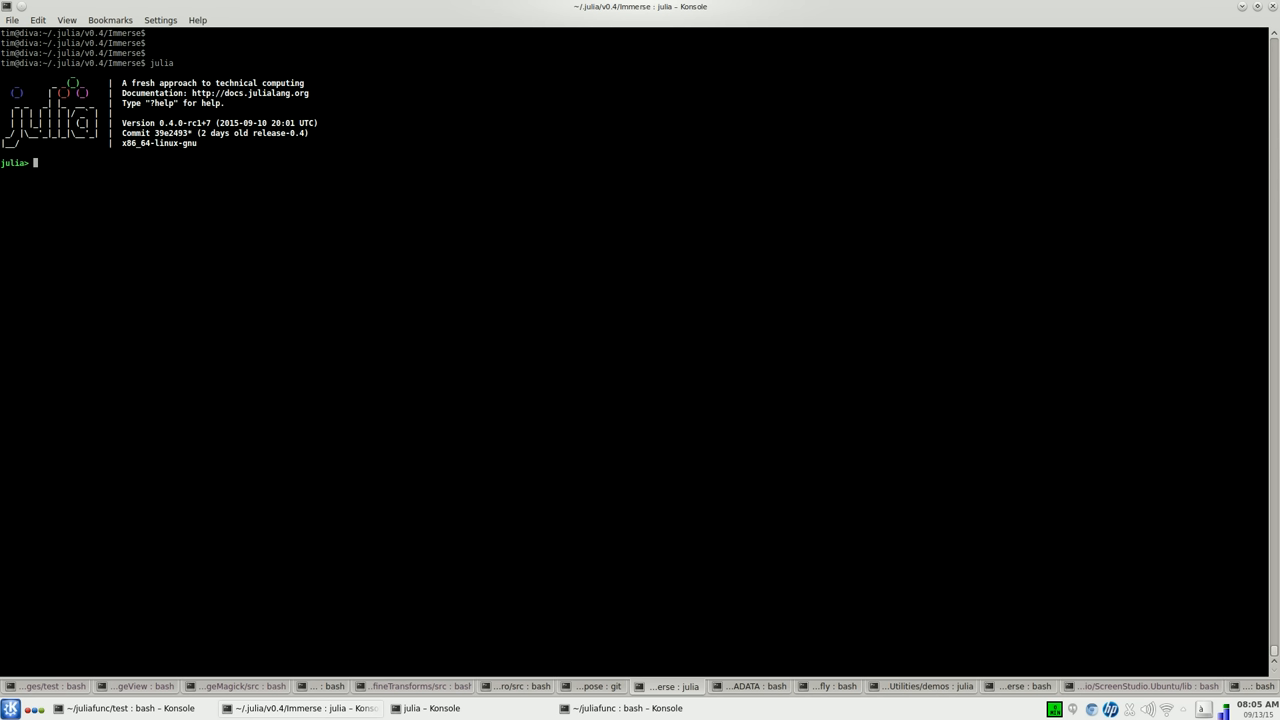
type("using Im")
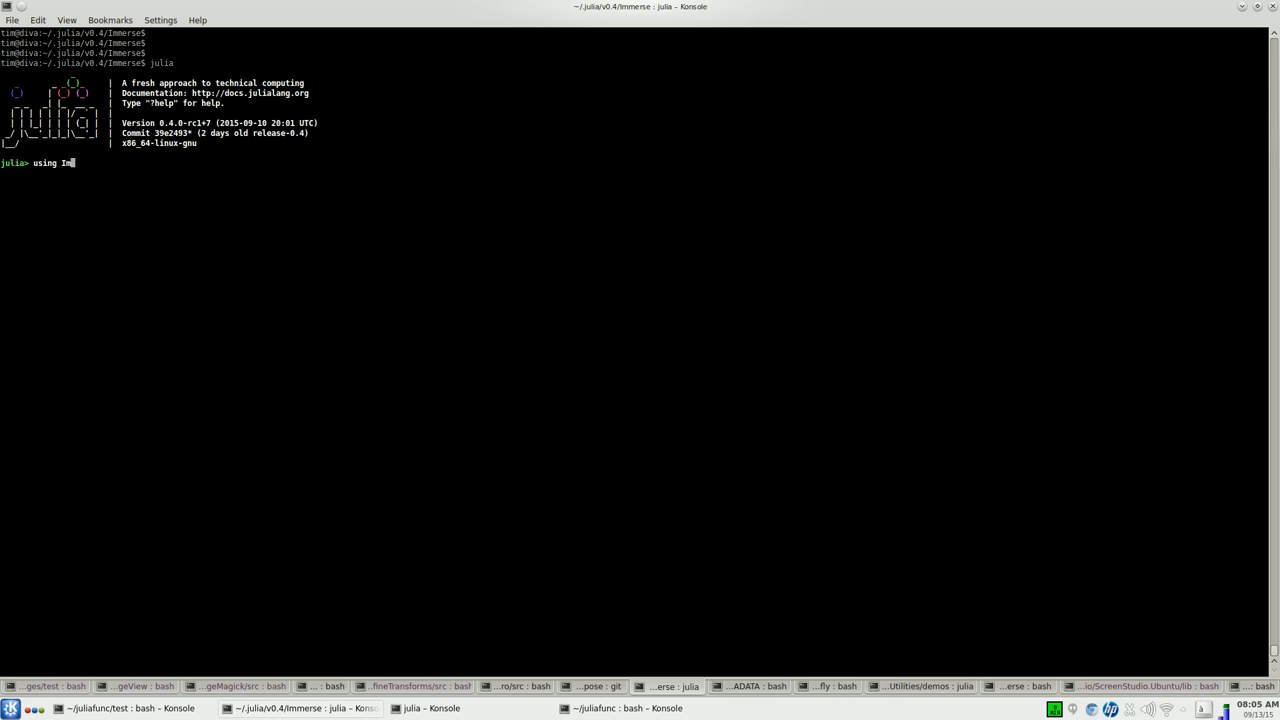
type("merse")
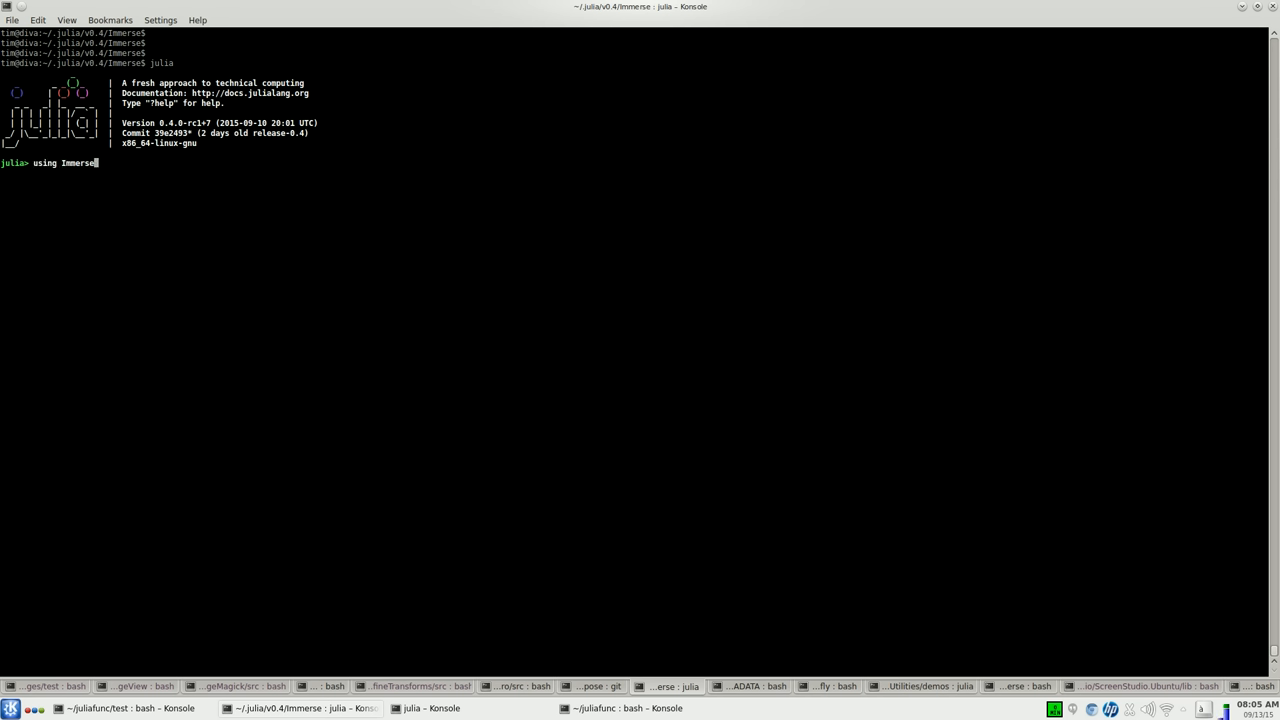
key("Return")
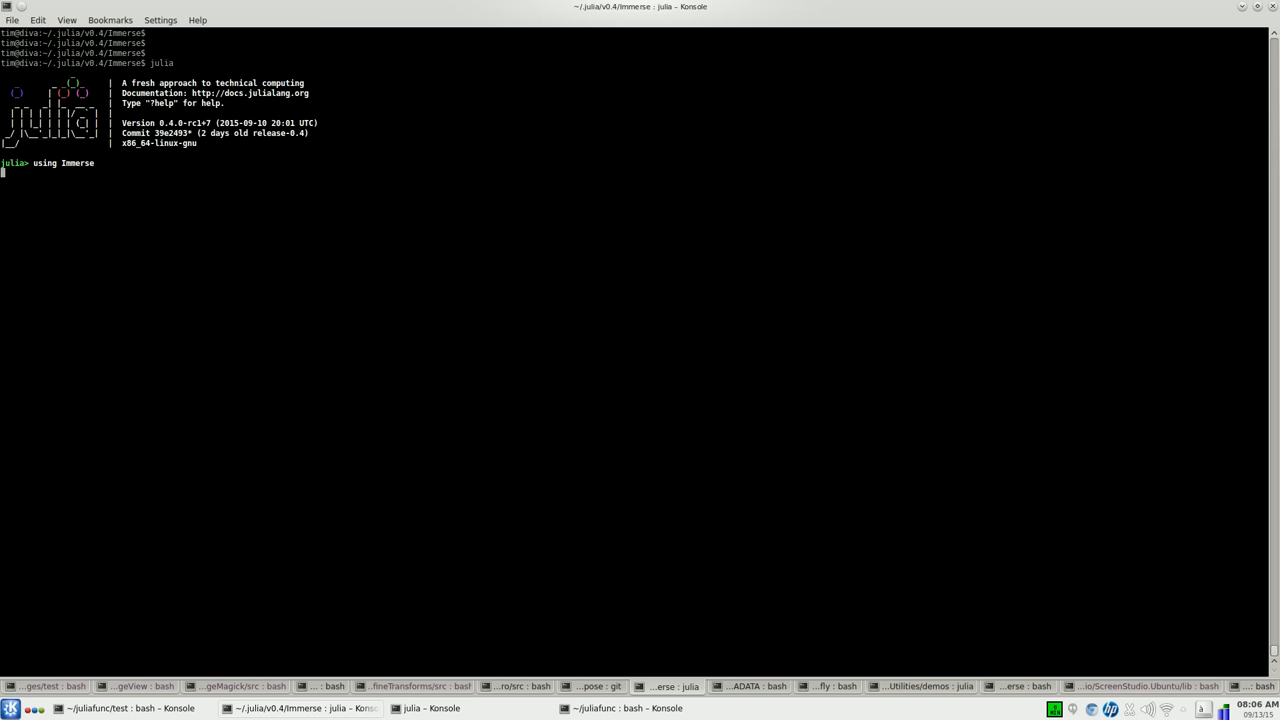
key("Return")
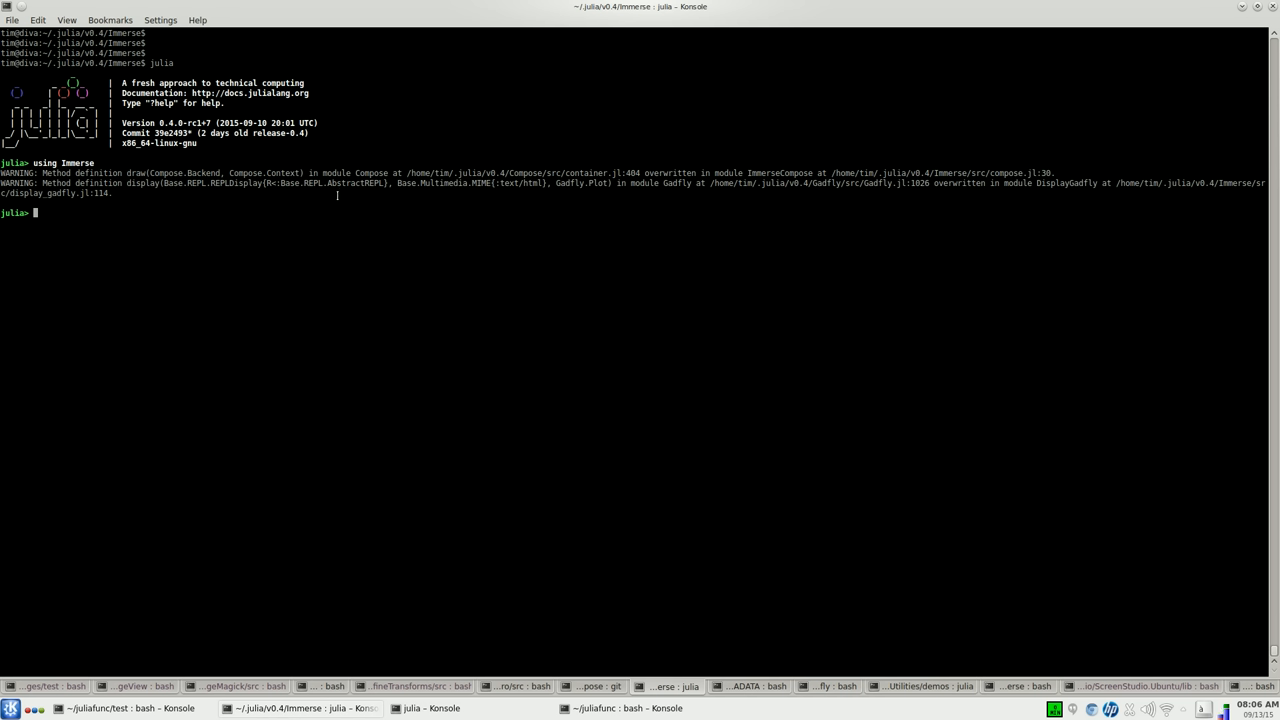
mouse_move(300, 237)
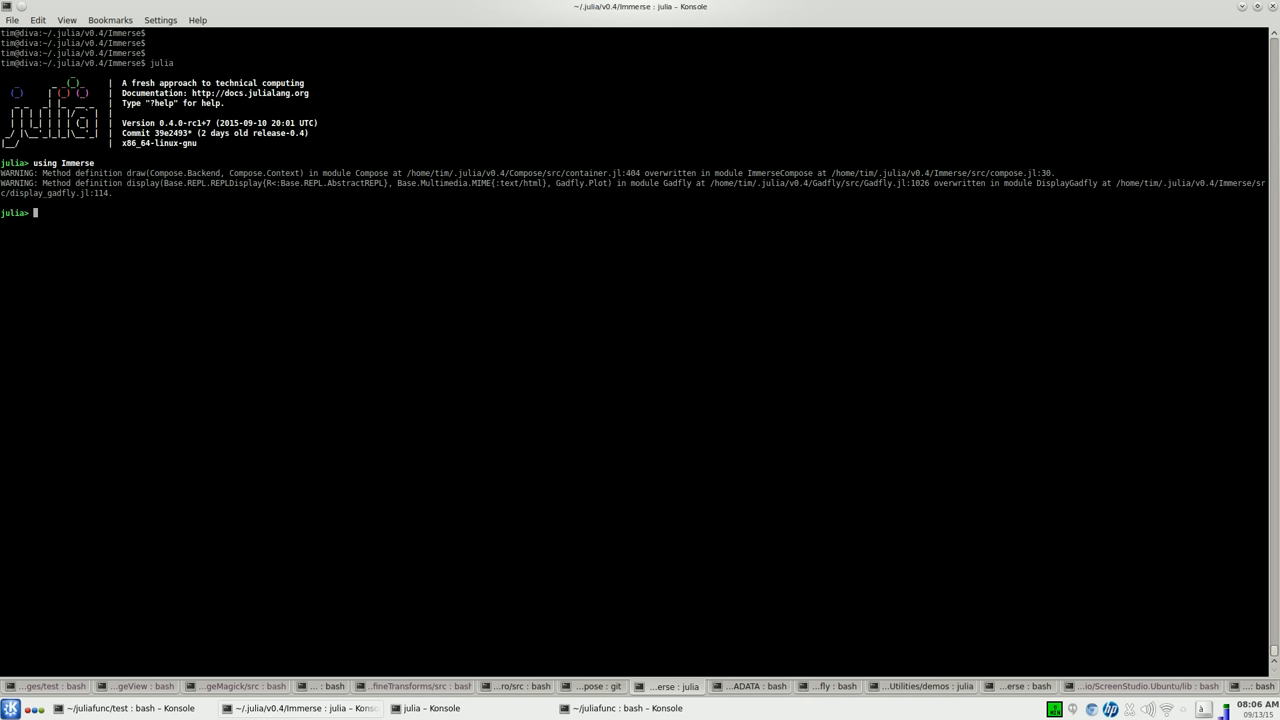
- Load Distributions and recall the rand(MultivariateNormal(...), 10000) command to build X
type("using")
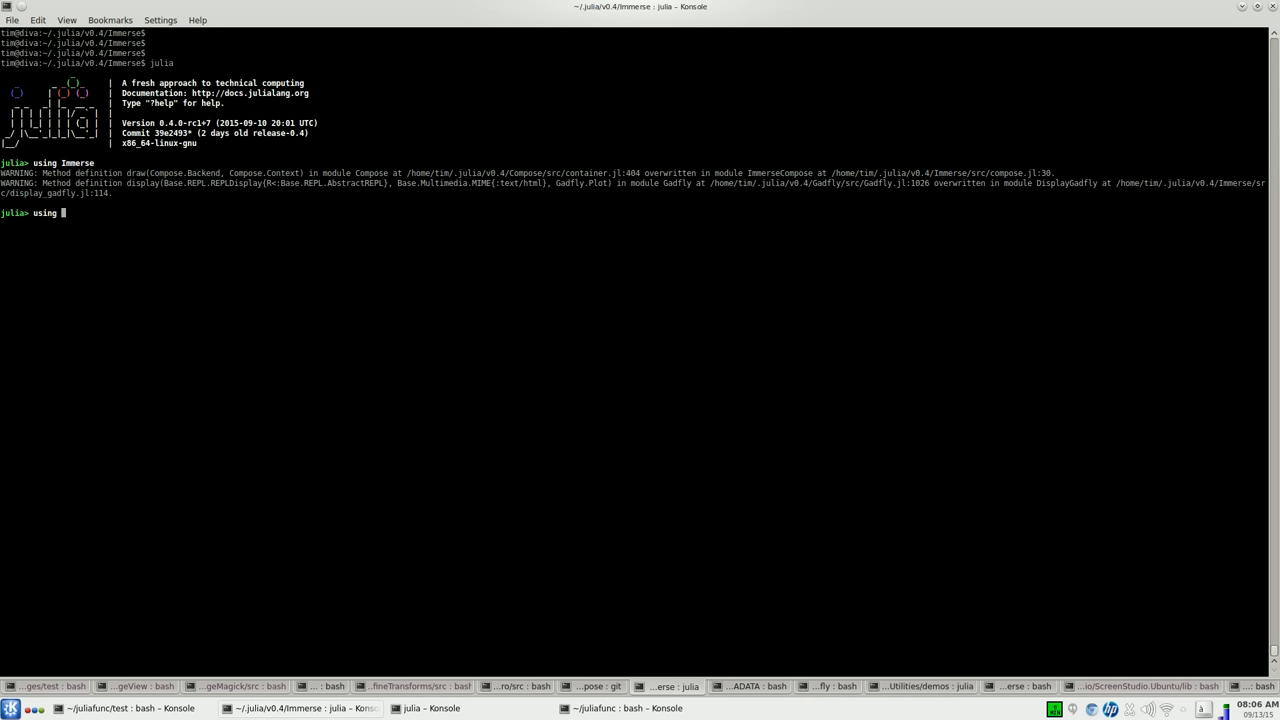
type("Distri")
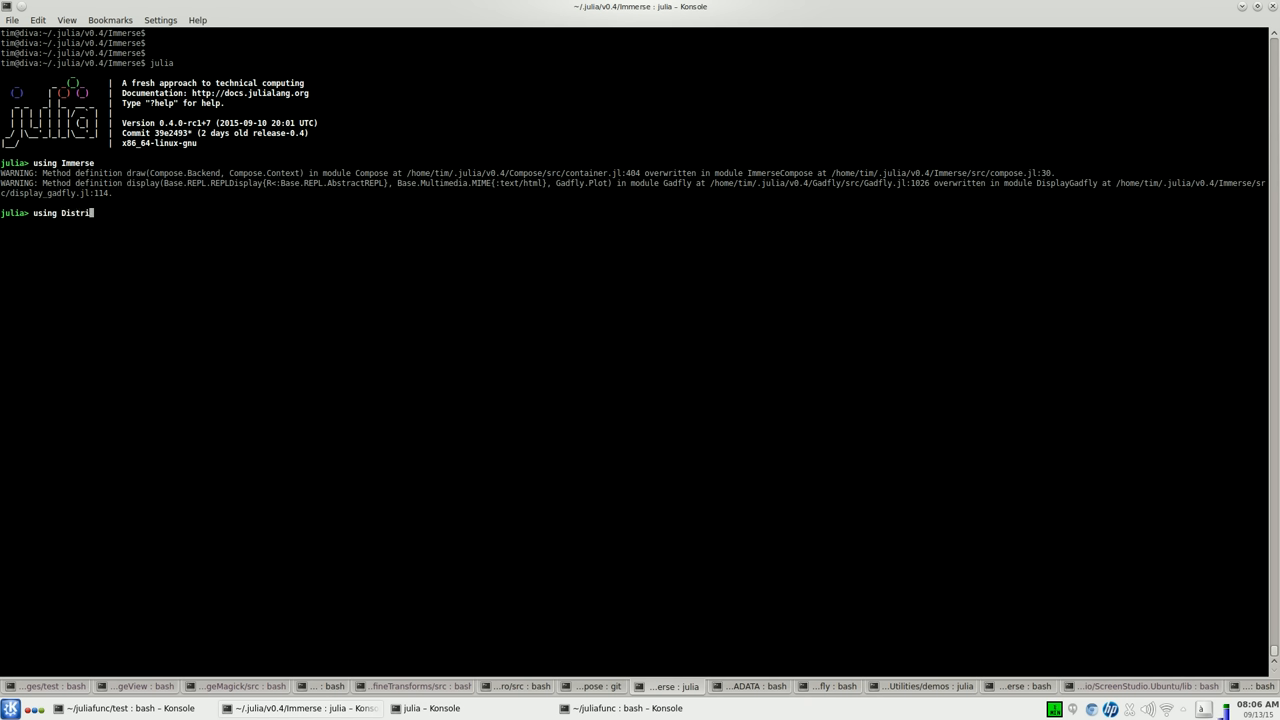
key("Return")
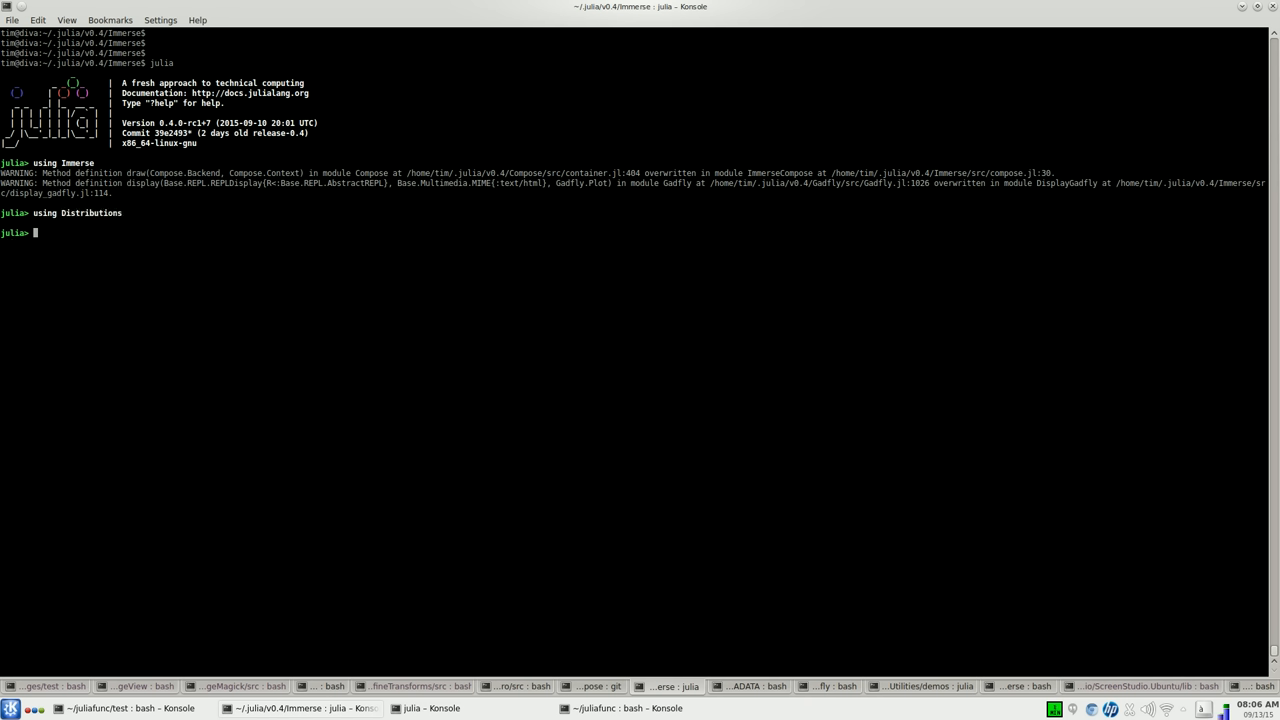
key("ctrl+r")
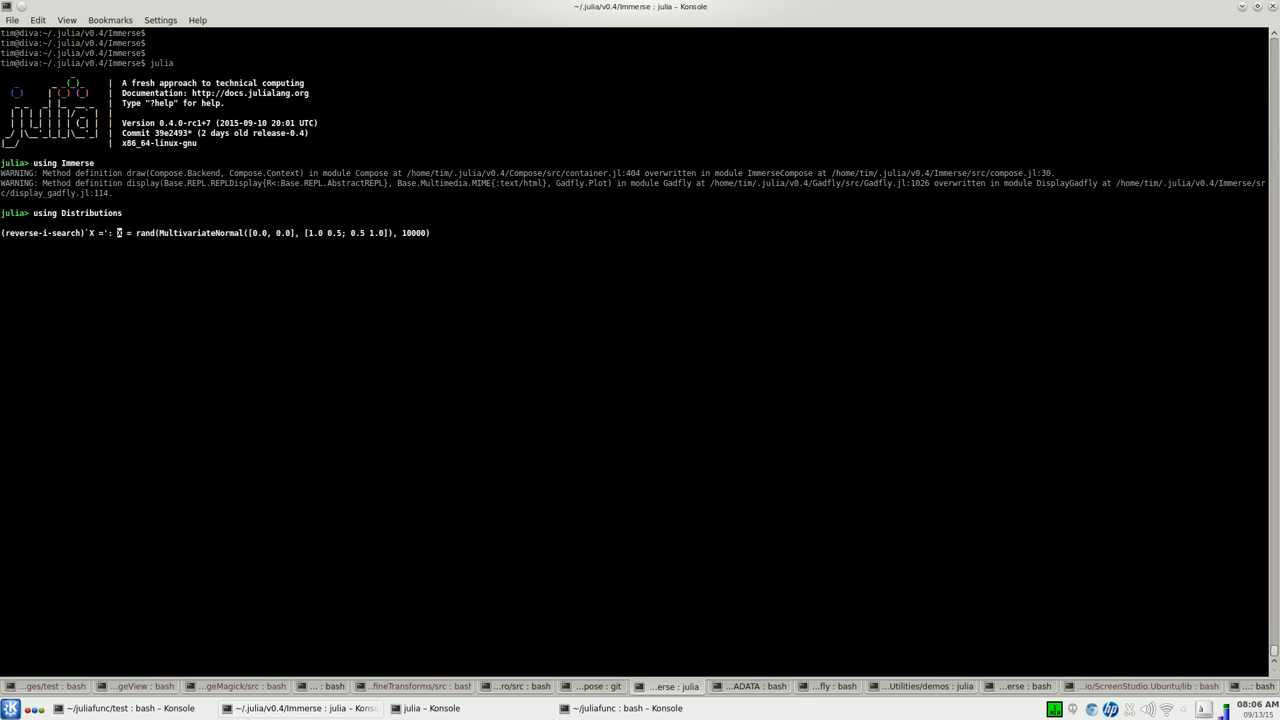
key("Return")
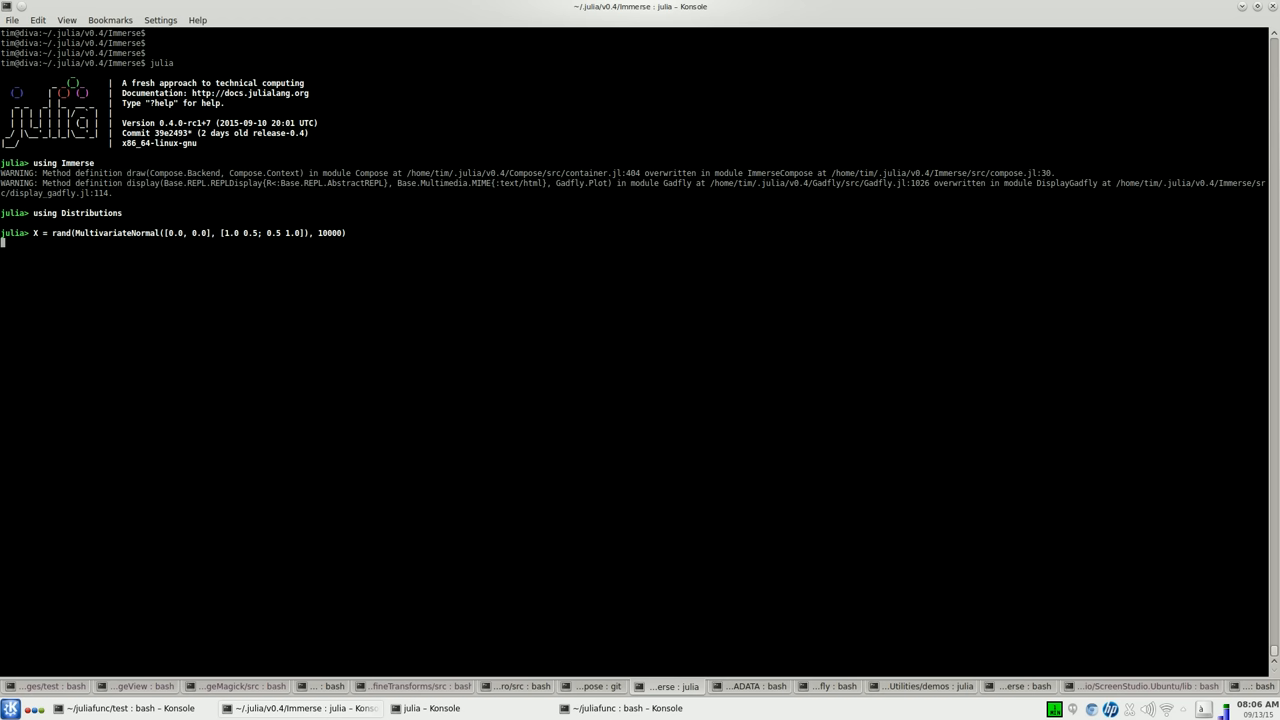
key("Return")
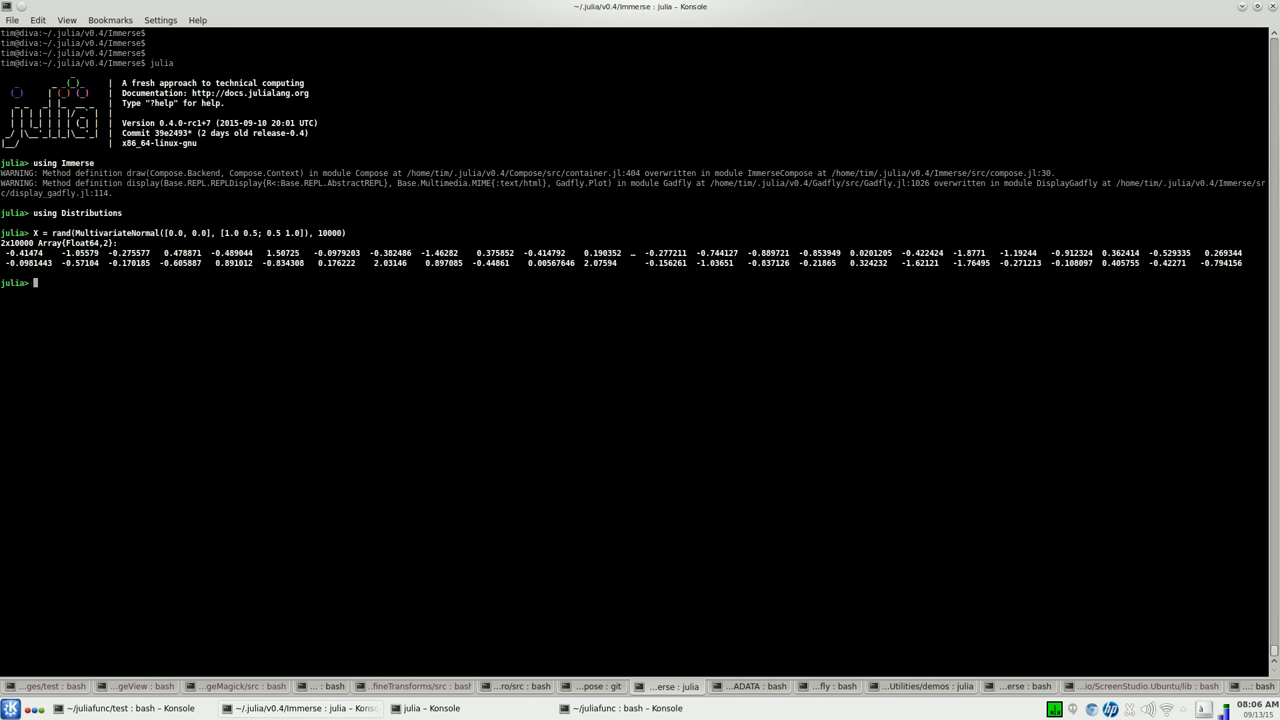
- Run plot(x=X[1,:], y=X[2,:], Geom.hexbin) in the REPL
type("plo")
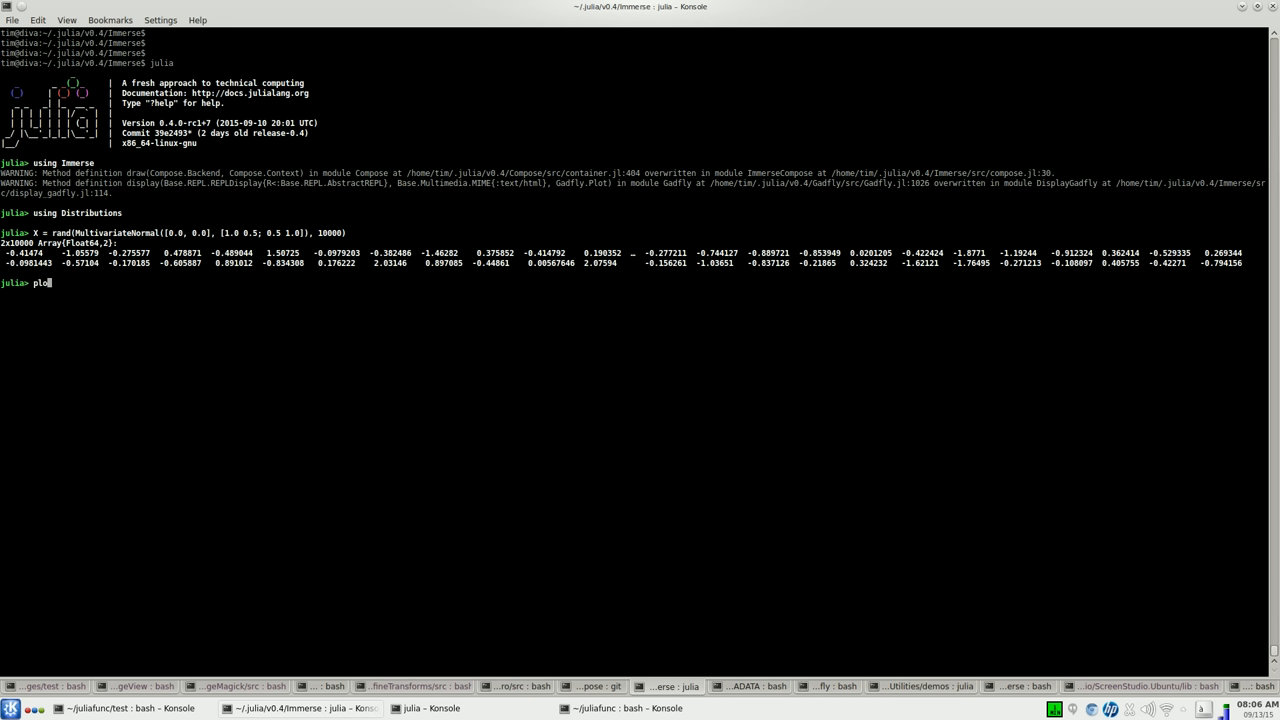
type("(")
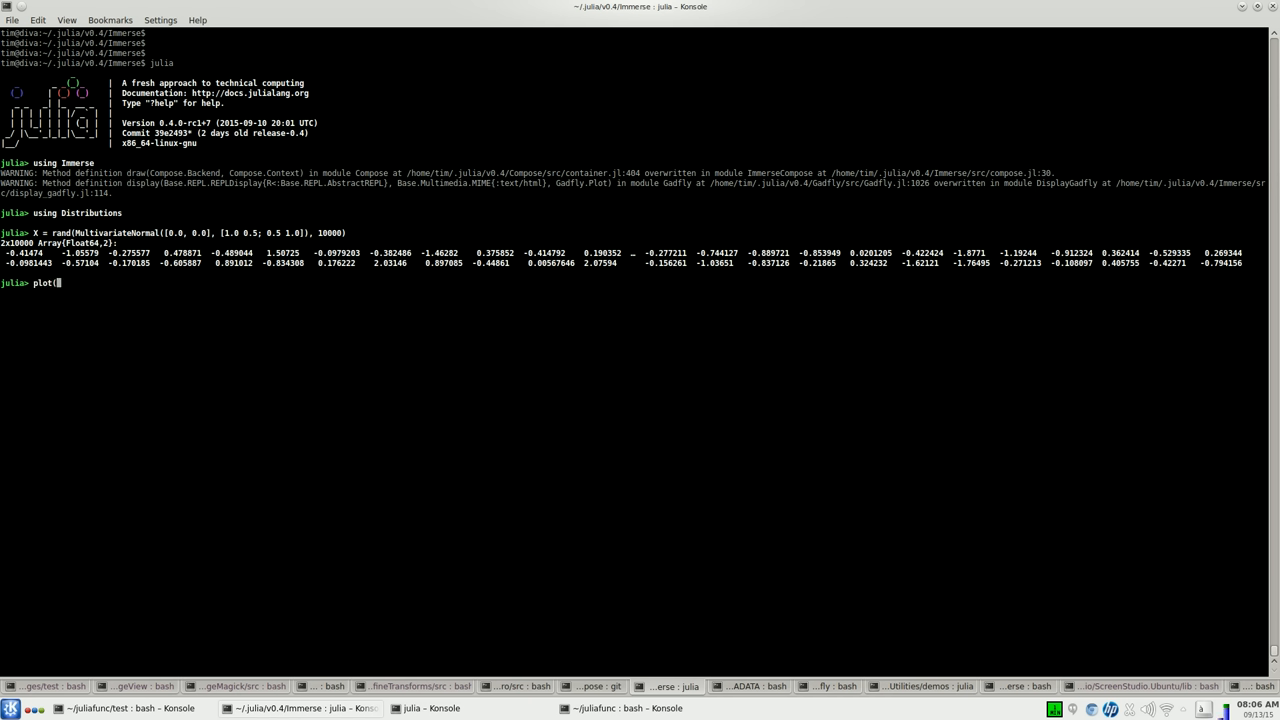
type("X")
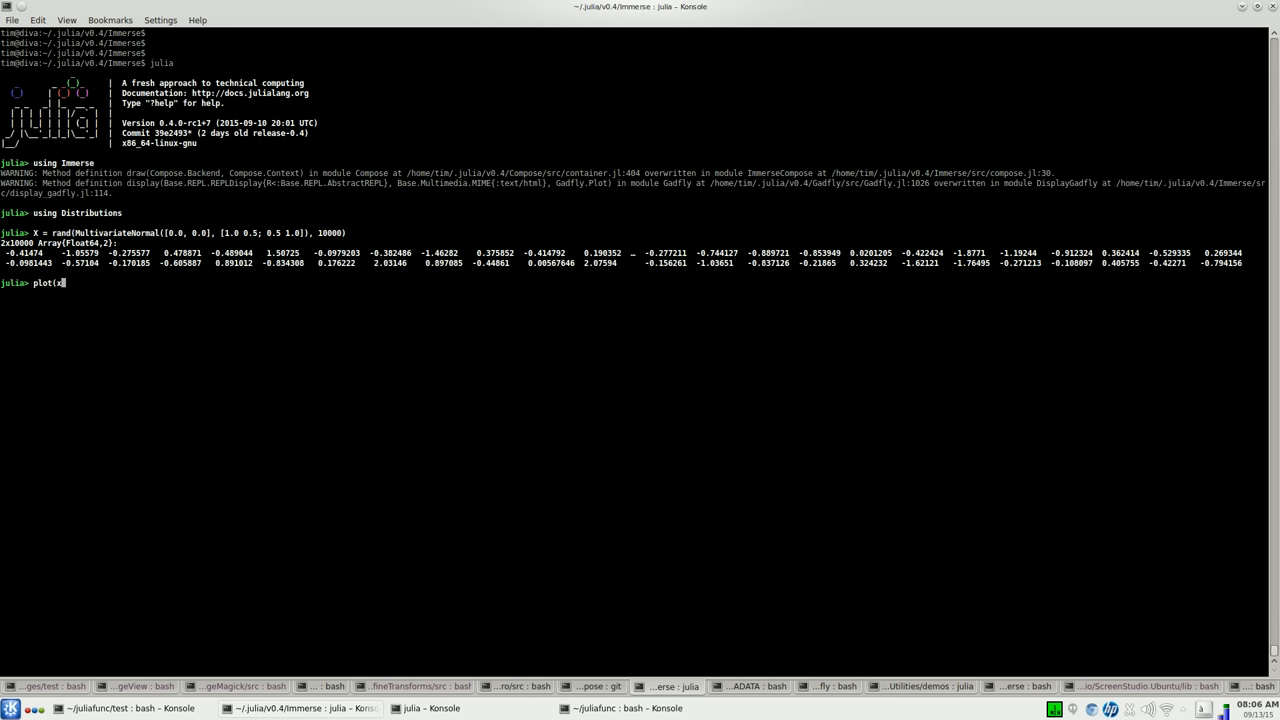
type("=X[")
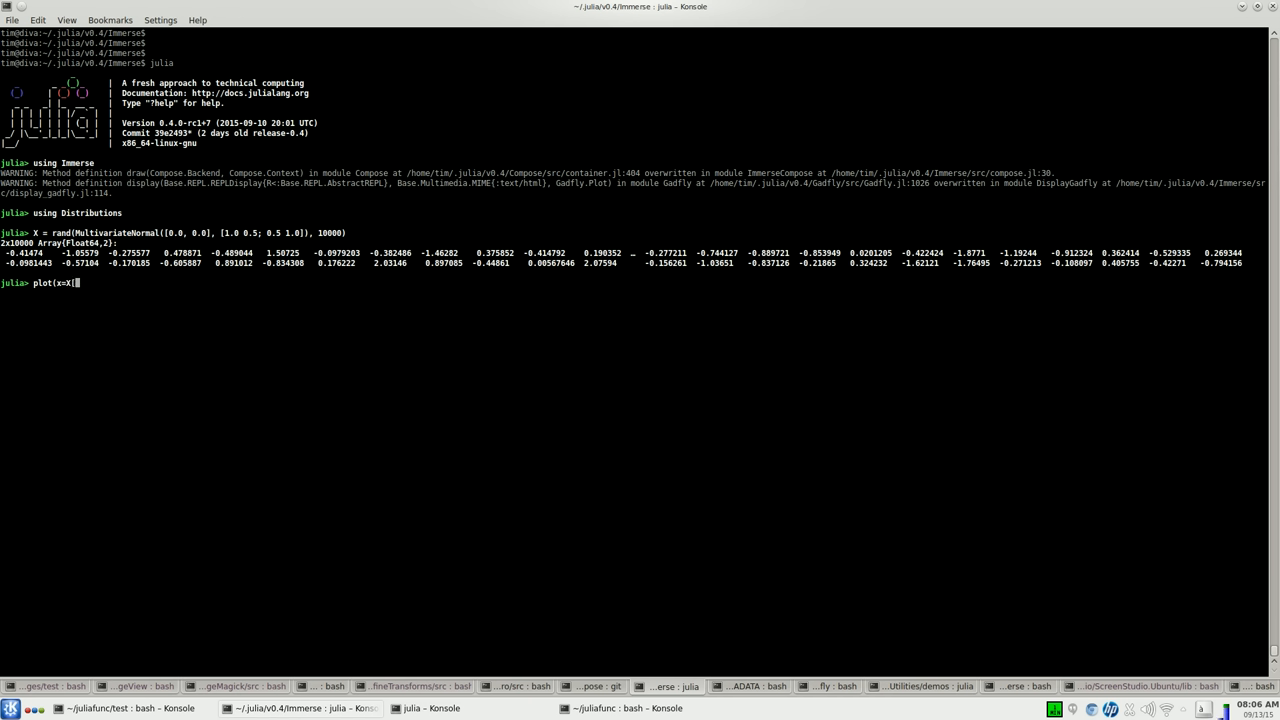
type("1,:],")
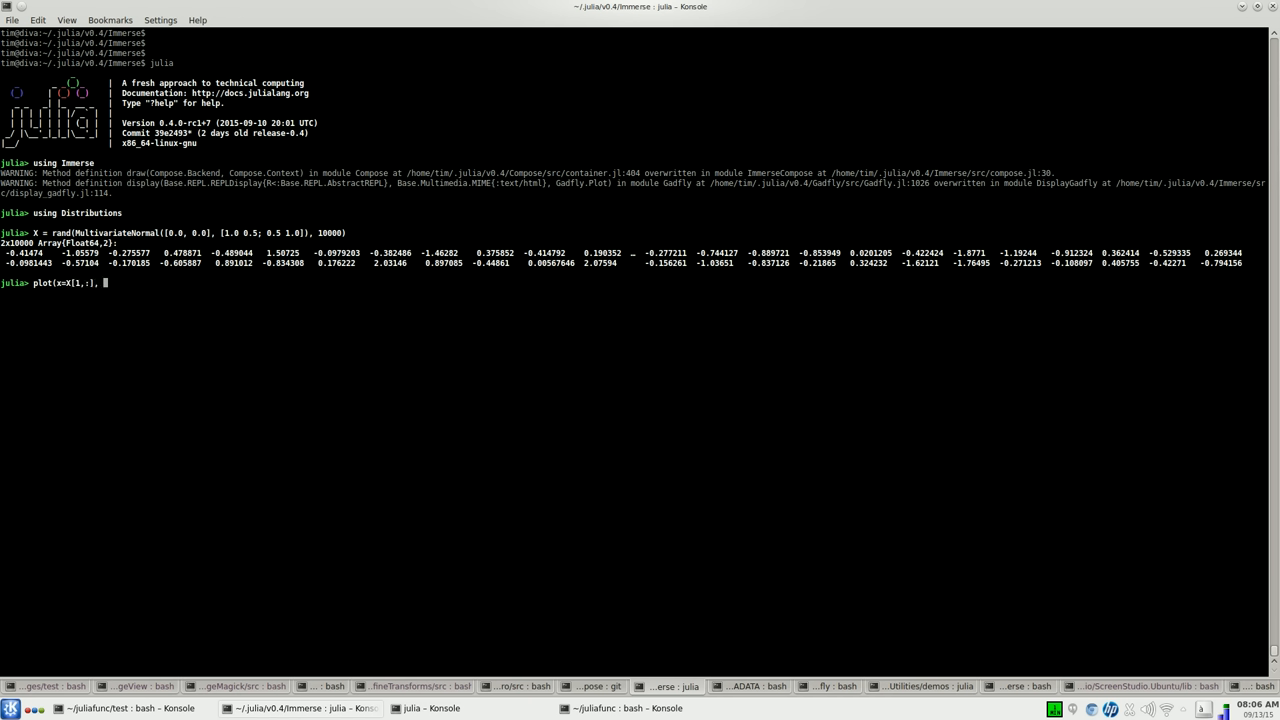
type("y=")
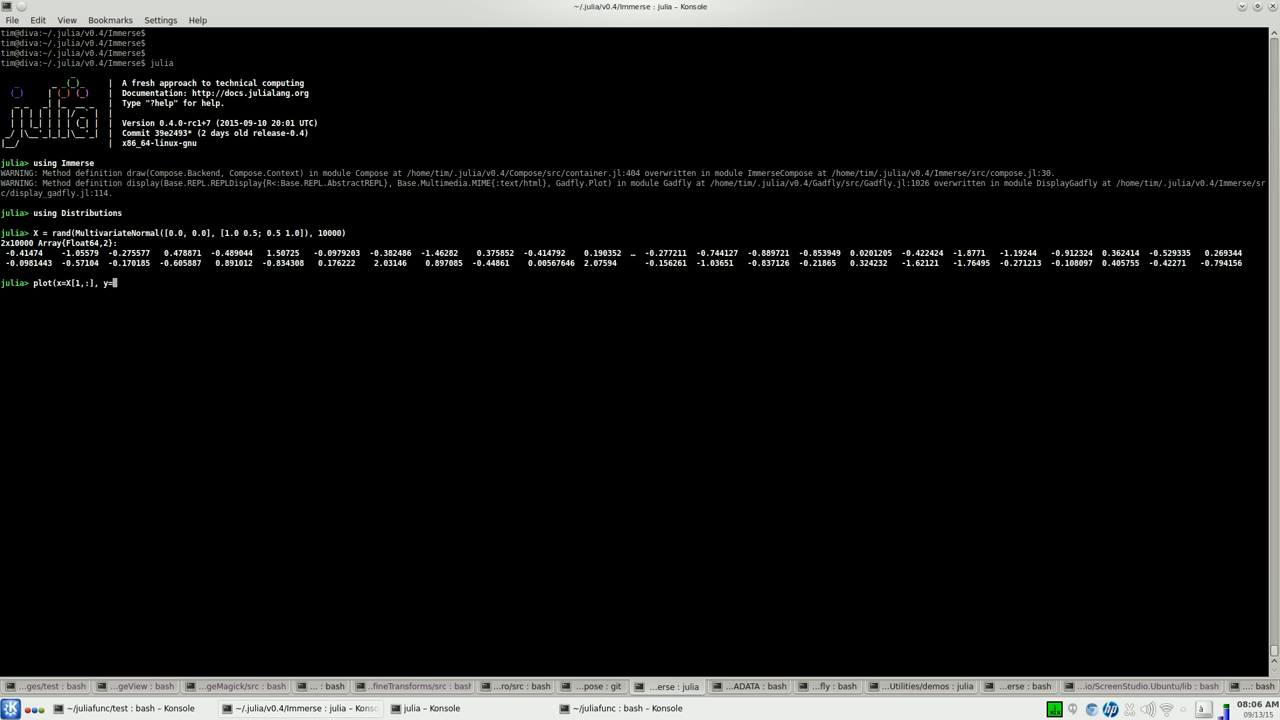
type("X[2,:], Geom")
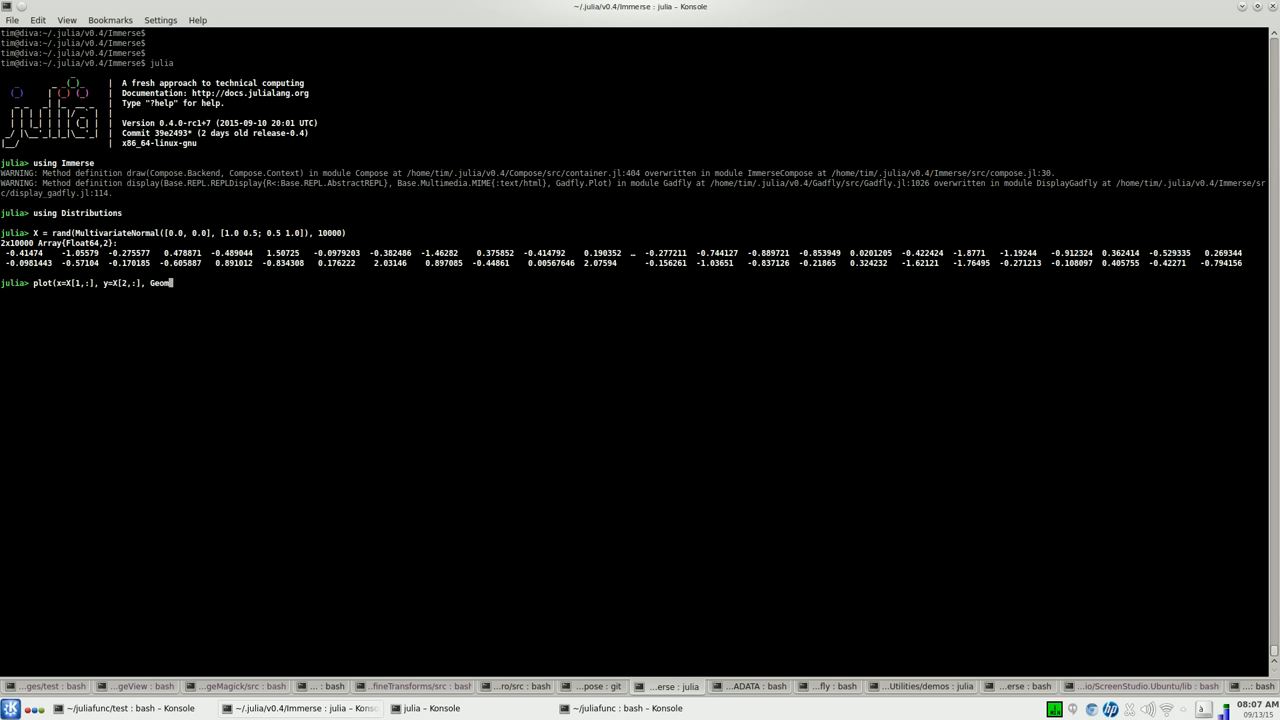
type("hexbin)")
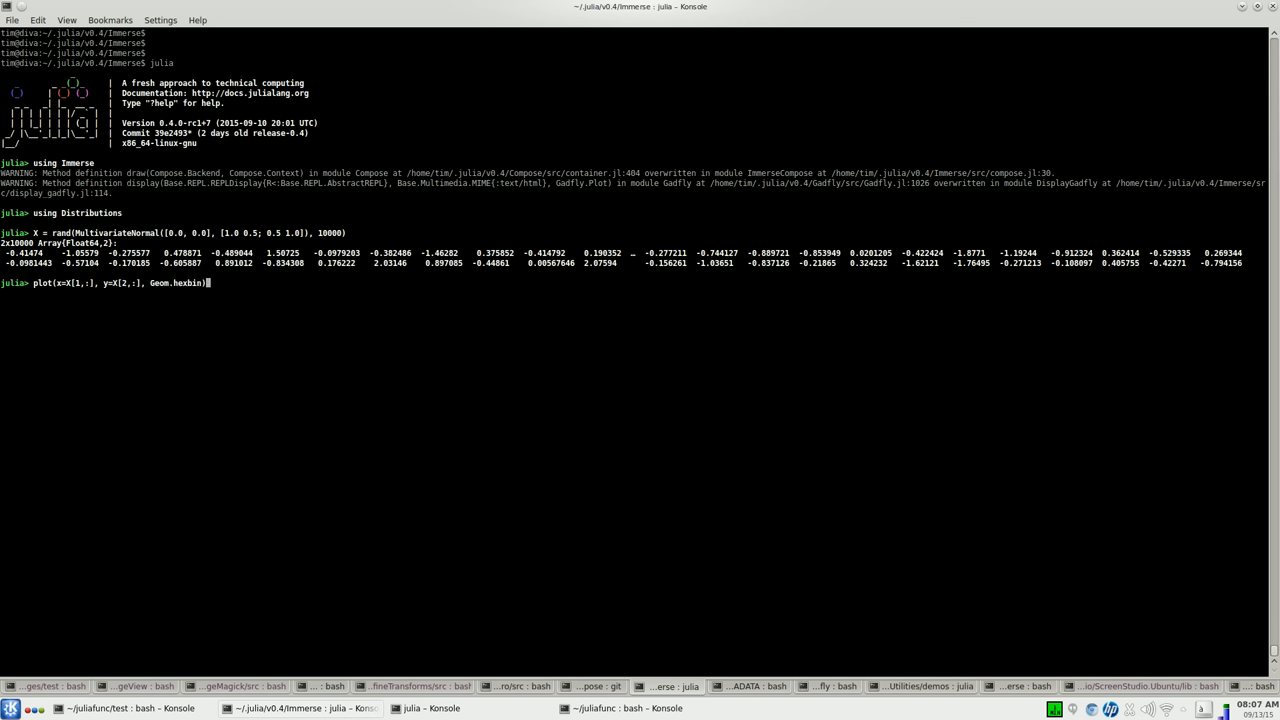
key("Return")
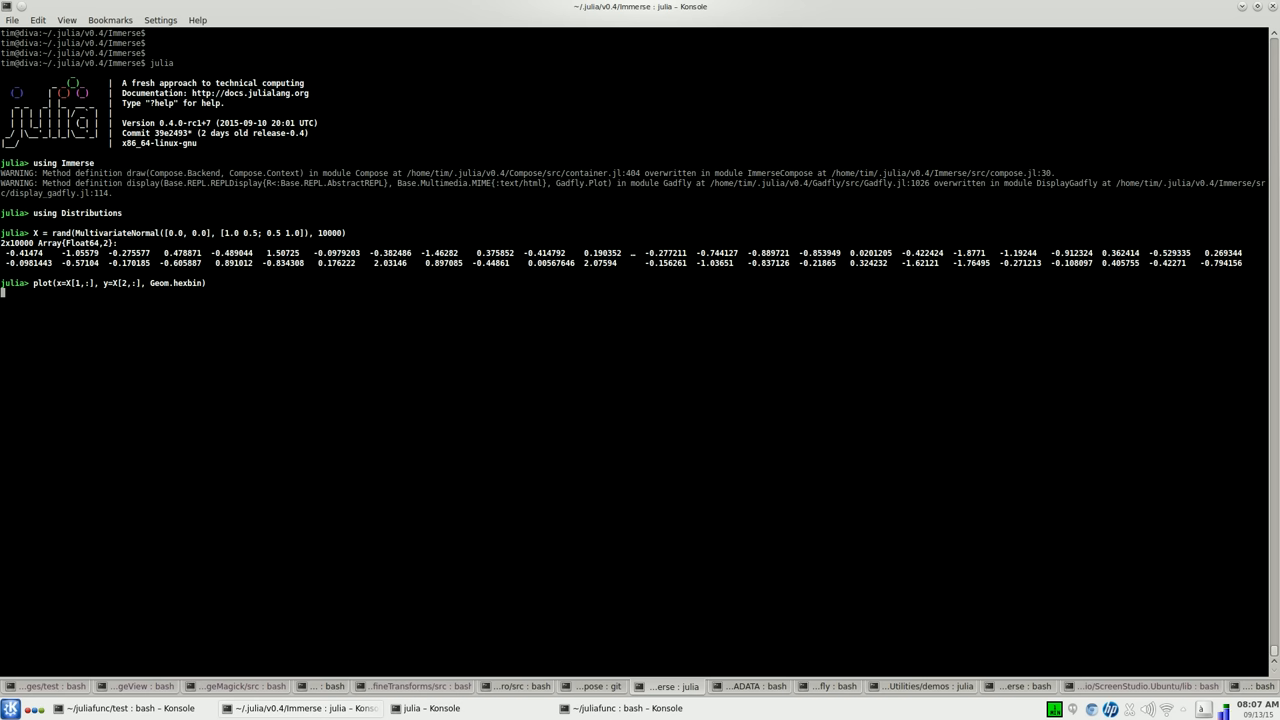
key("Return")
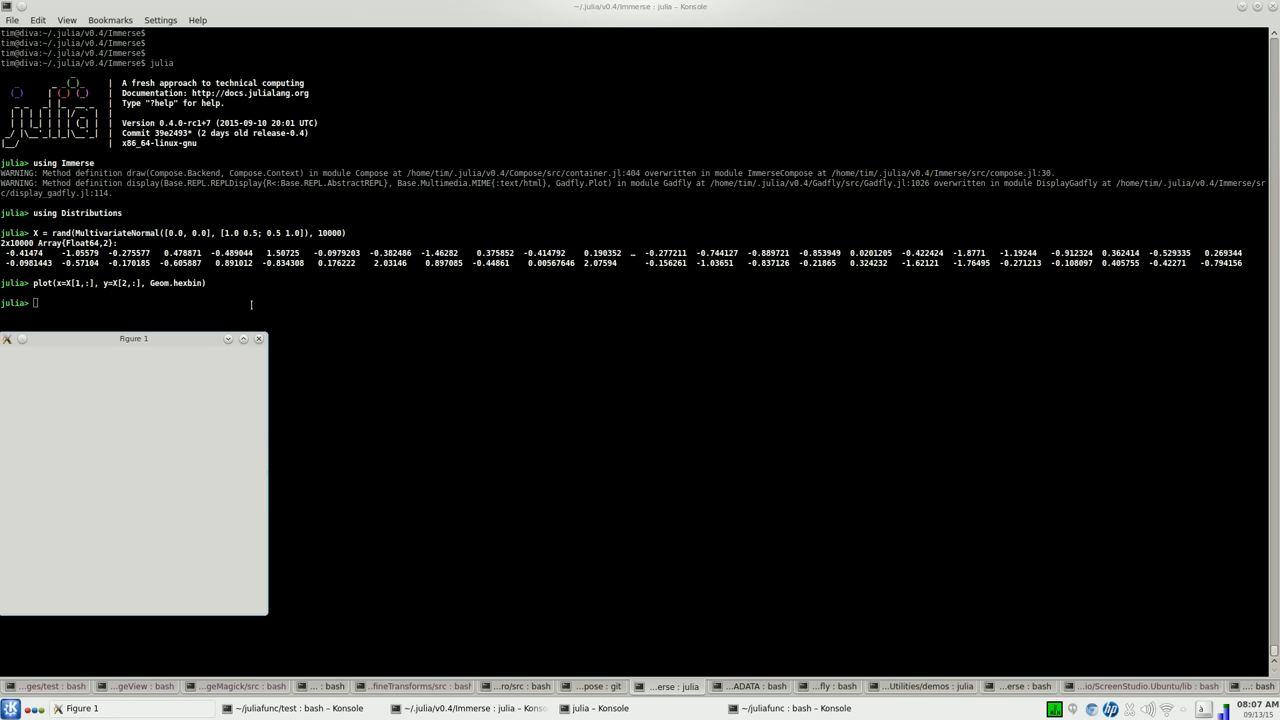
mouse_move(178, 343)
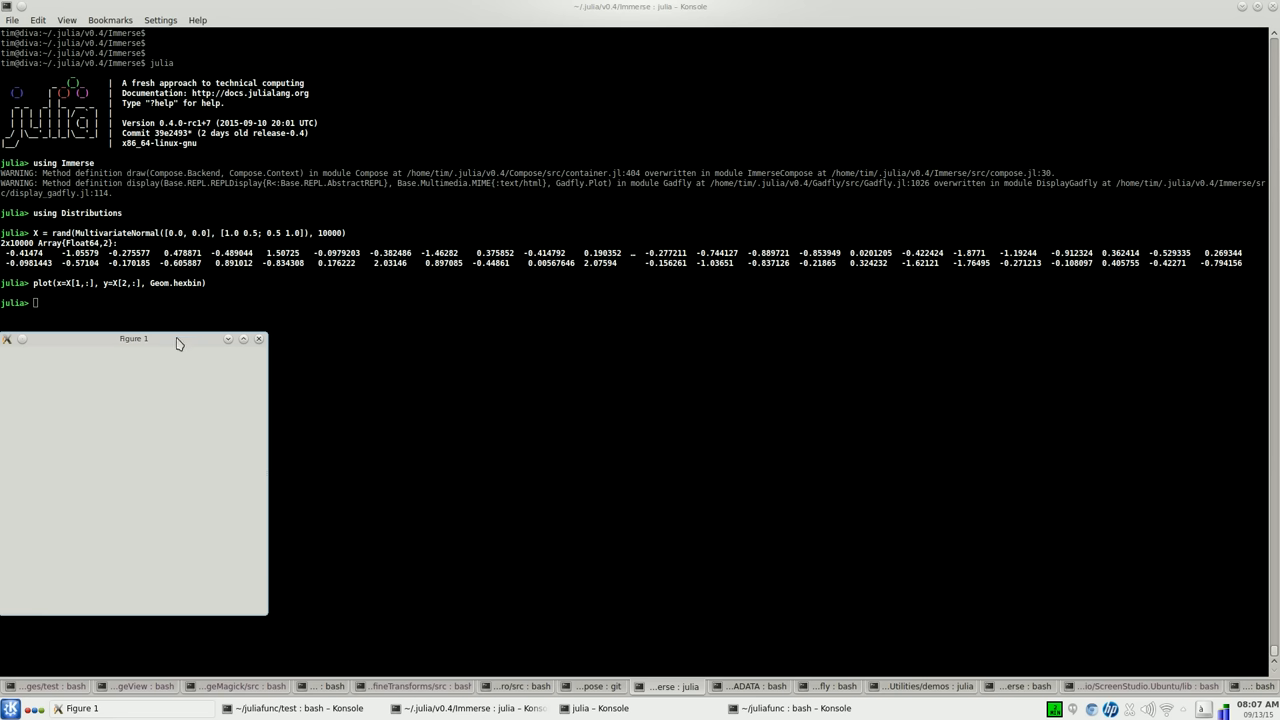
mouse_move(160, 343)
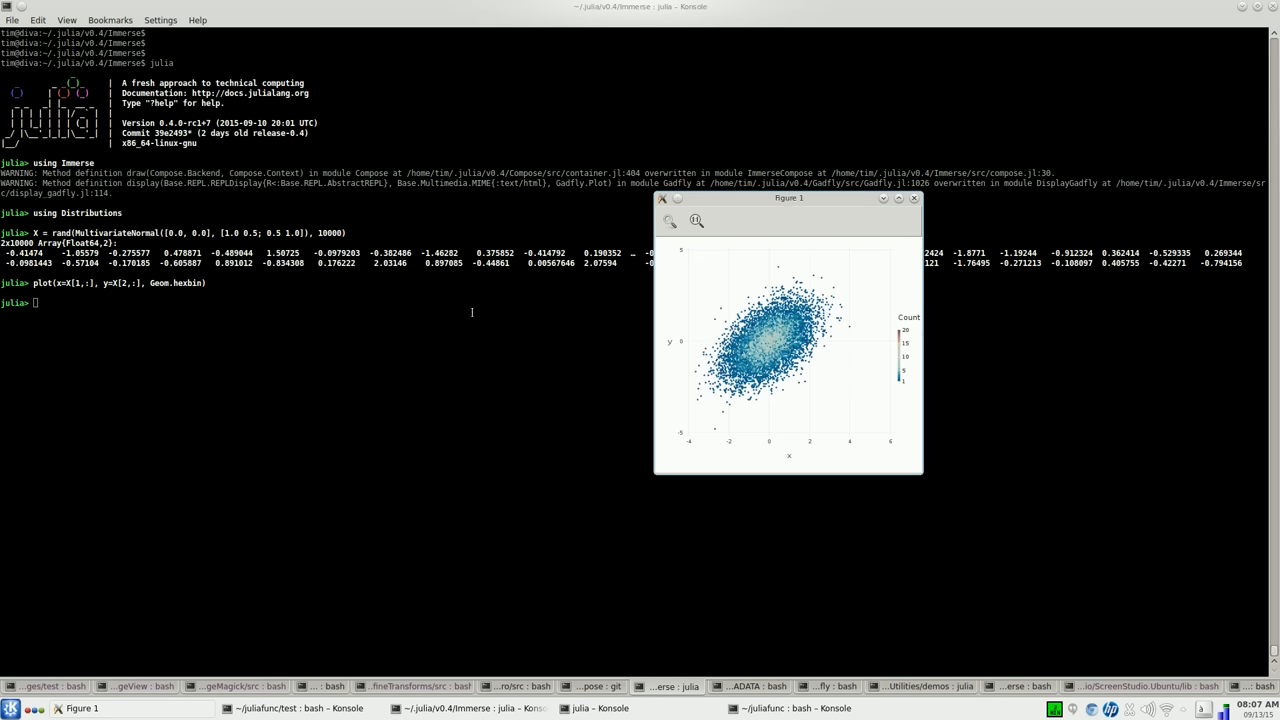
mouse_move(660, 413)
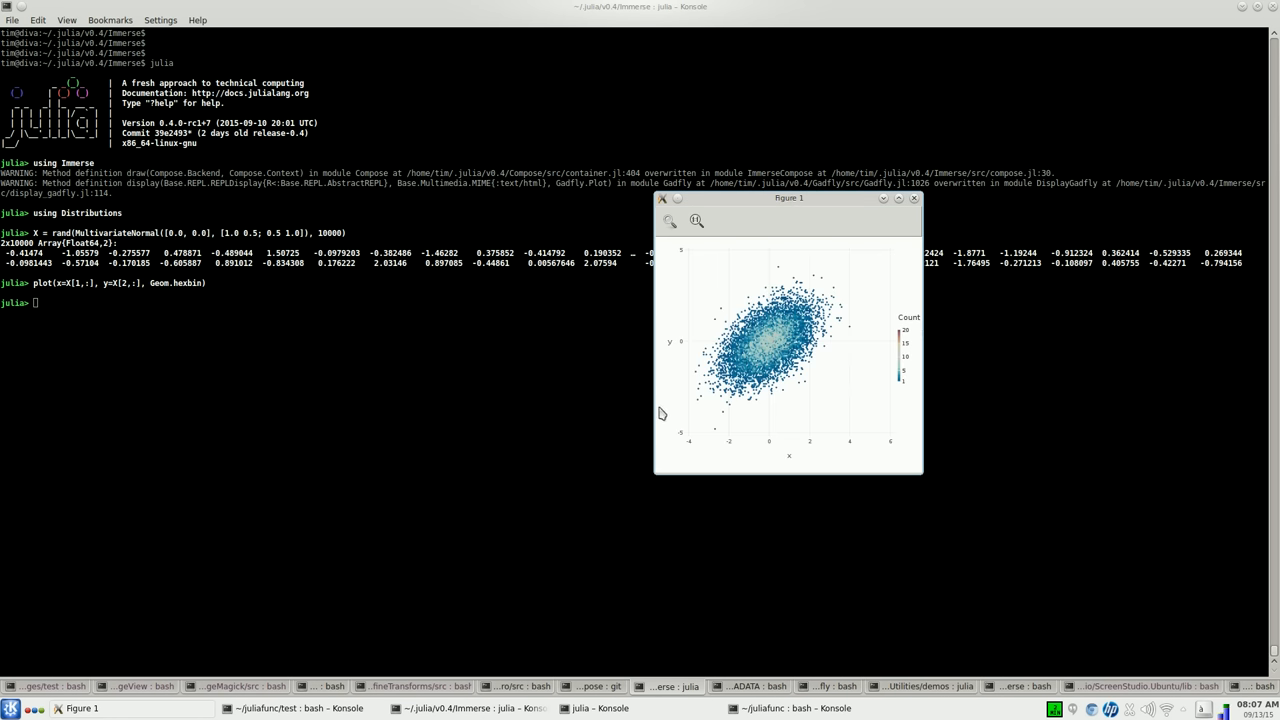
mouse_move(740, 418)
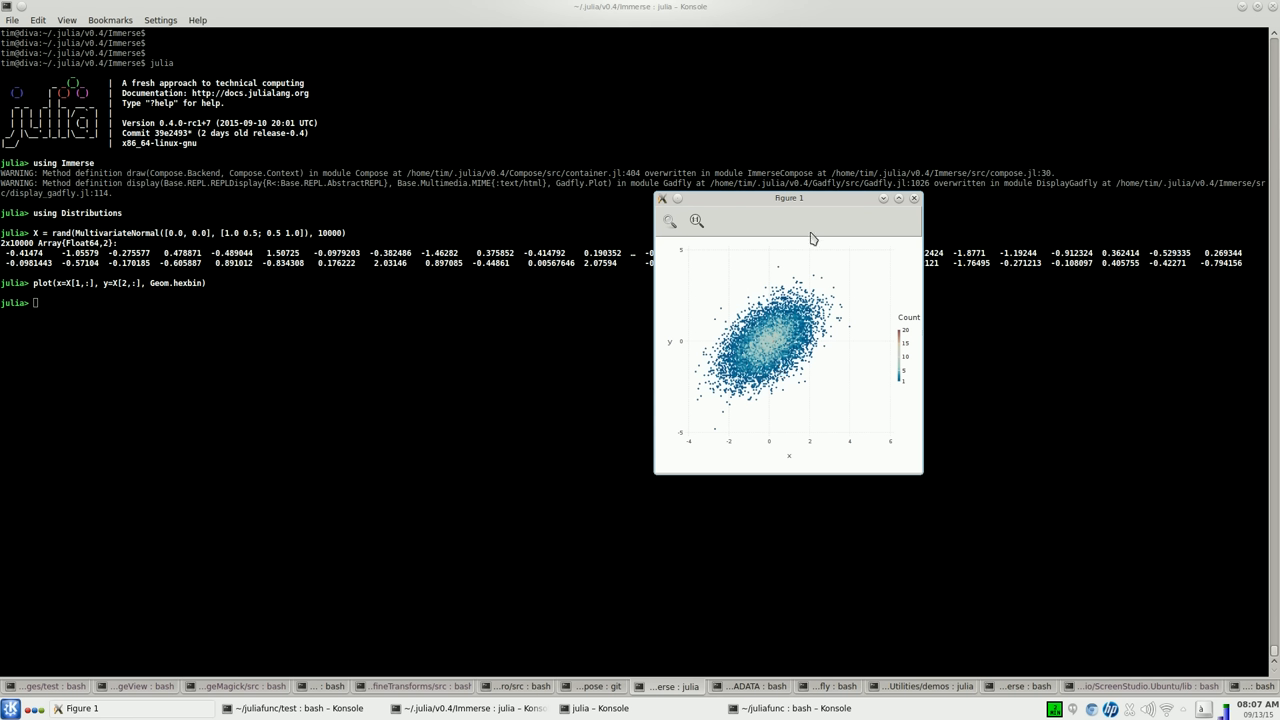
mouse_move(737, 238)
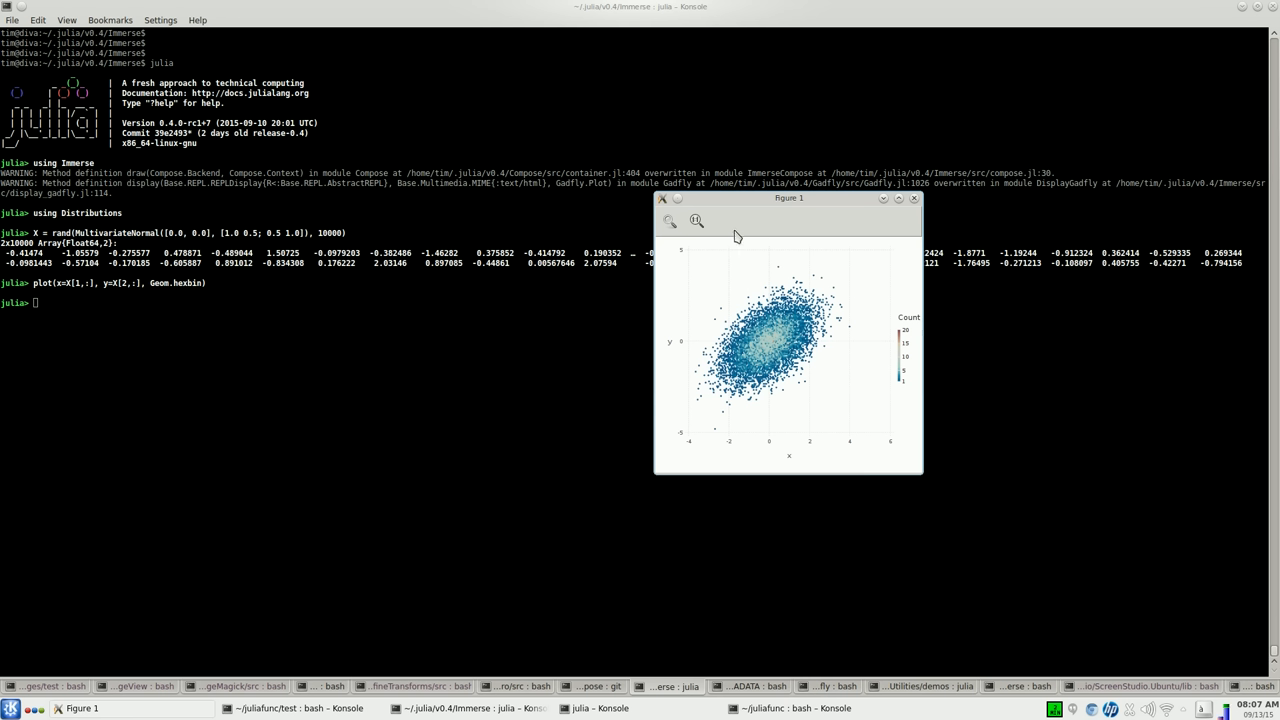
mouse_move(741, 345)
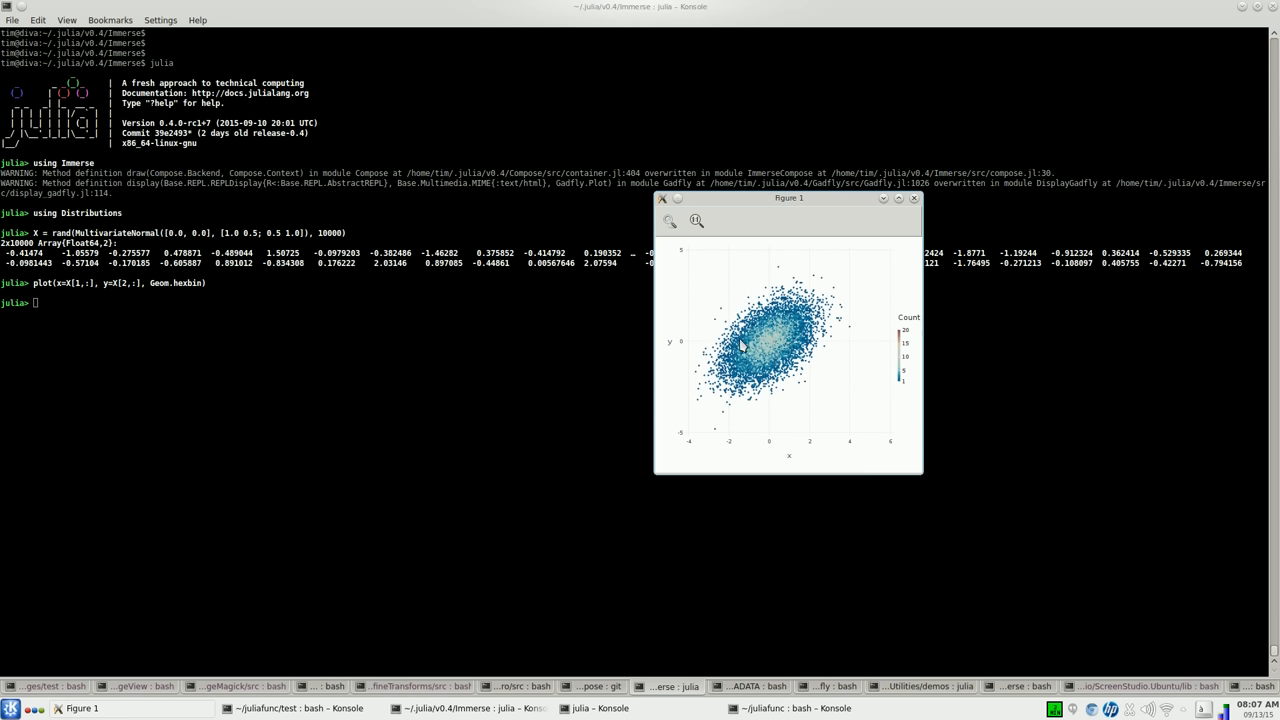
mouse_move(867, 300)
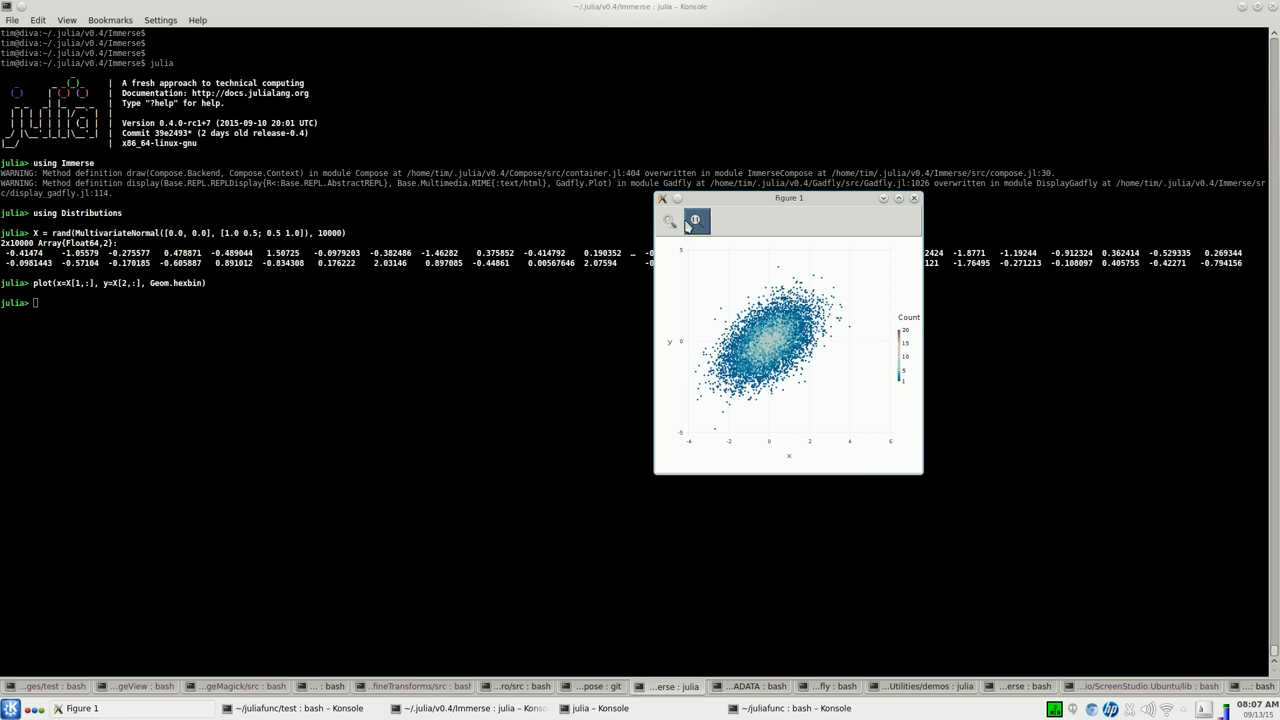
- Zoom Figure 1 into x 0.5–1.5, y 2.0–2.6 to see individual hexagons, then pan
left_click(695, 220)
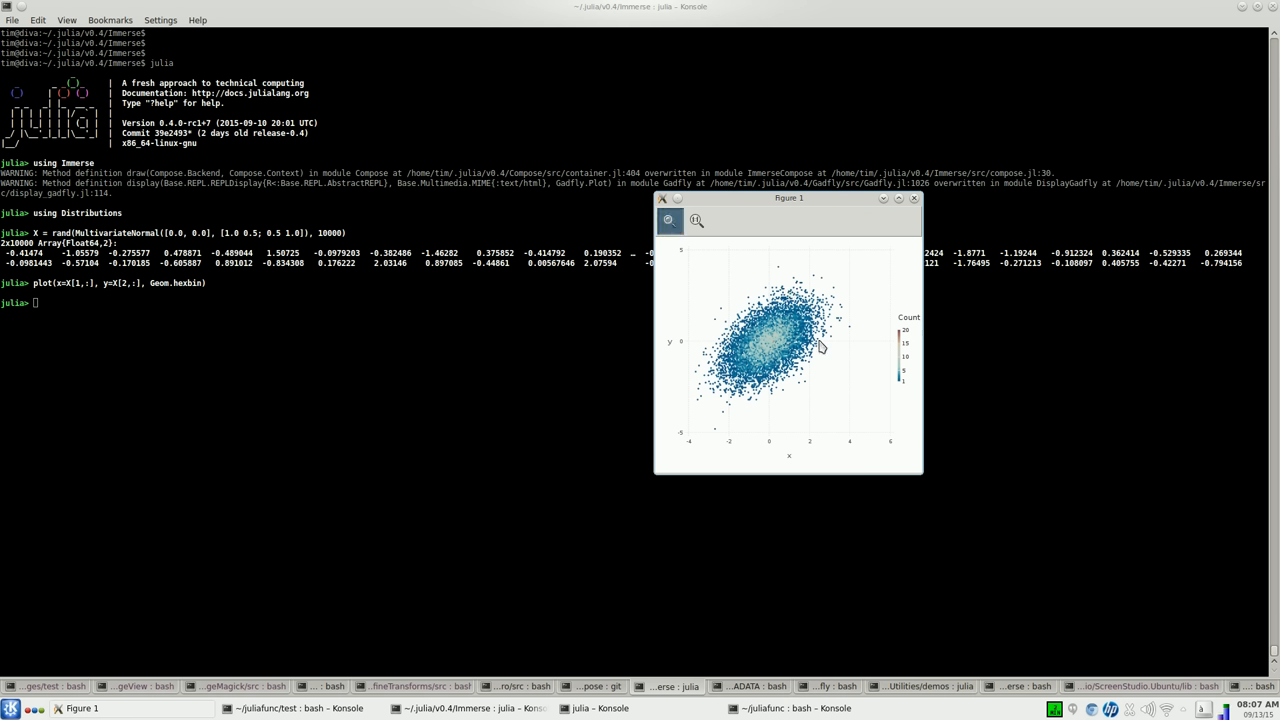
mouse_move(772, 300)
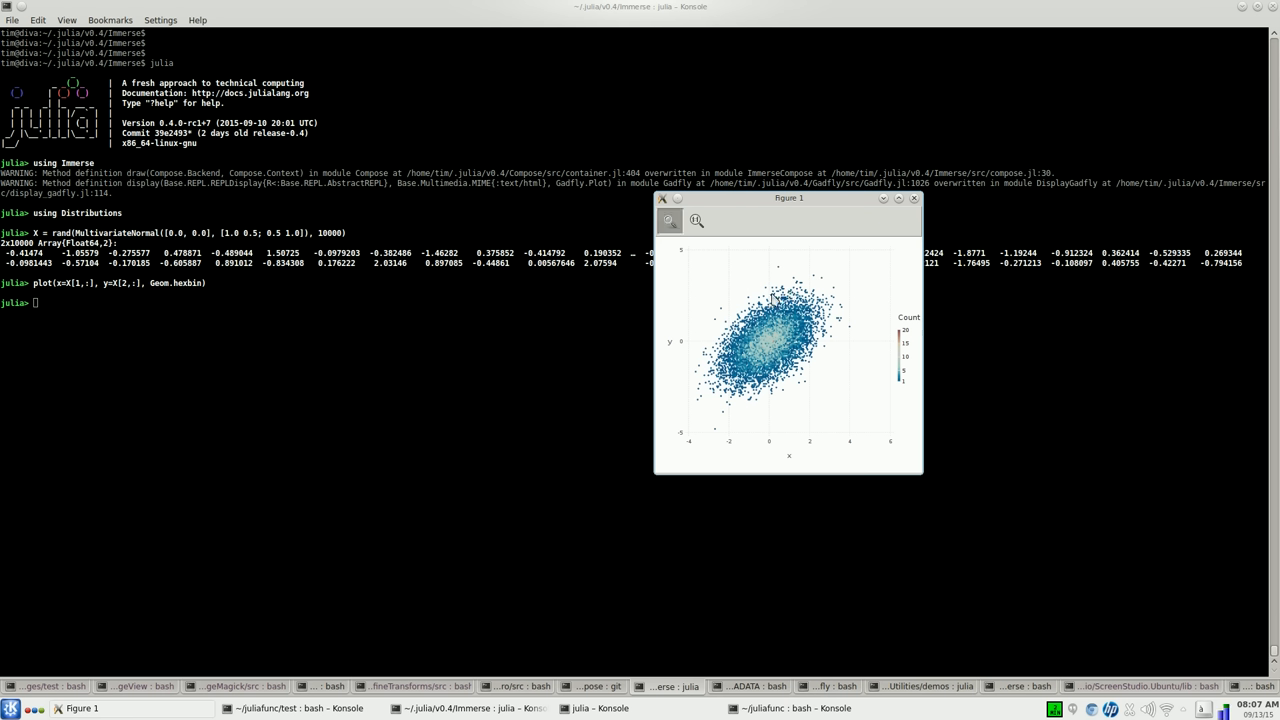
mouse_move(748, 292)
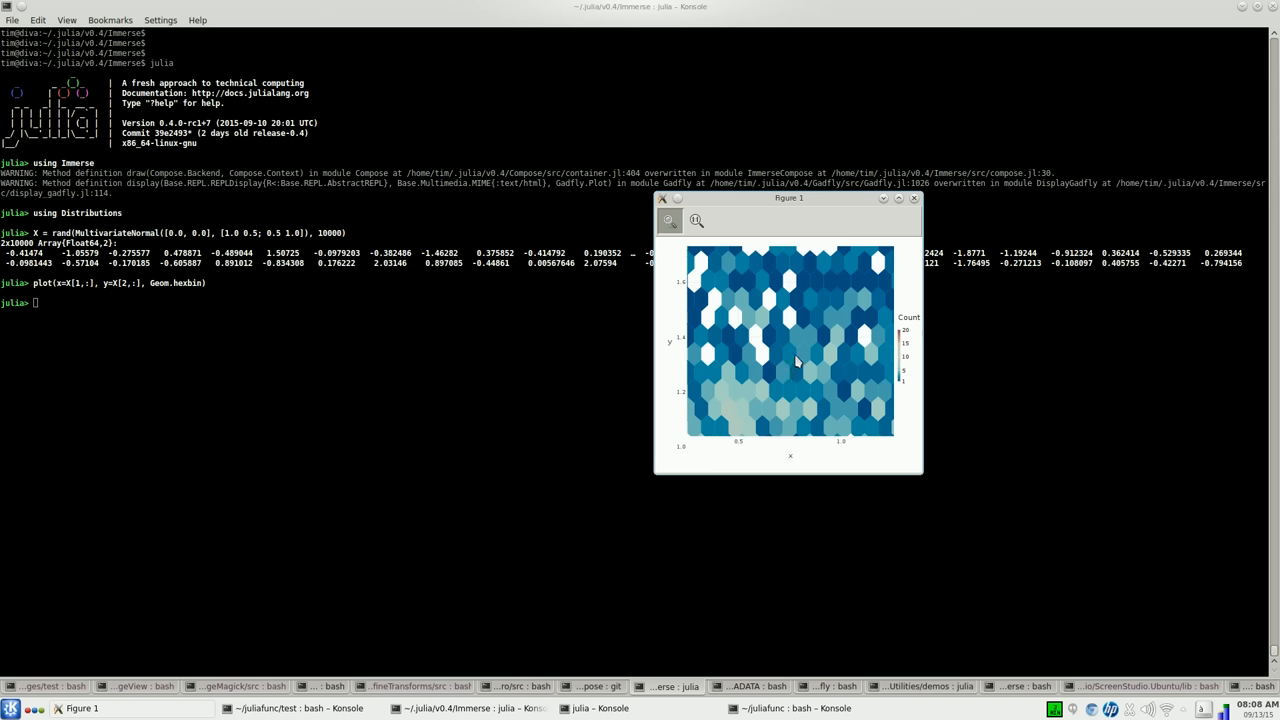
mouse_move(791, 376)
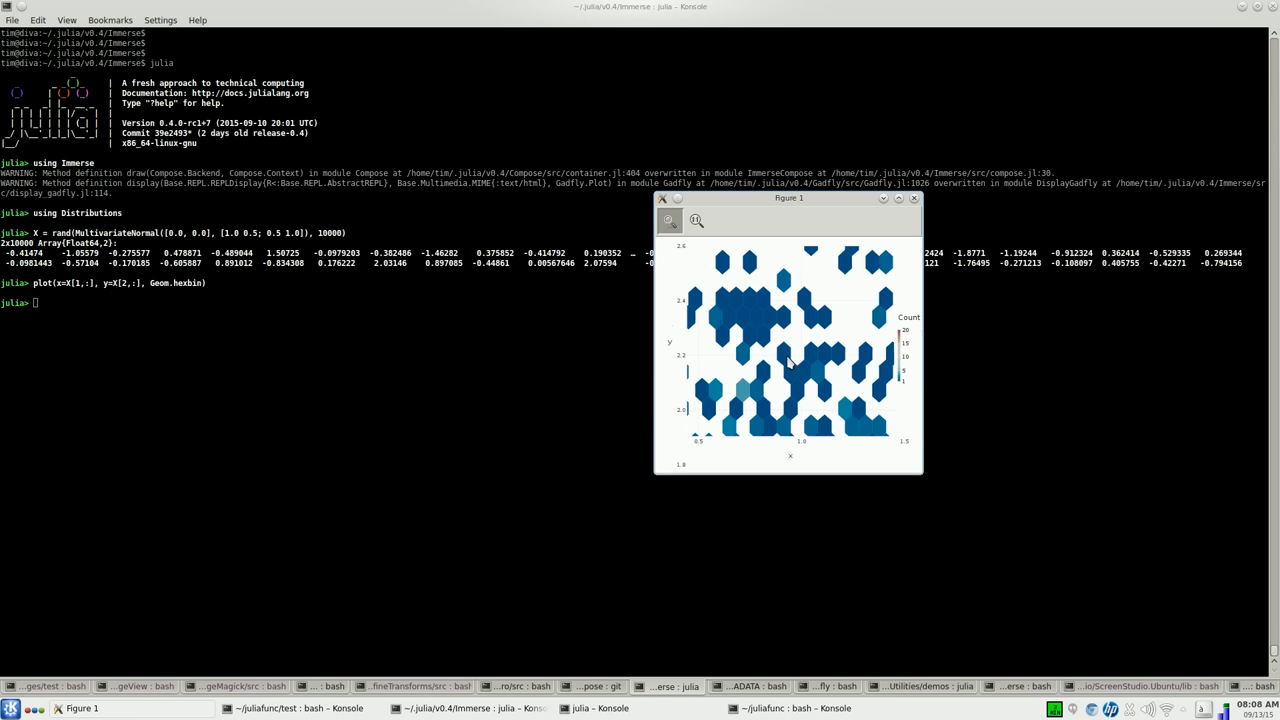
left_click(696, 220)
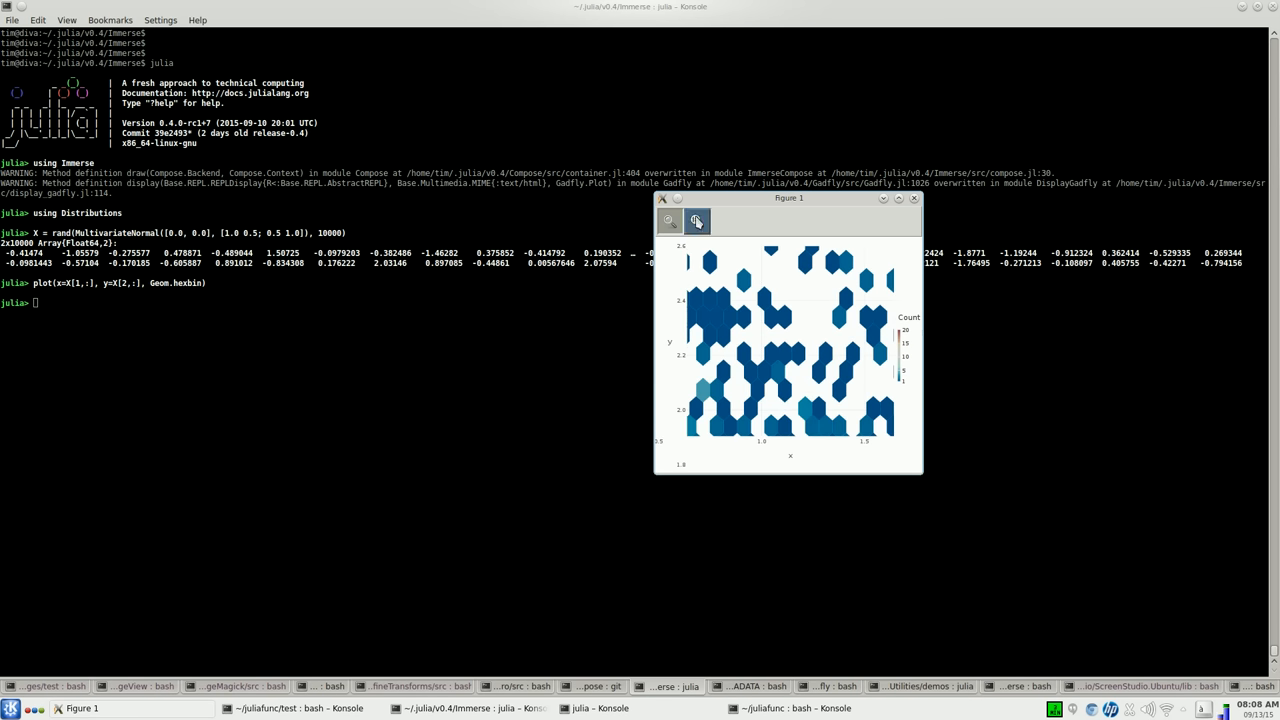
- Reset Figure 1 to show the whole correlated hexbin point cloud
left_click(696, 220)
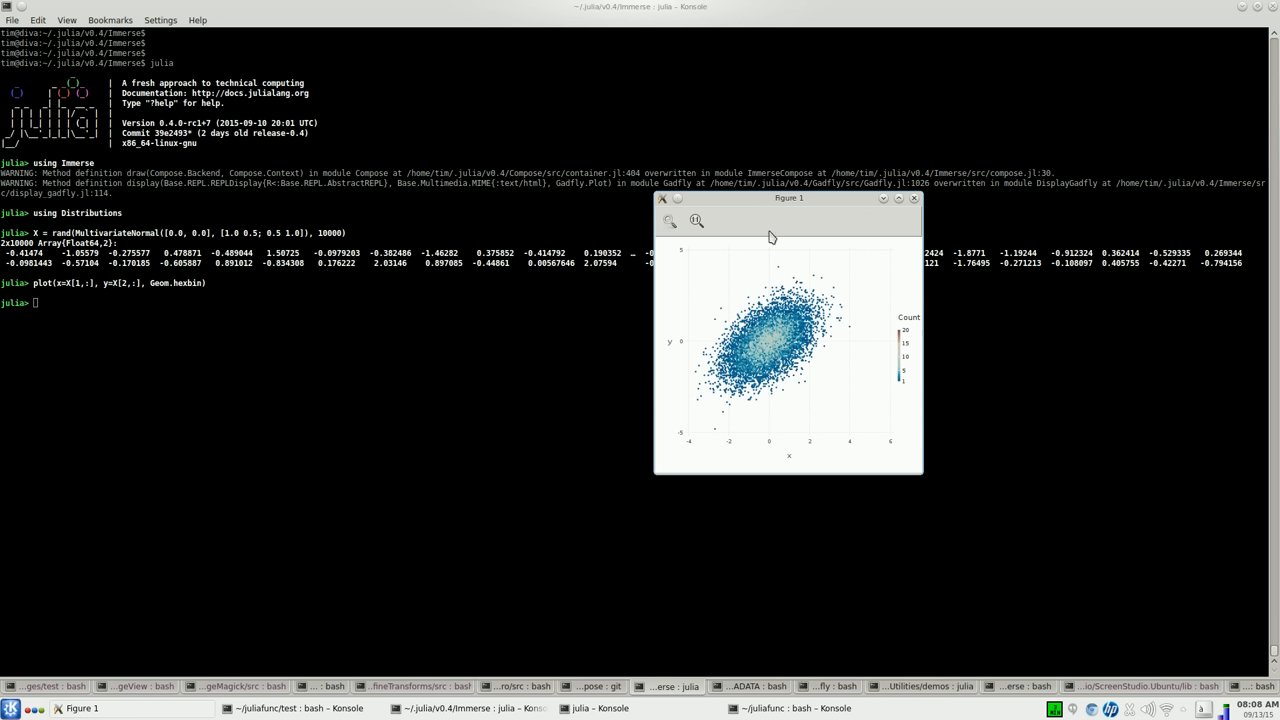
mouse_move(805, 380)
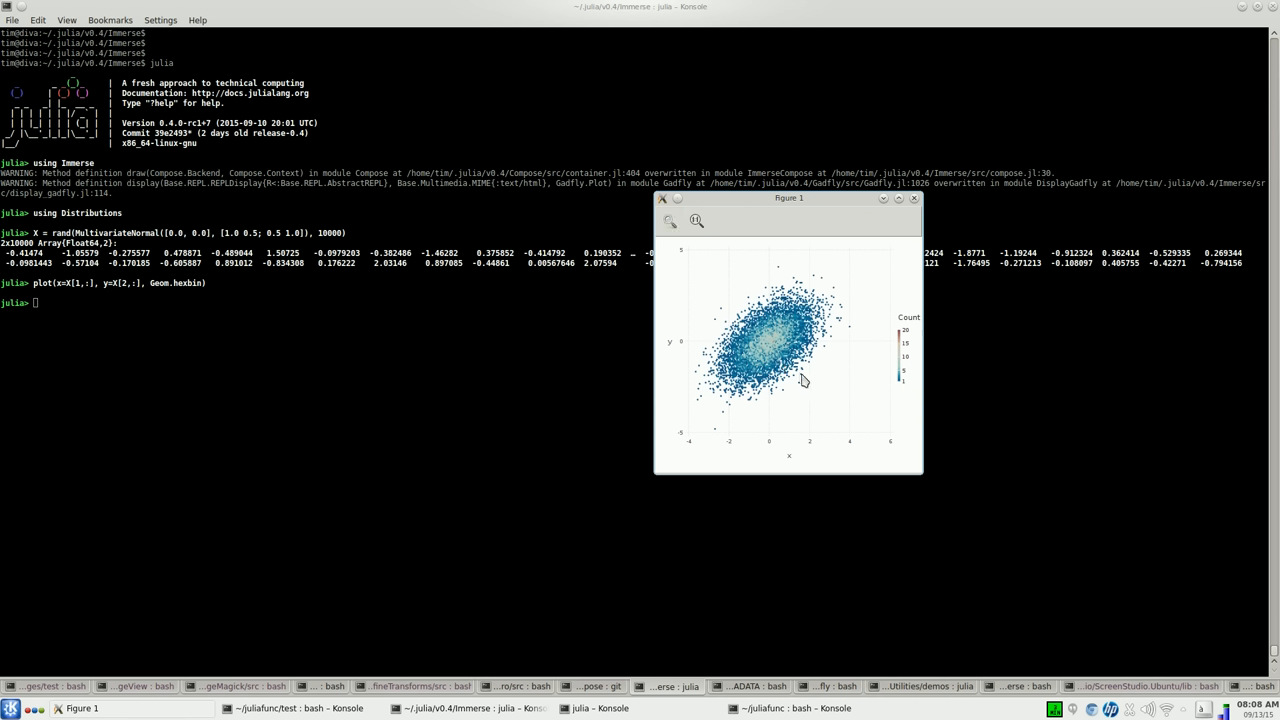
mouse_move(814, 287)
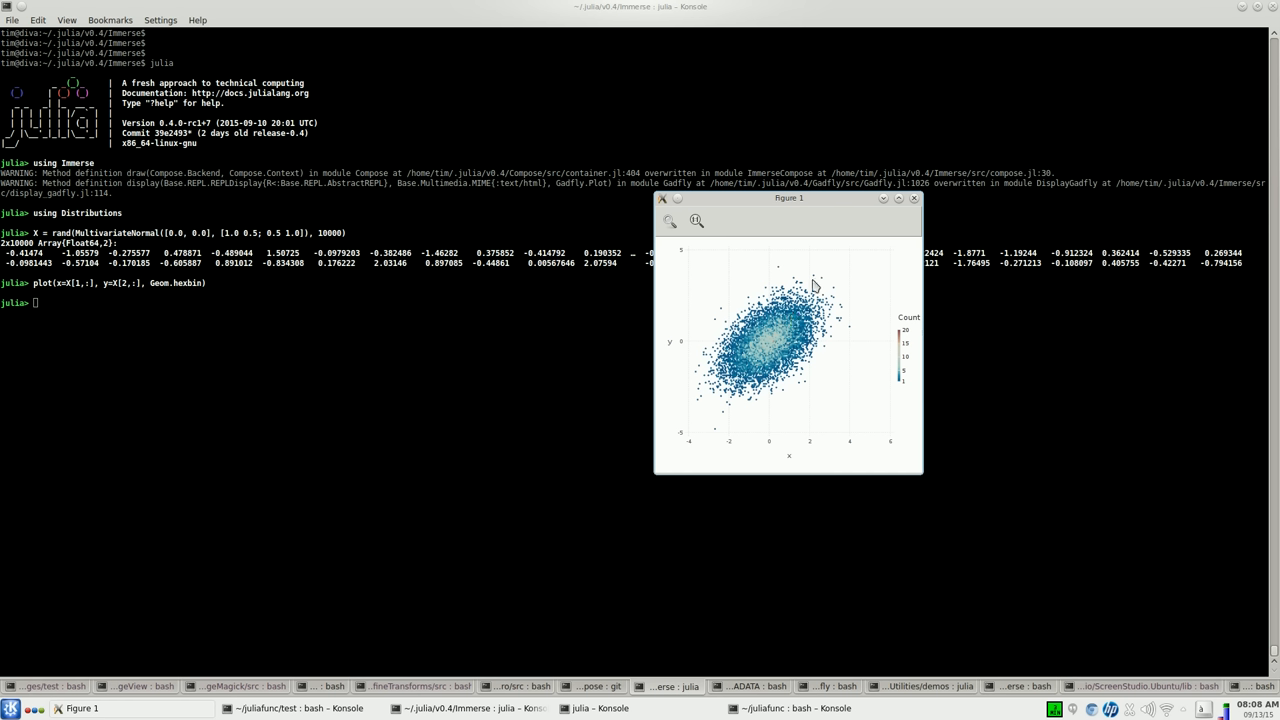
mouse_move(758, 378)
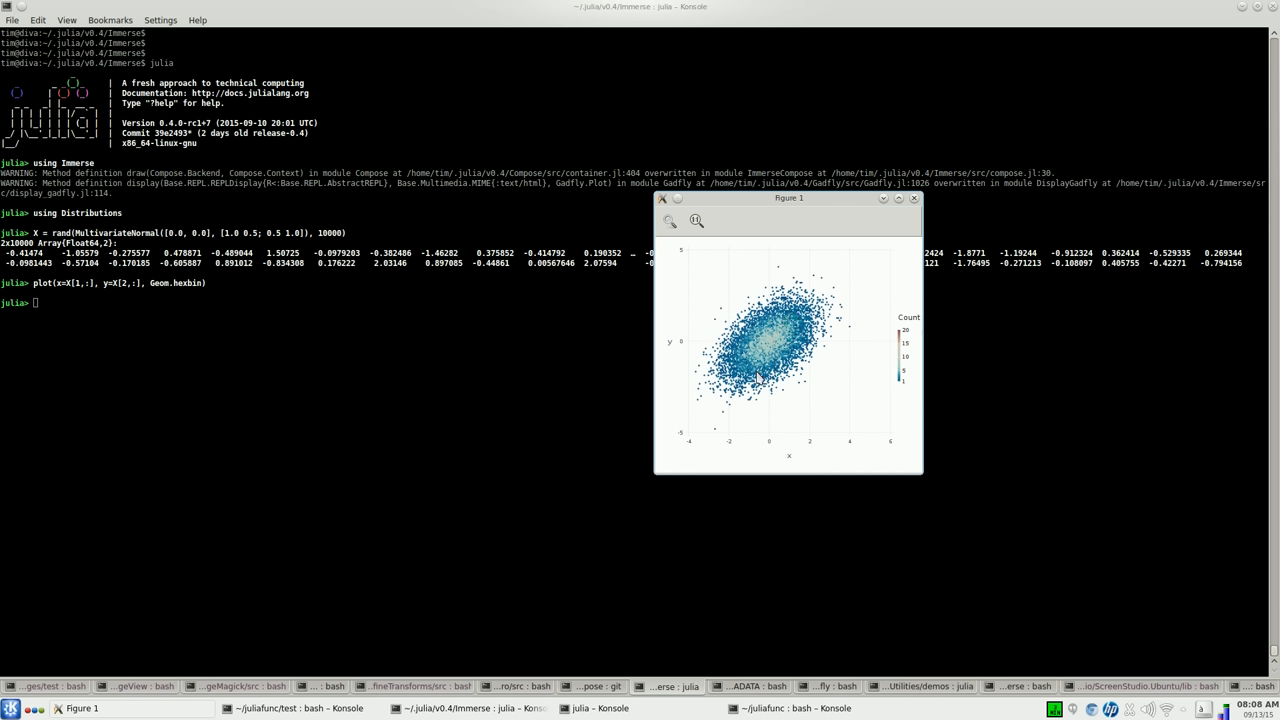
mouse_move(778, 363)
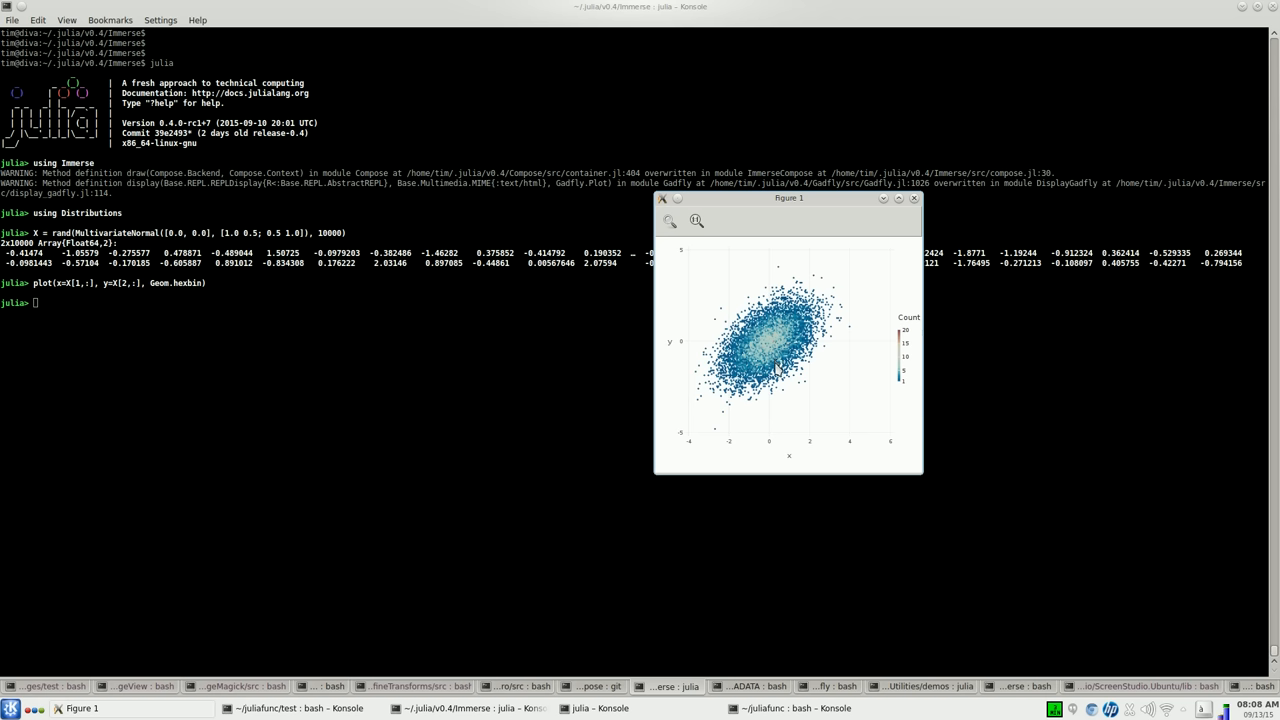
mouse_move(419, 403)
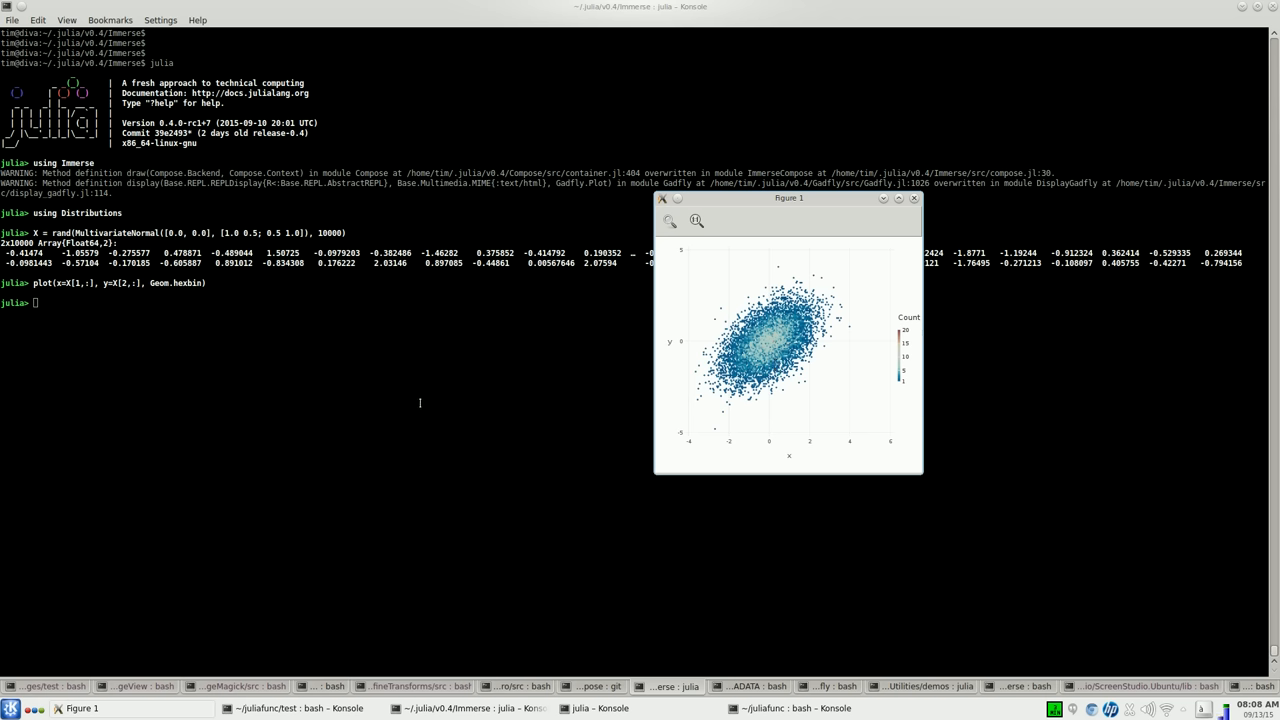
- Run figure() from the REPL to open empty Figure 2, then refocus the terminal
left_click(912, 198)
type("figure()")
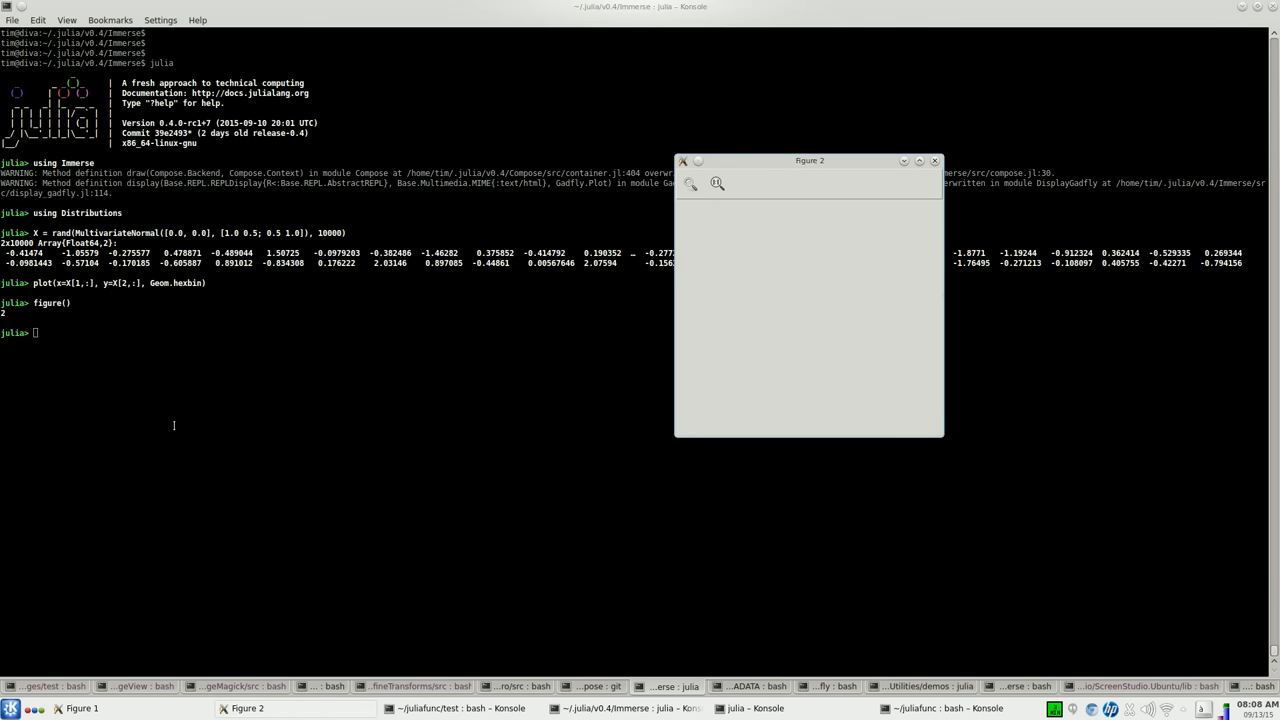
left_click(933, 160)
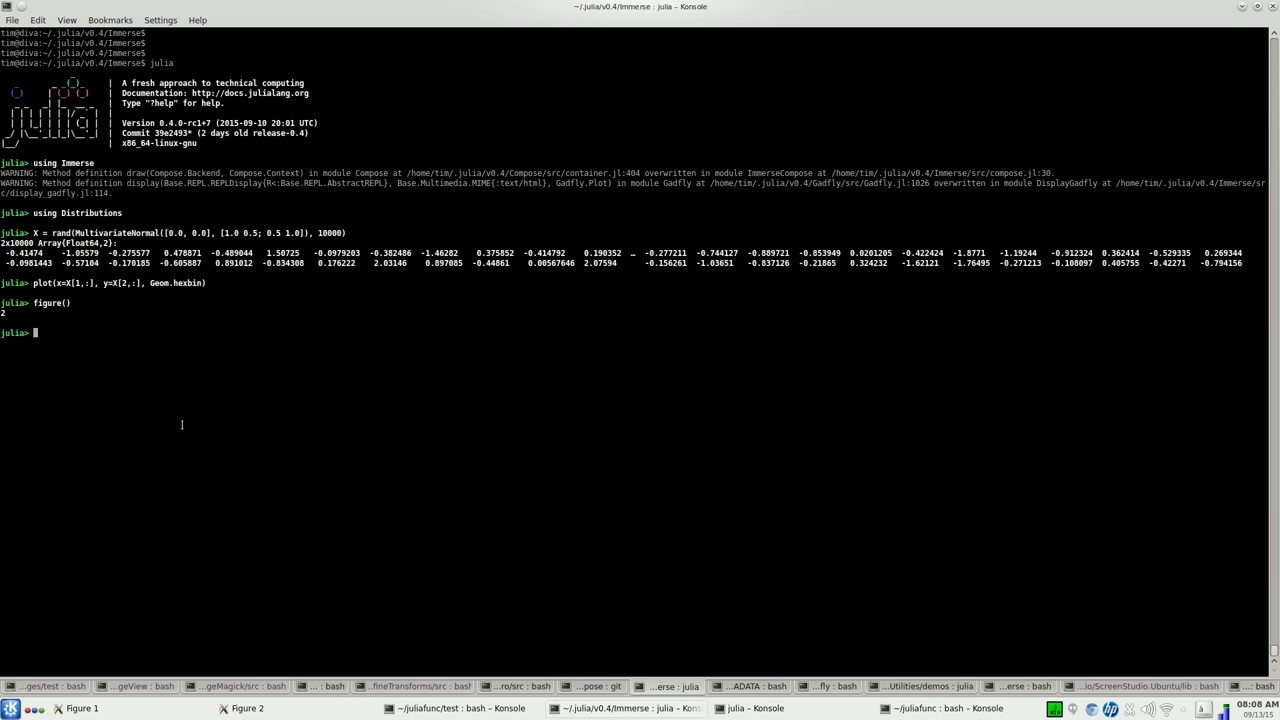
- Define x as linspace(0, 4pi, 10001) and y as sin(x)
type("x =")
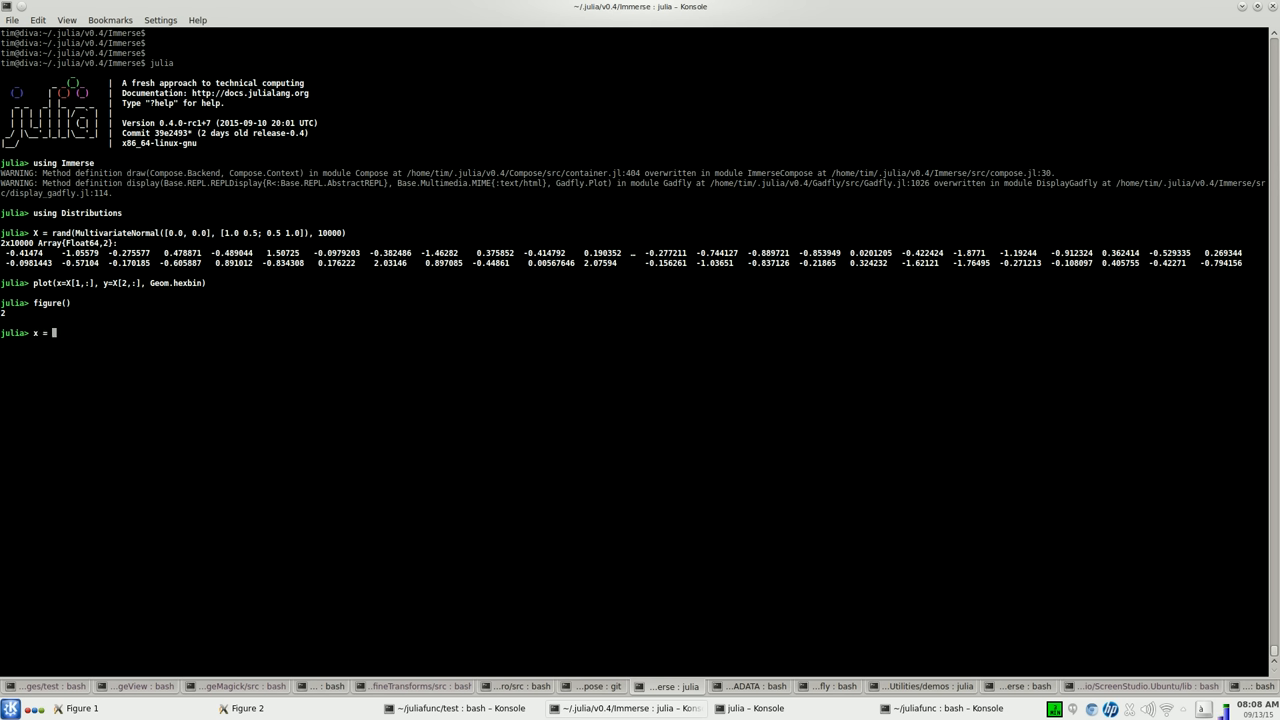
type("lins")
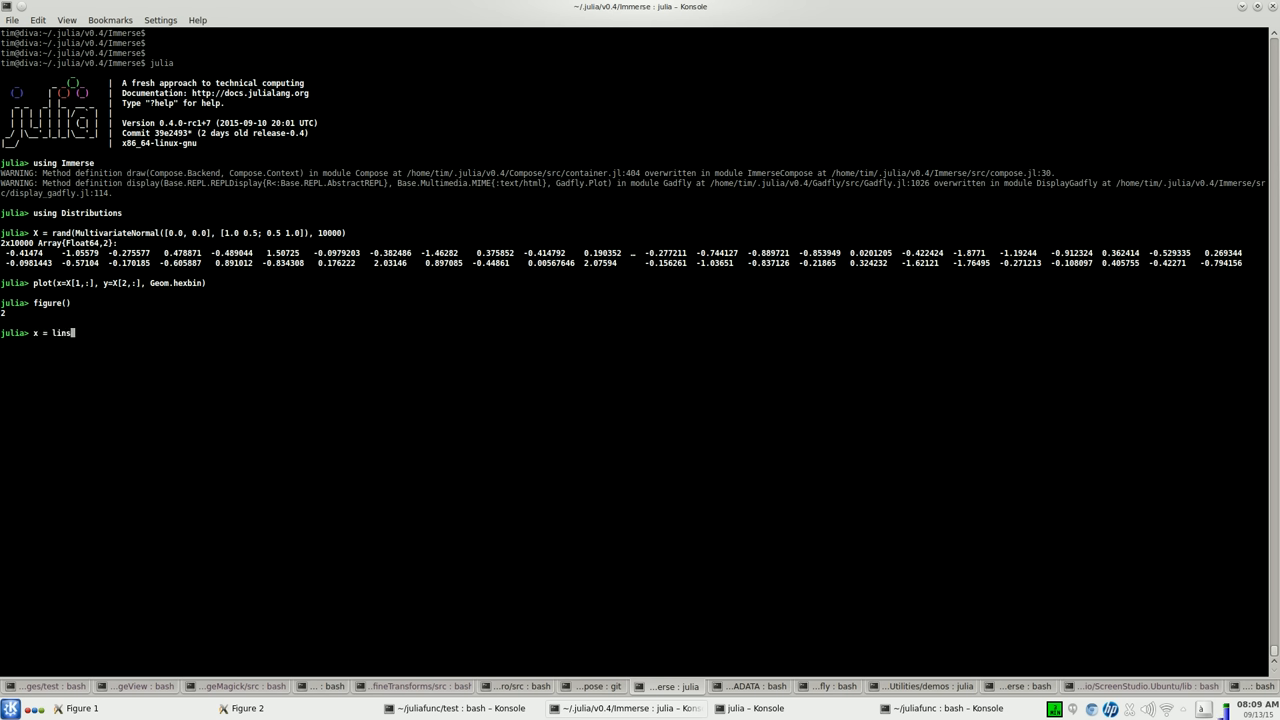
type("space(0,4")
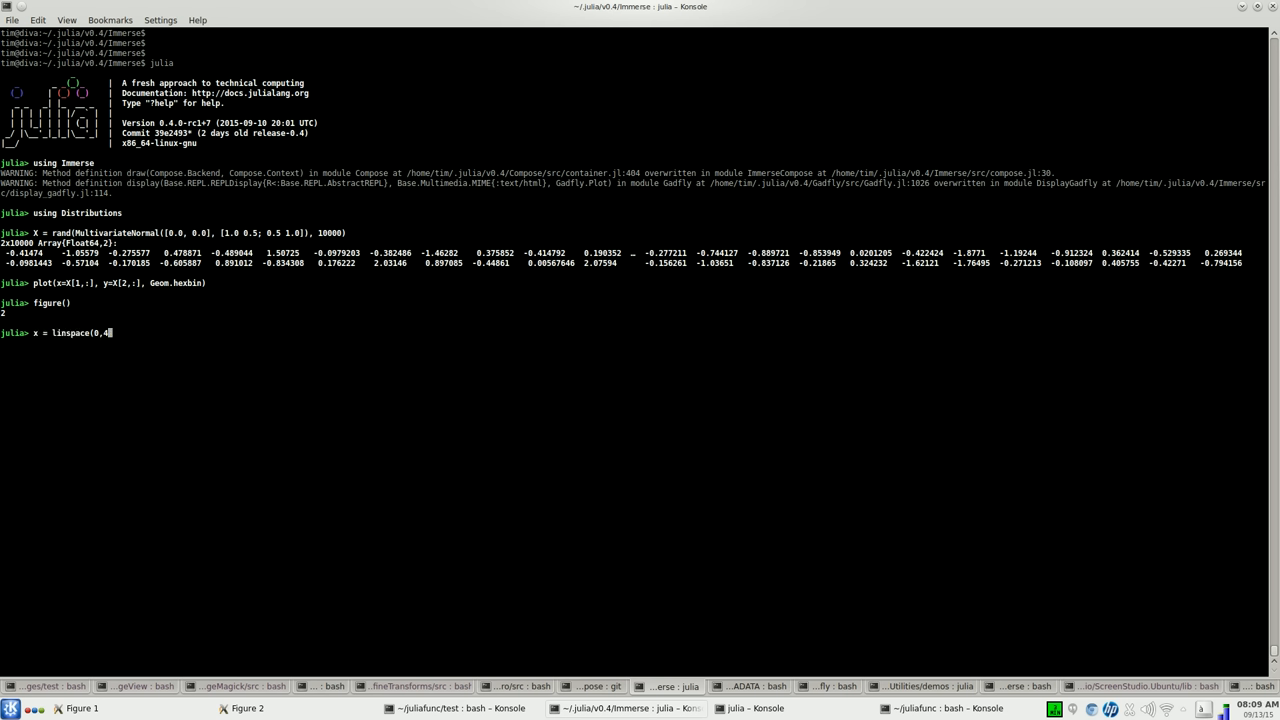
type("pi,10001")
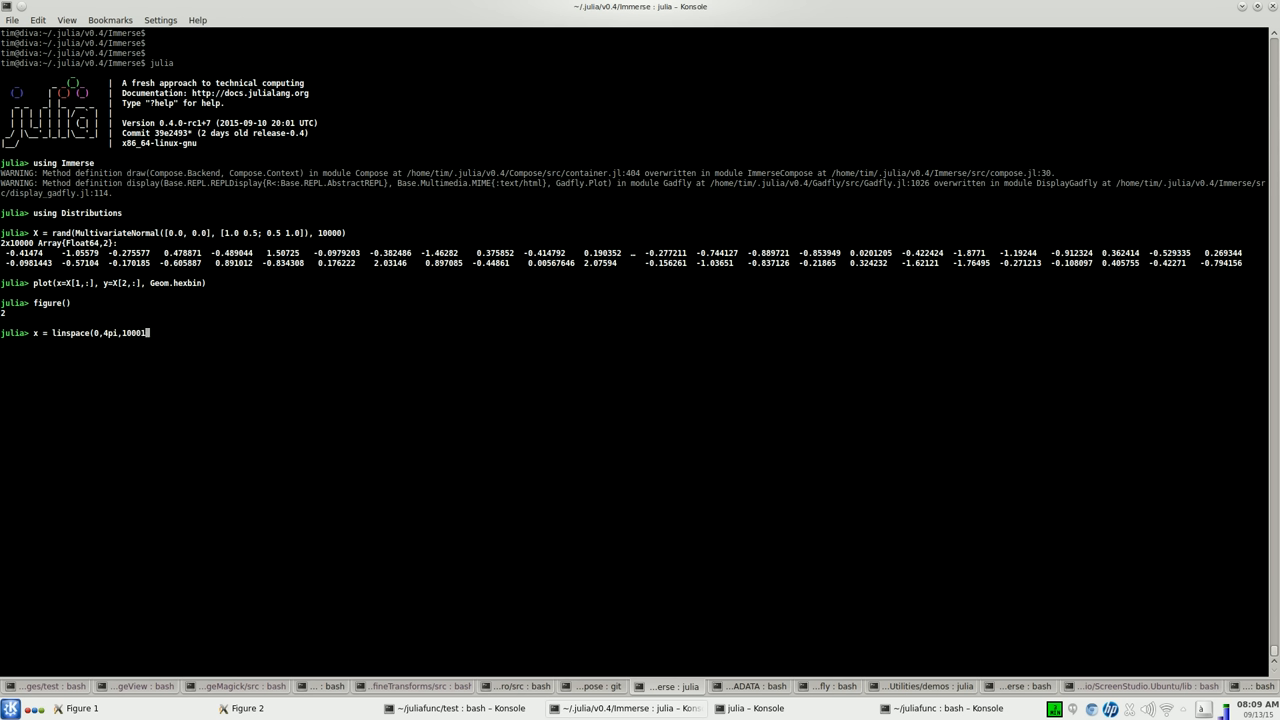
key("Return")
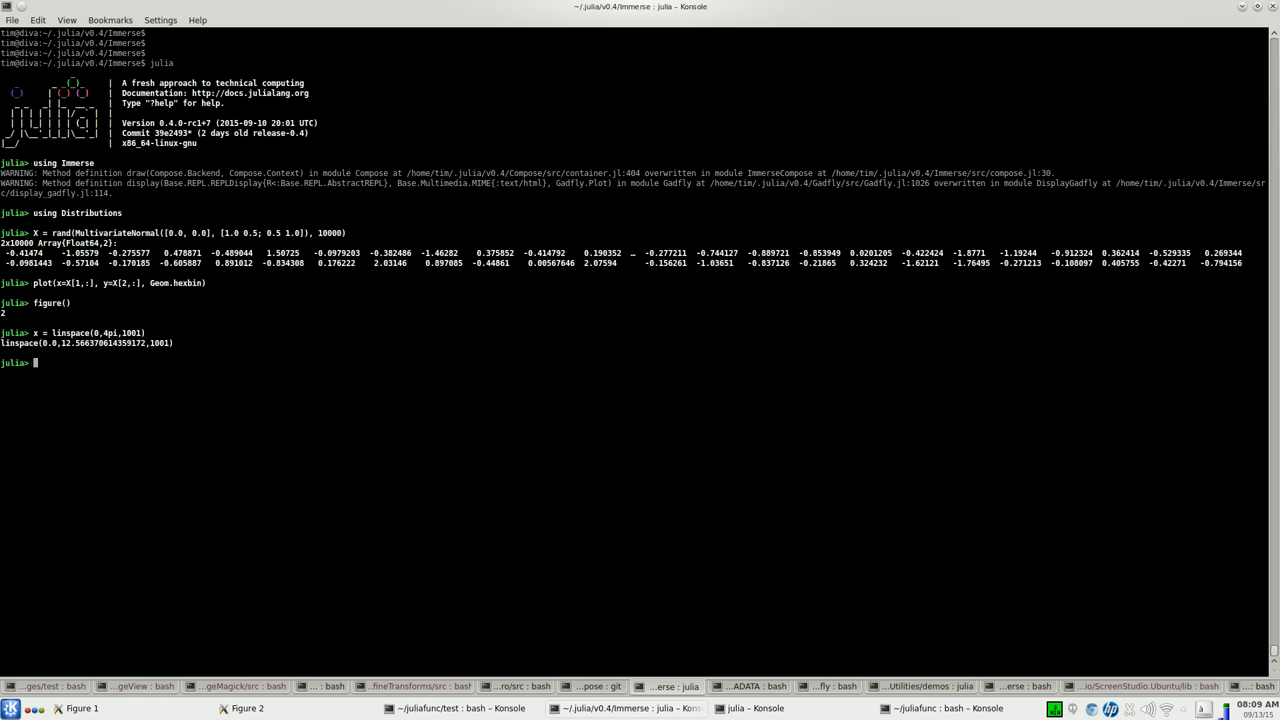
type("y = sin9x")
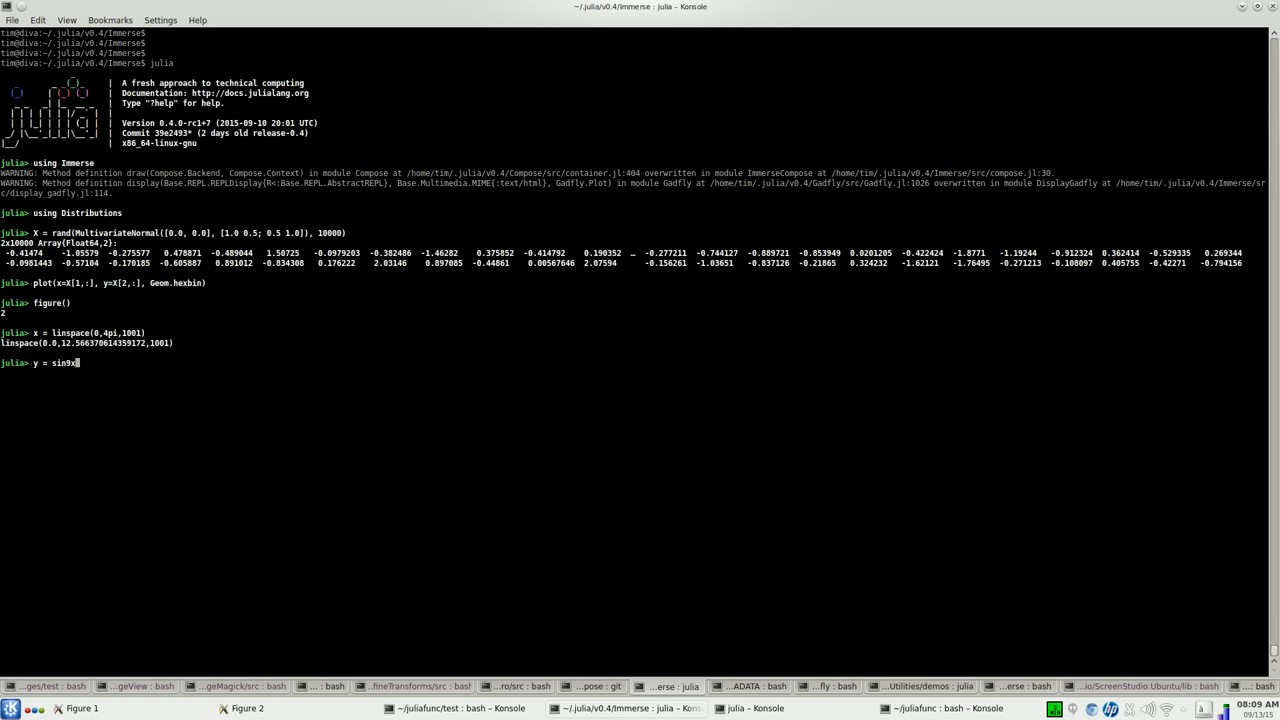
key("Return")
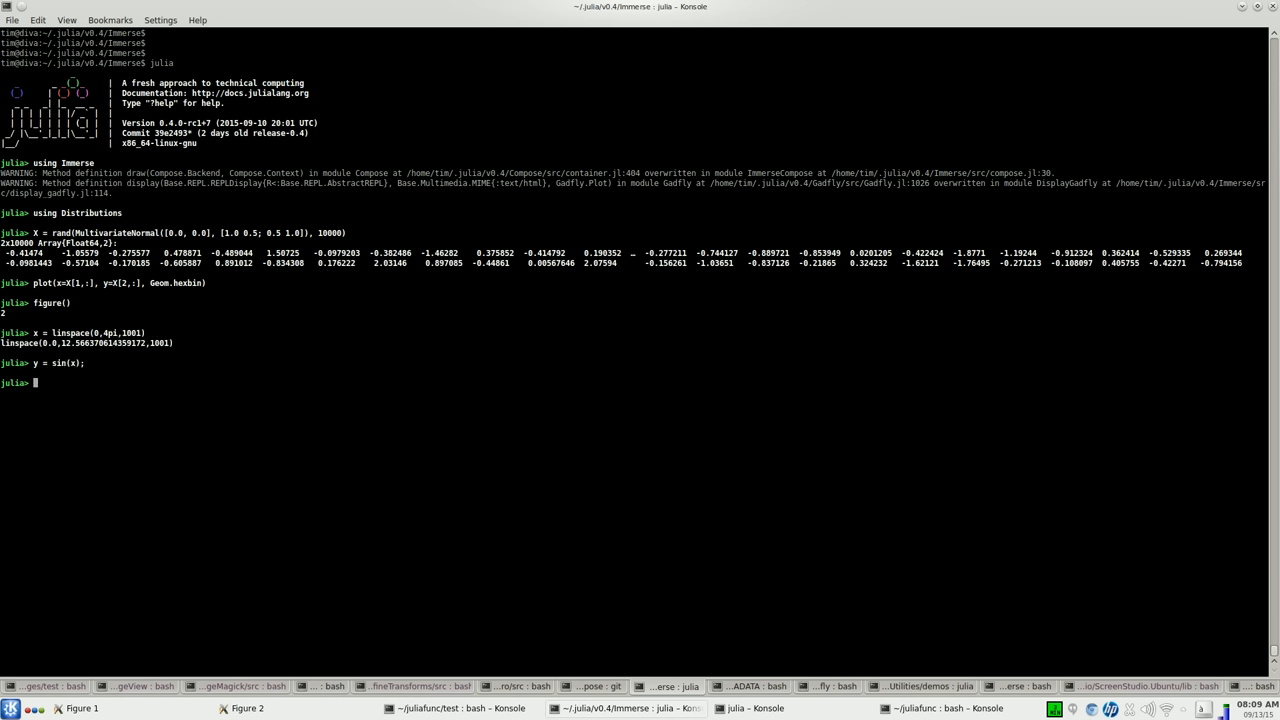
- Plot y against x with Geom.line and a Geom.ribbon from y-0.5 to y+0.5
type("plot(x")
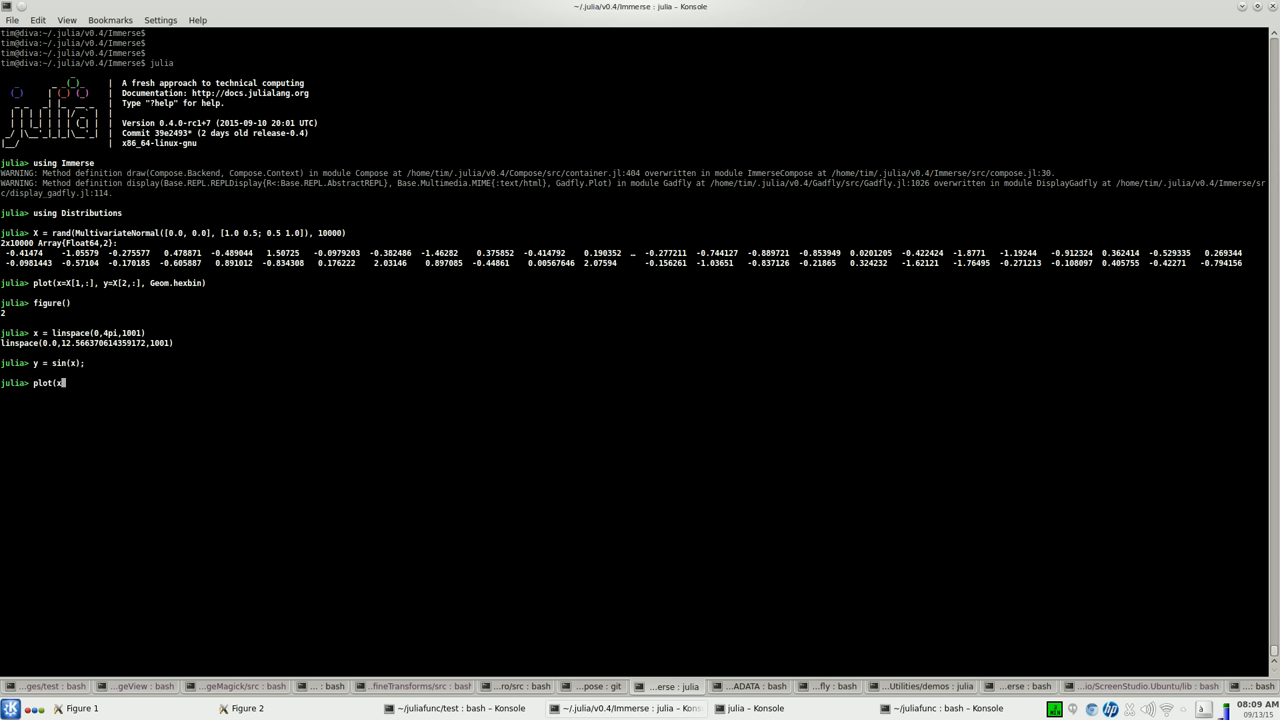
type("=x, y=y,")
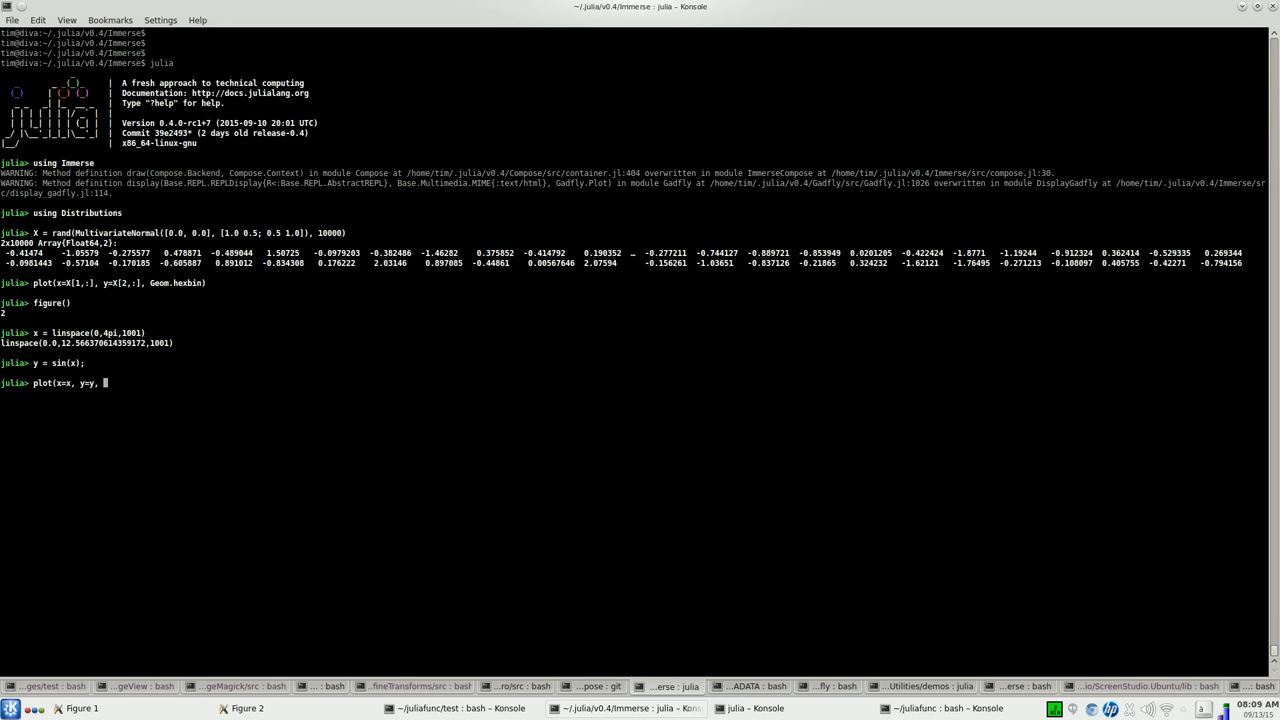
type("ymin")
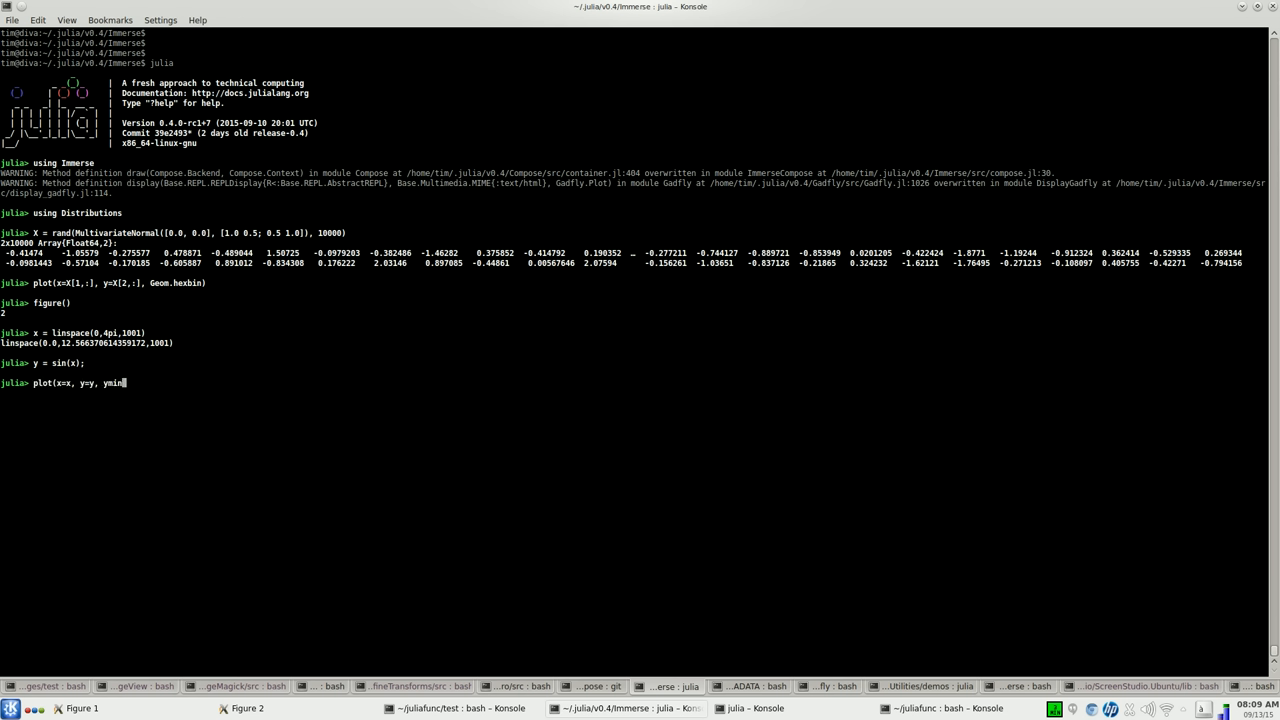
type("=y-0.5")
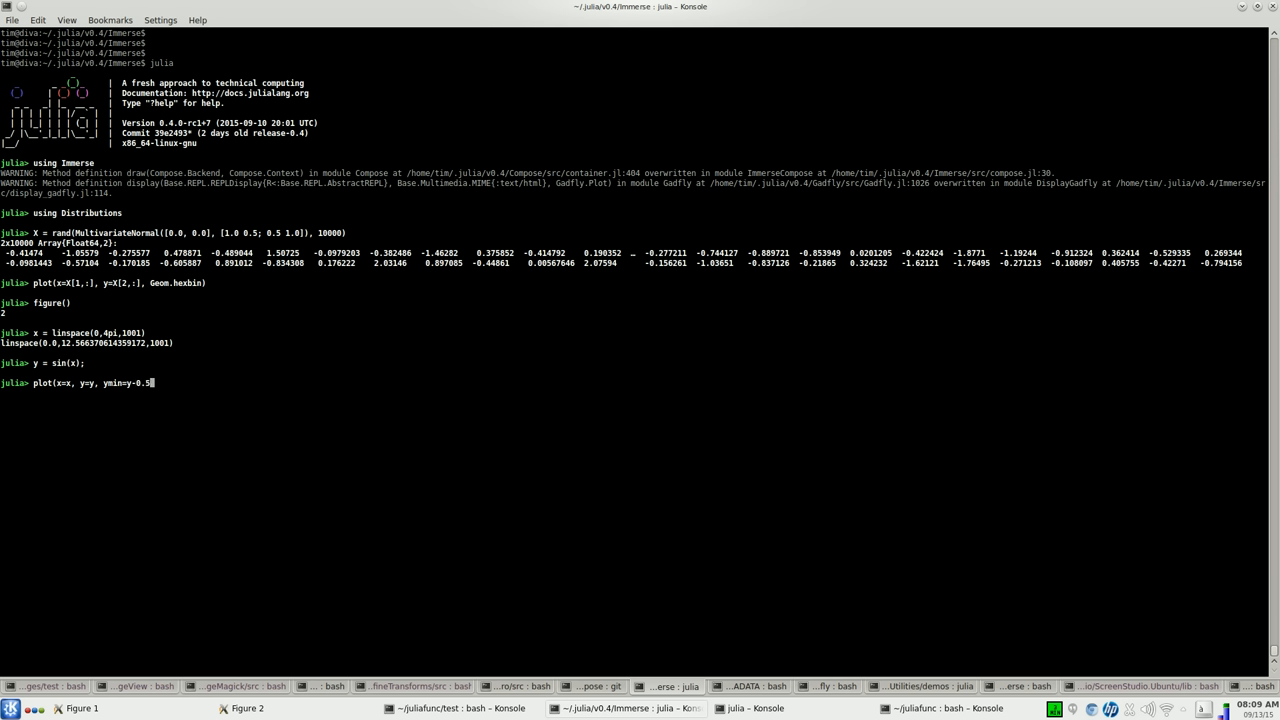
type(", ymax=y")
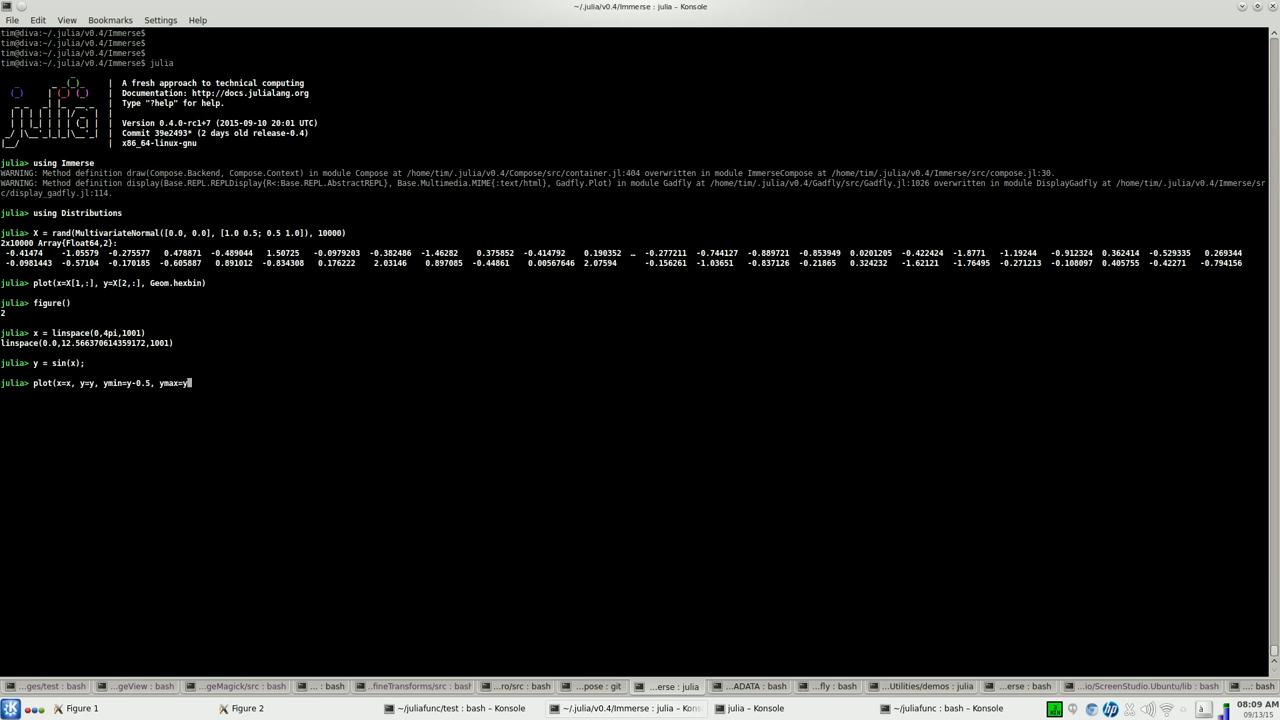
type("+0.5,")
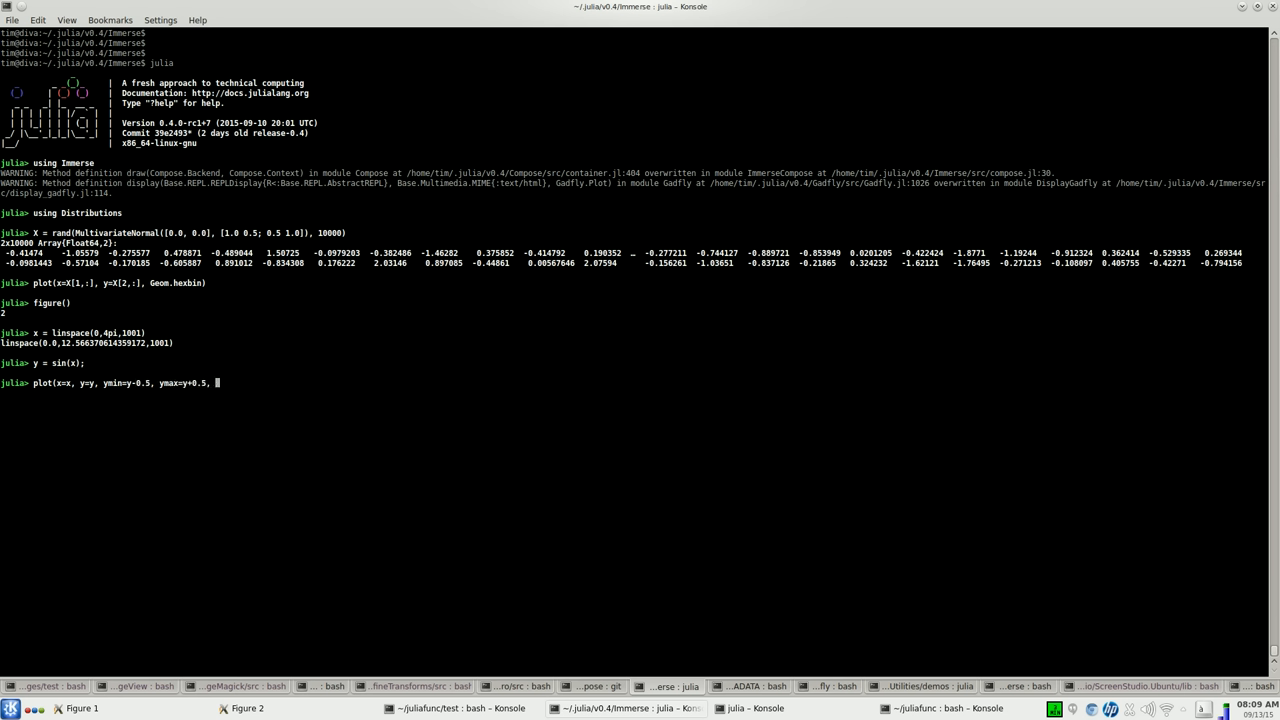
type("Geom.line,")
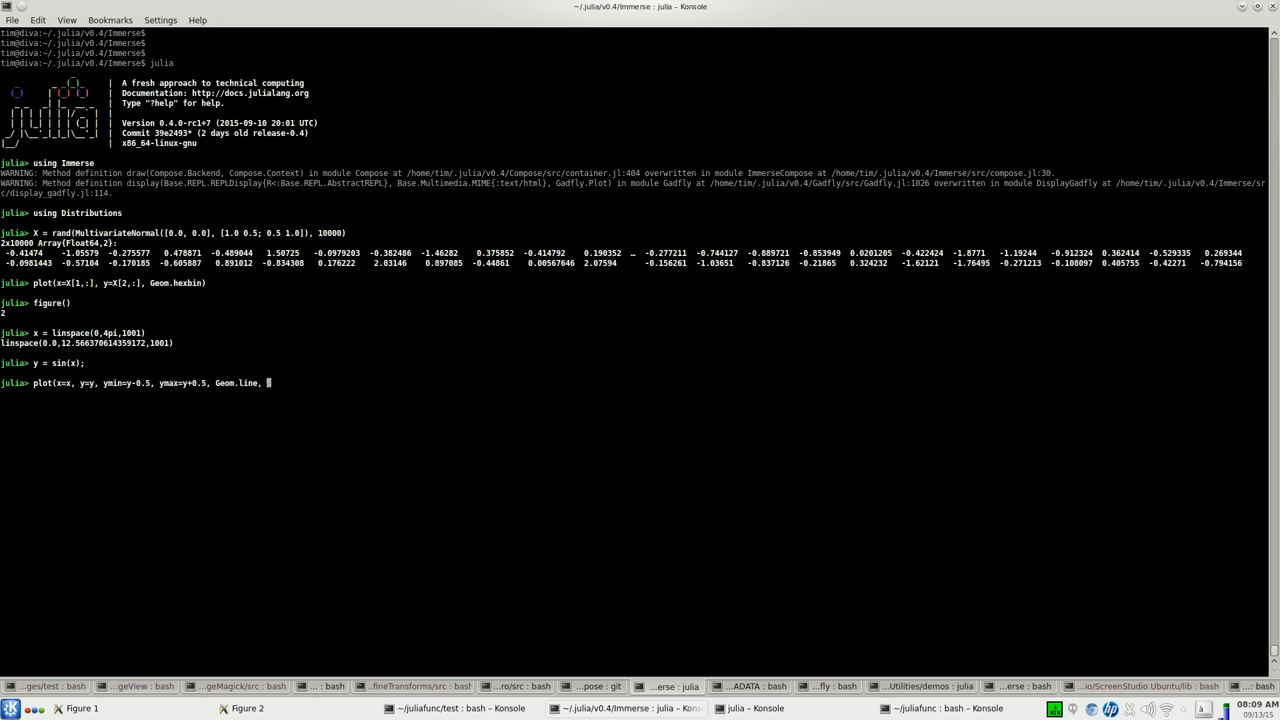
type("Geom.ribbon")
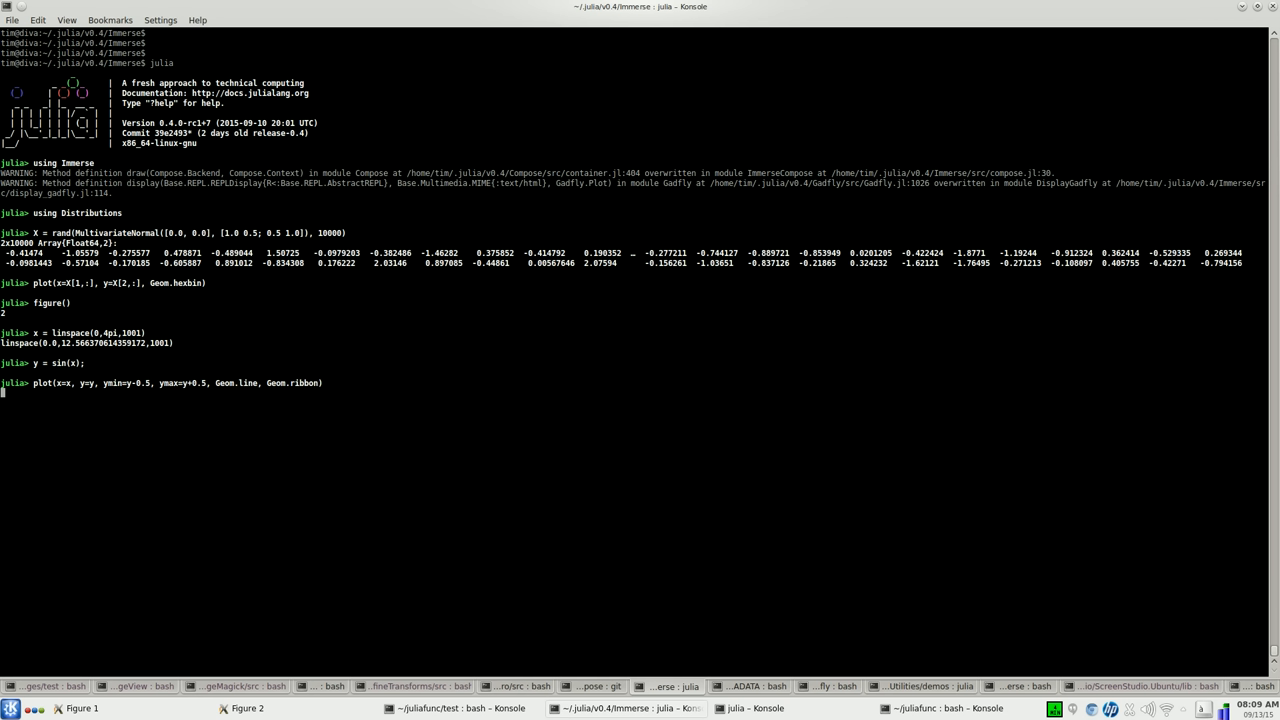
key("Return")
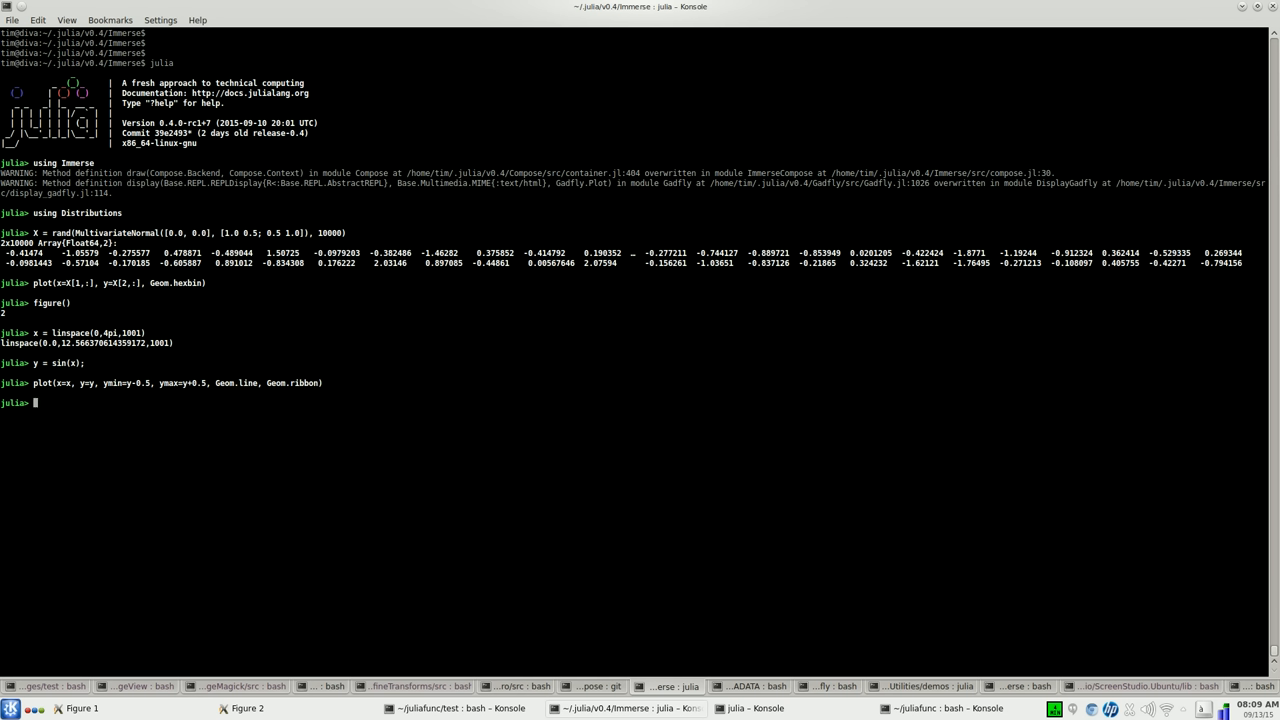
- Show the sine ribbon in Figure 2 with scf(), then return to Konsole and type figure(1)
type("s")
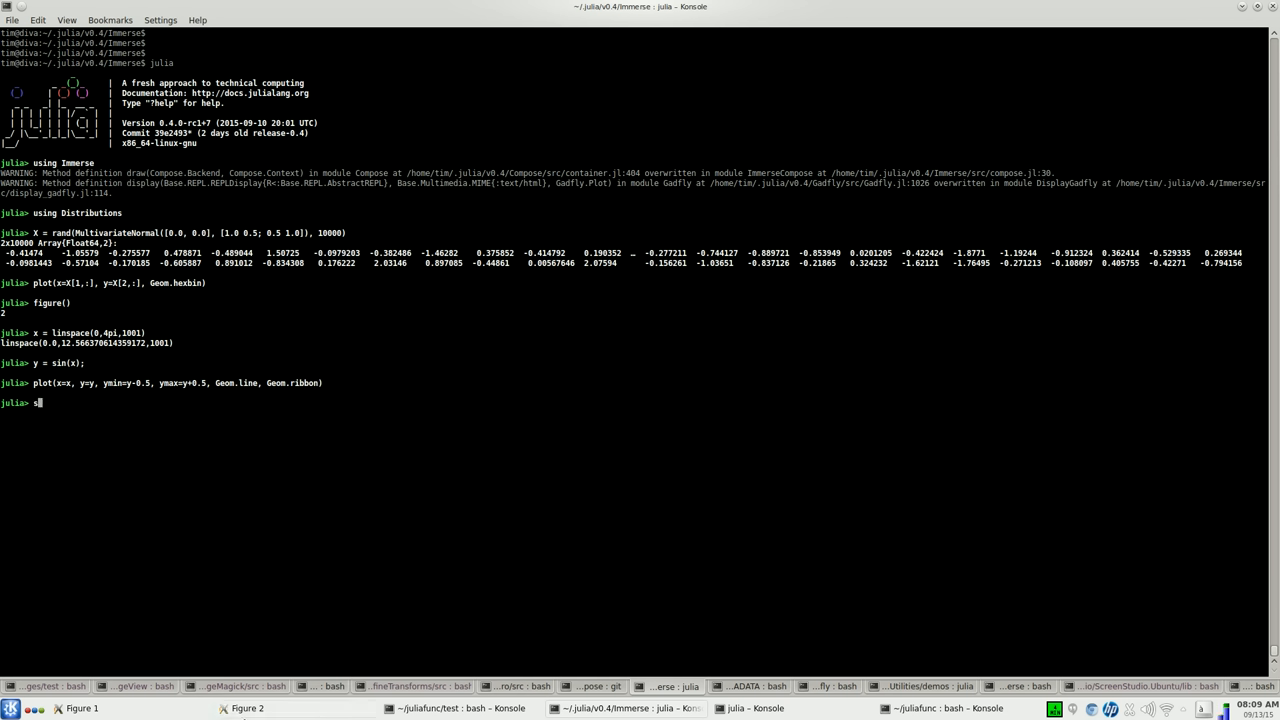
type("cf(")
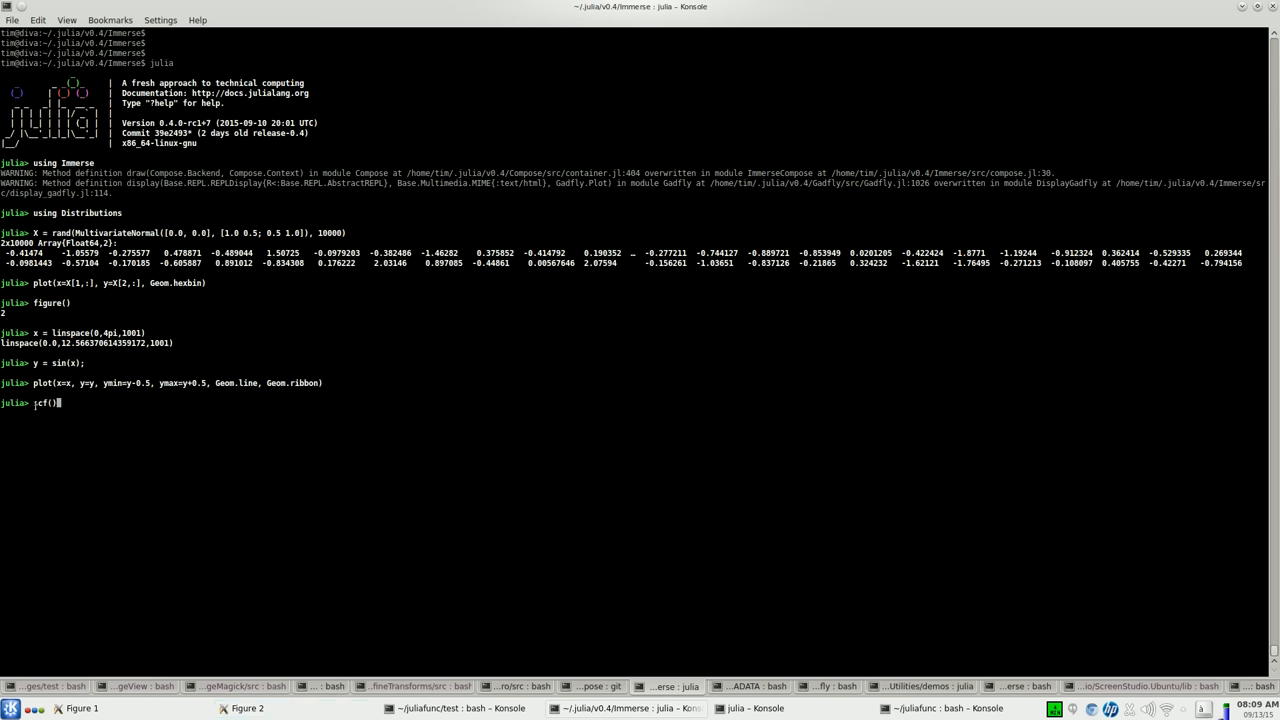
key("Return")
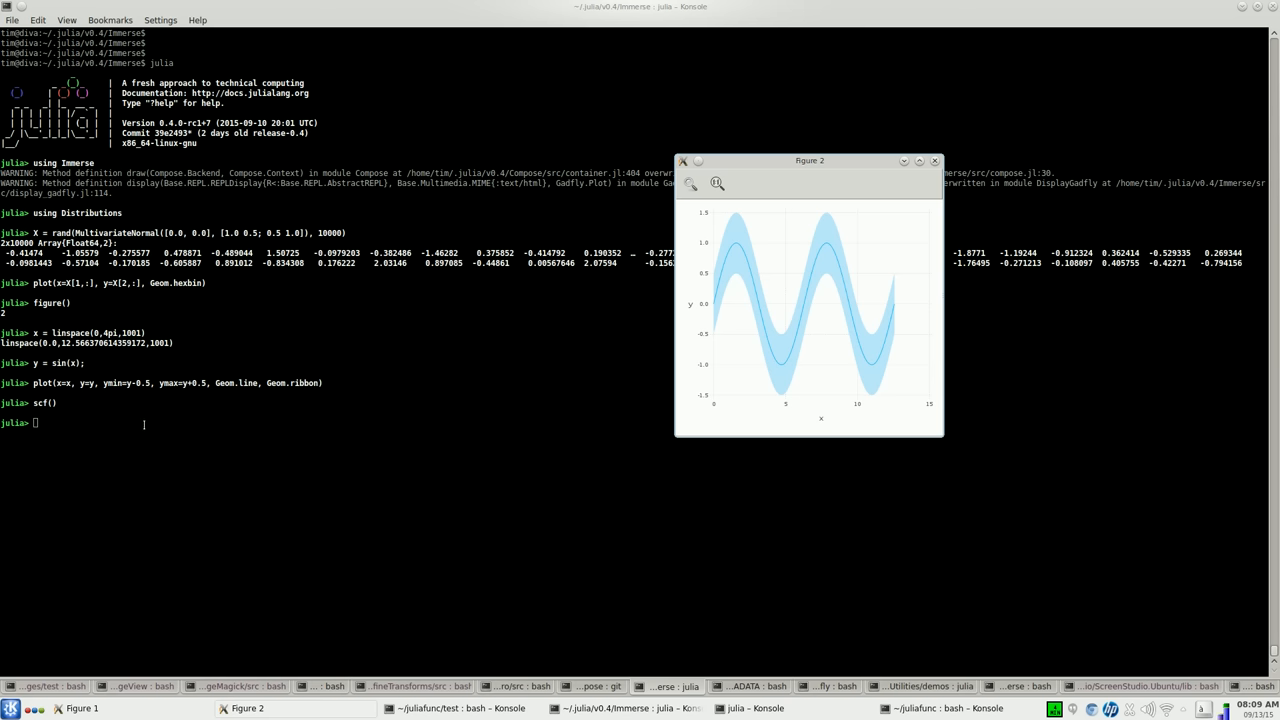
left_click(934, 160)
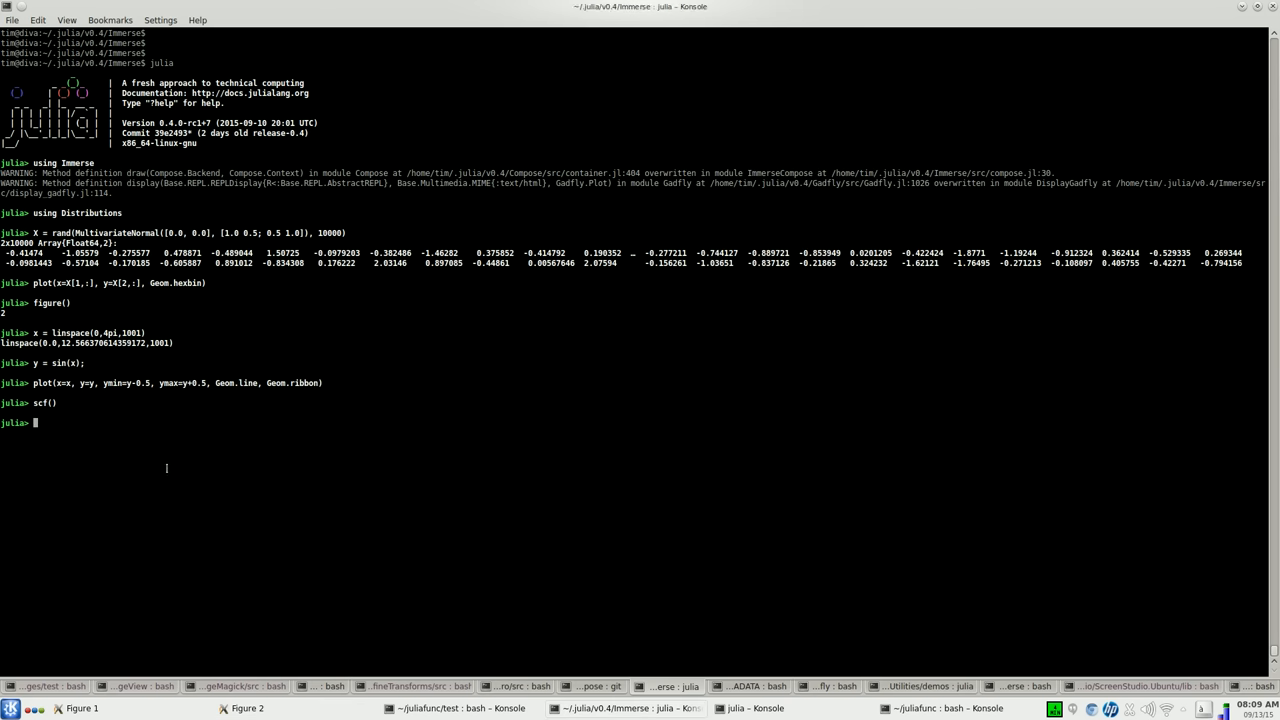
type("figure(1)")
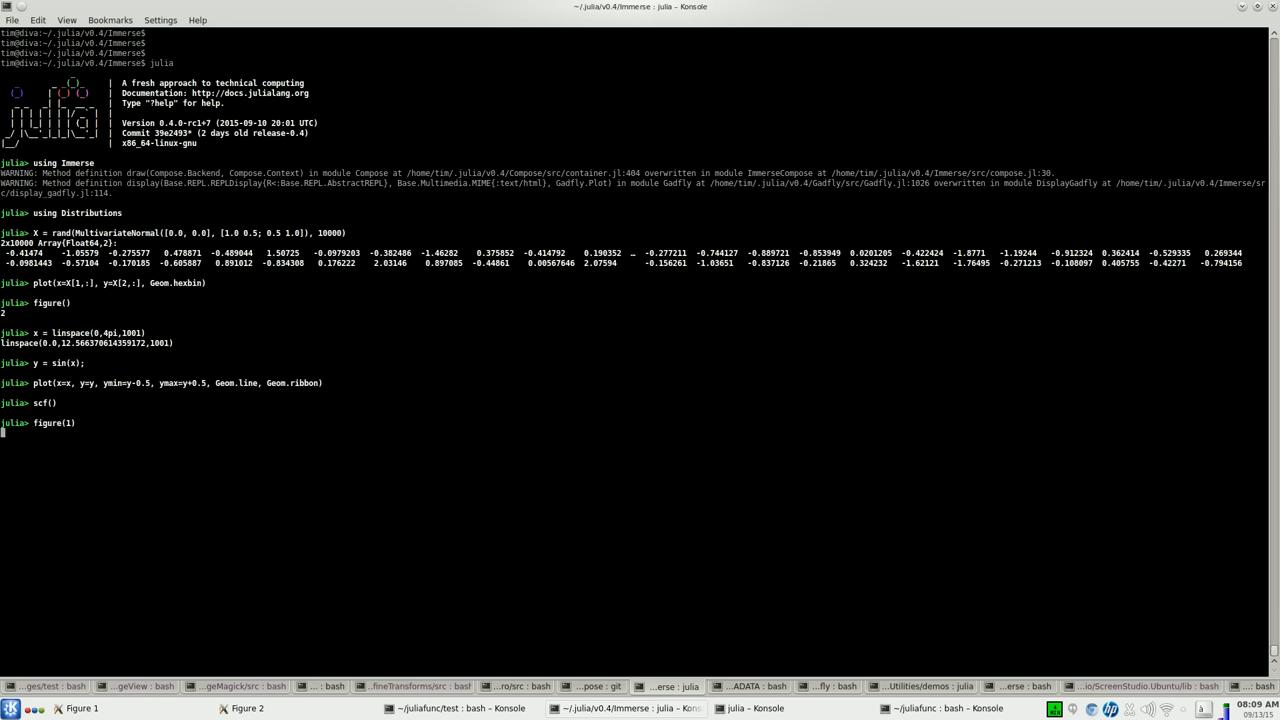
- Make Figure 1 current, plot 100 random points with Geom.point, show it, and raise Figure 2
key("Return")
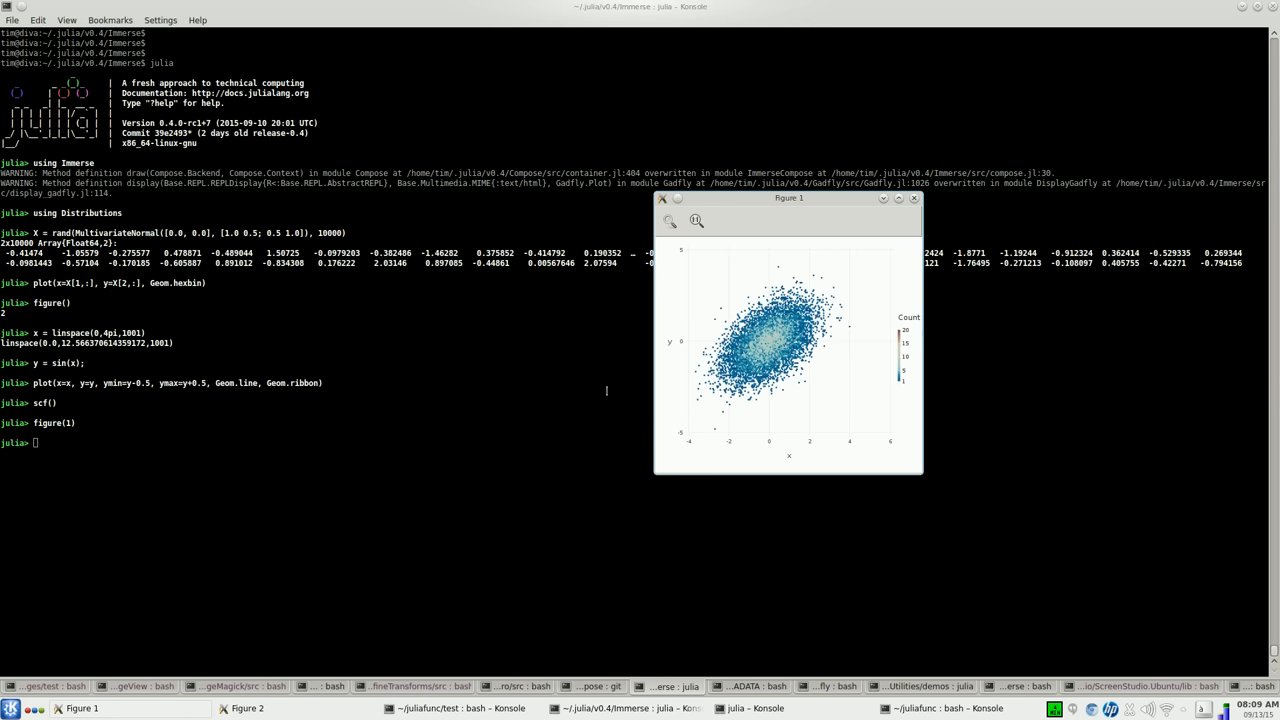
mouse_move(489, 422)
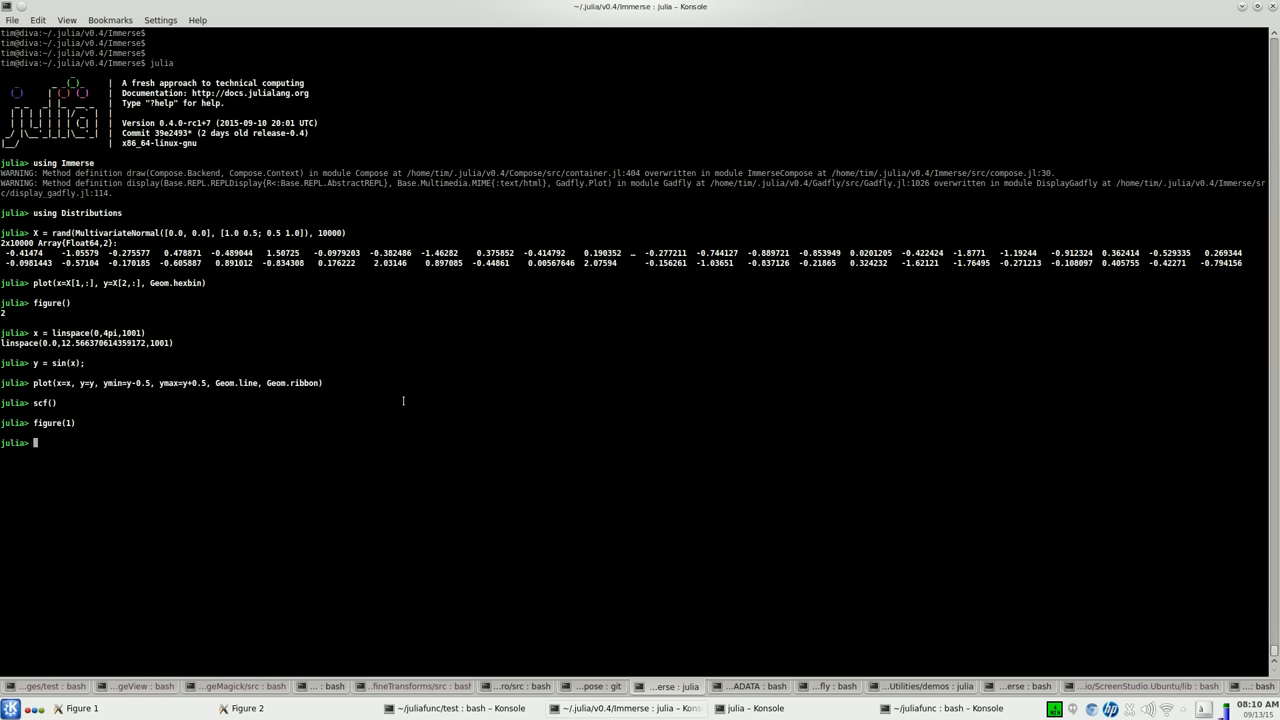
type("plot(x=rand(100")
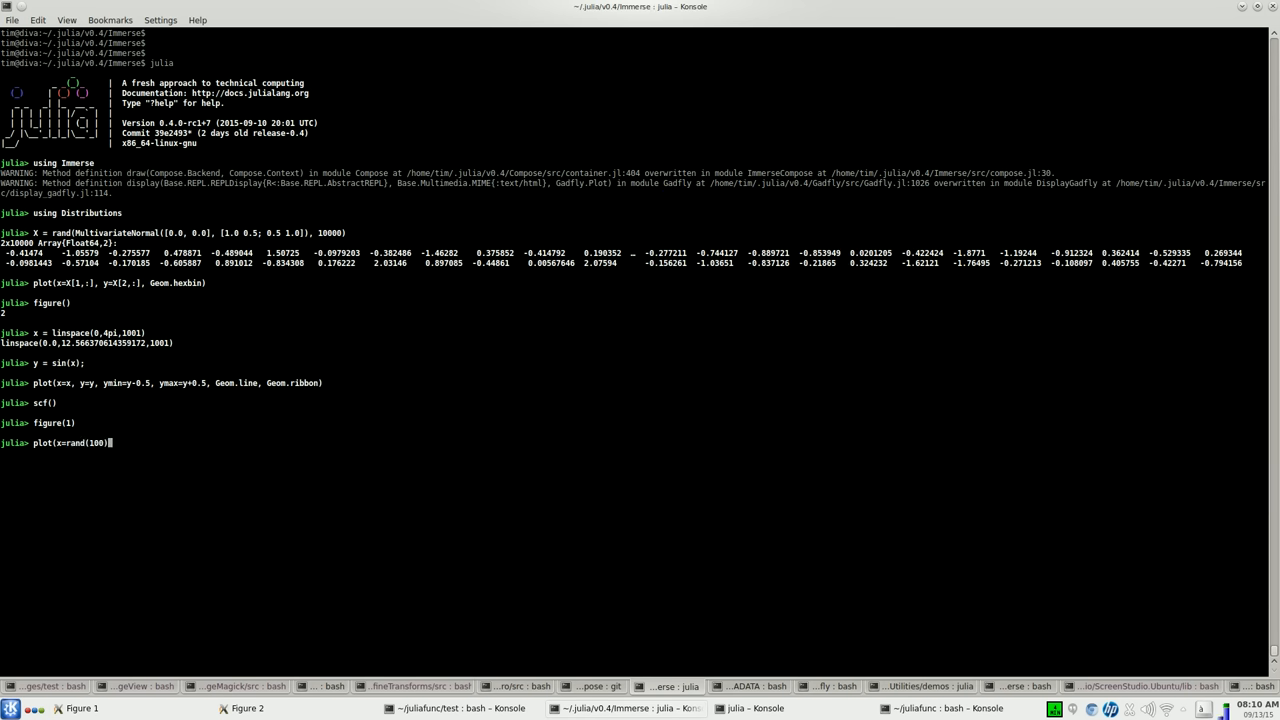
type(", y=rand(1")
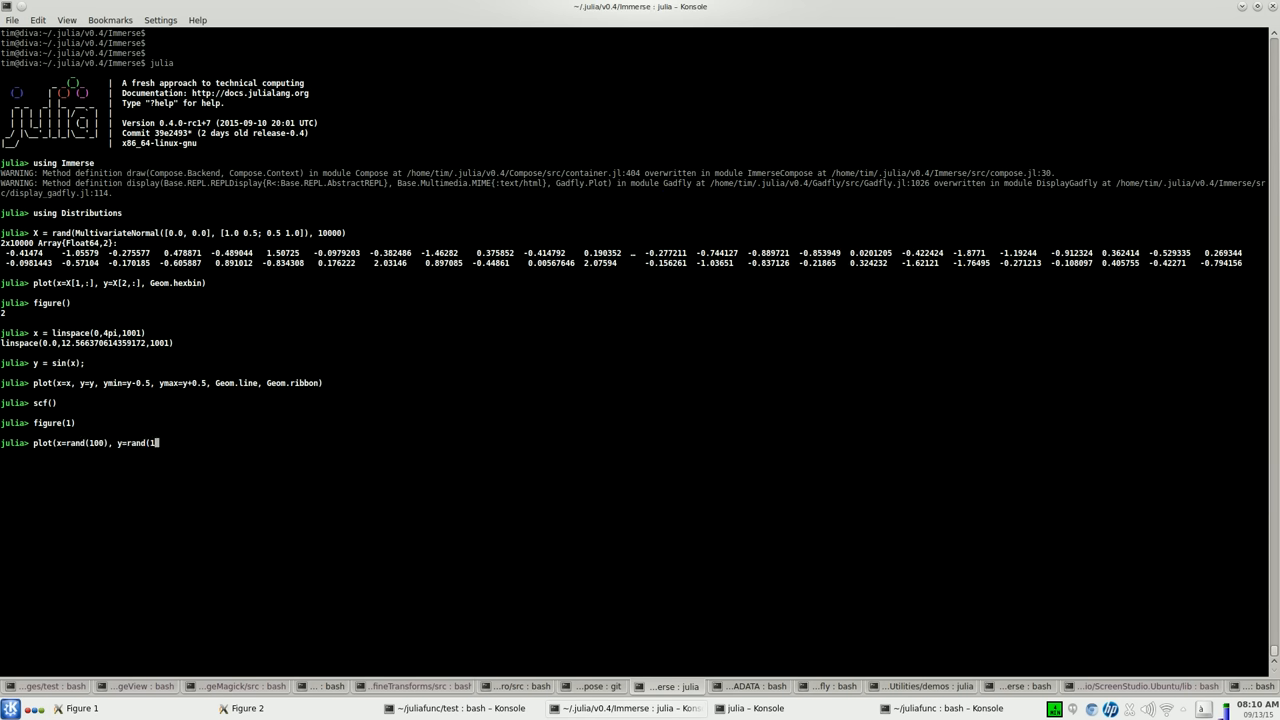
type(", Geom.p")
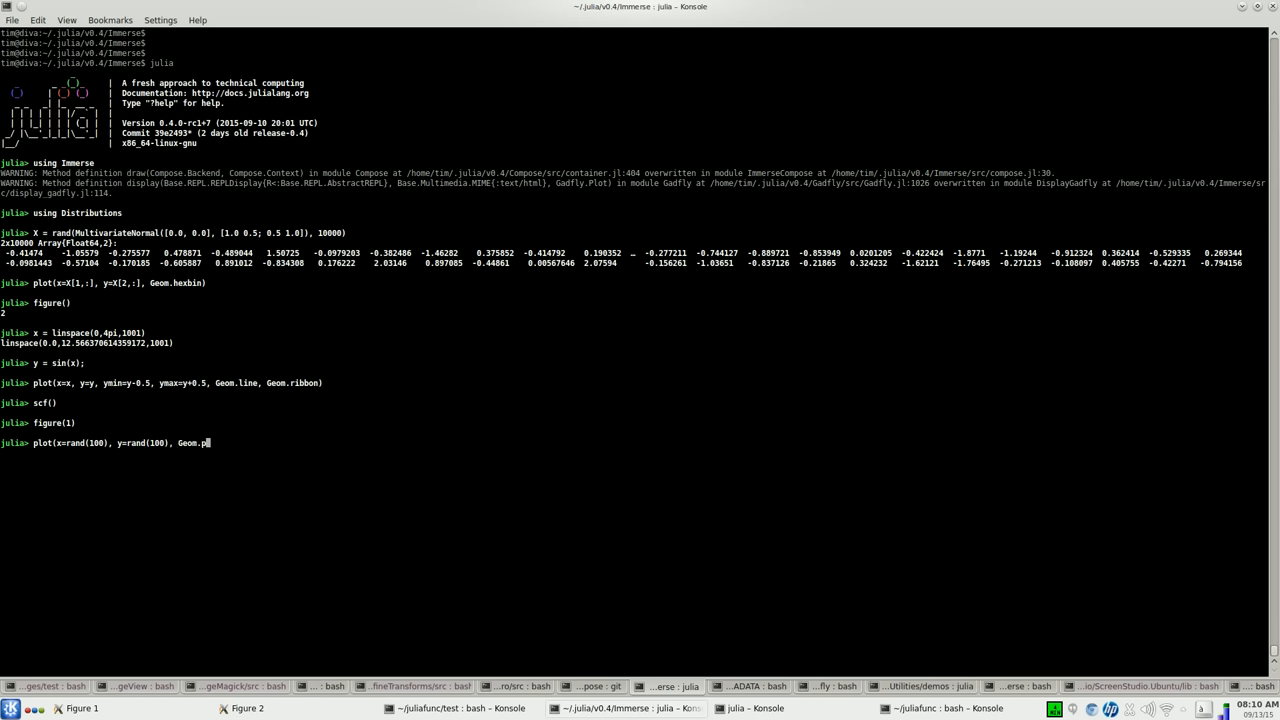
key("Return")
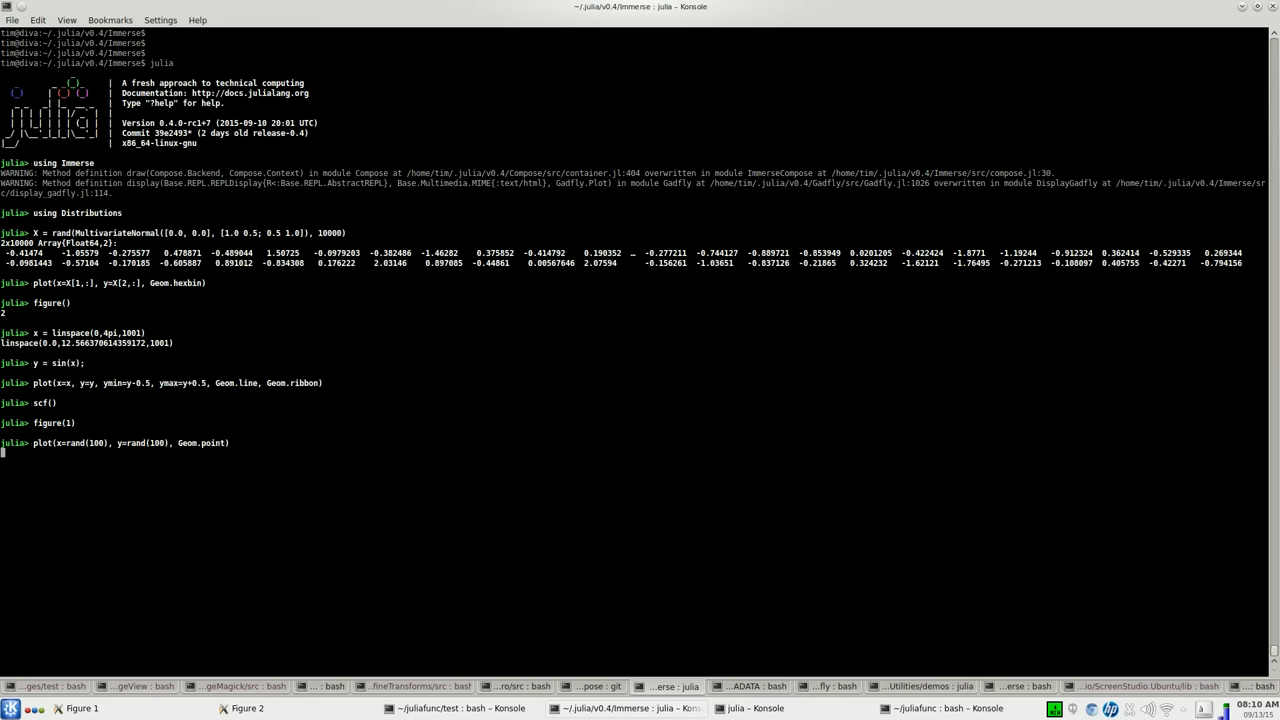
type("scf()")
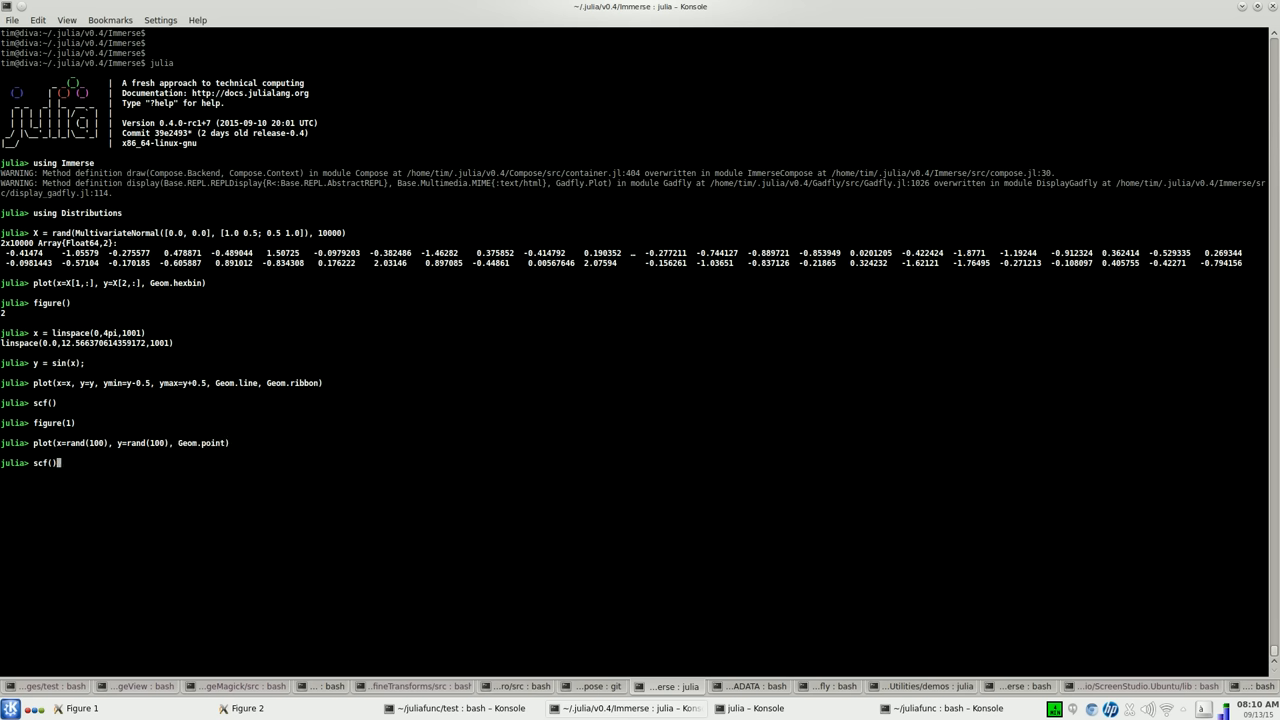
key("Return")
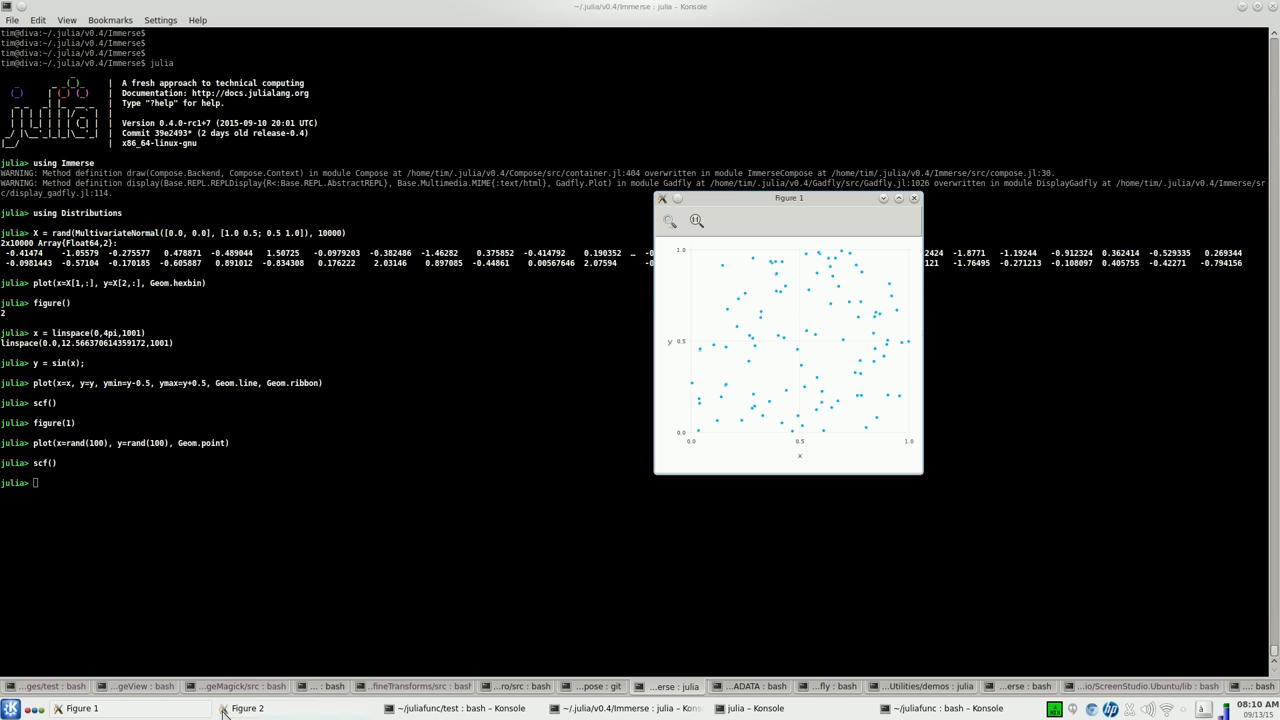
left_click(247, 708)
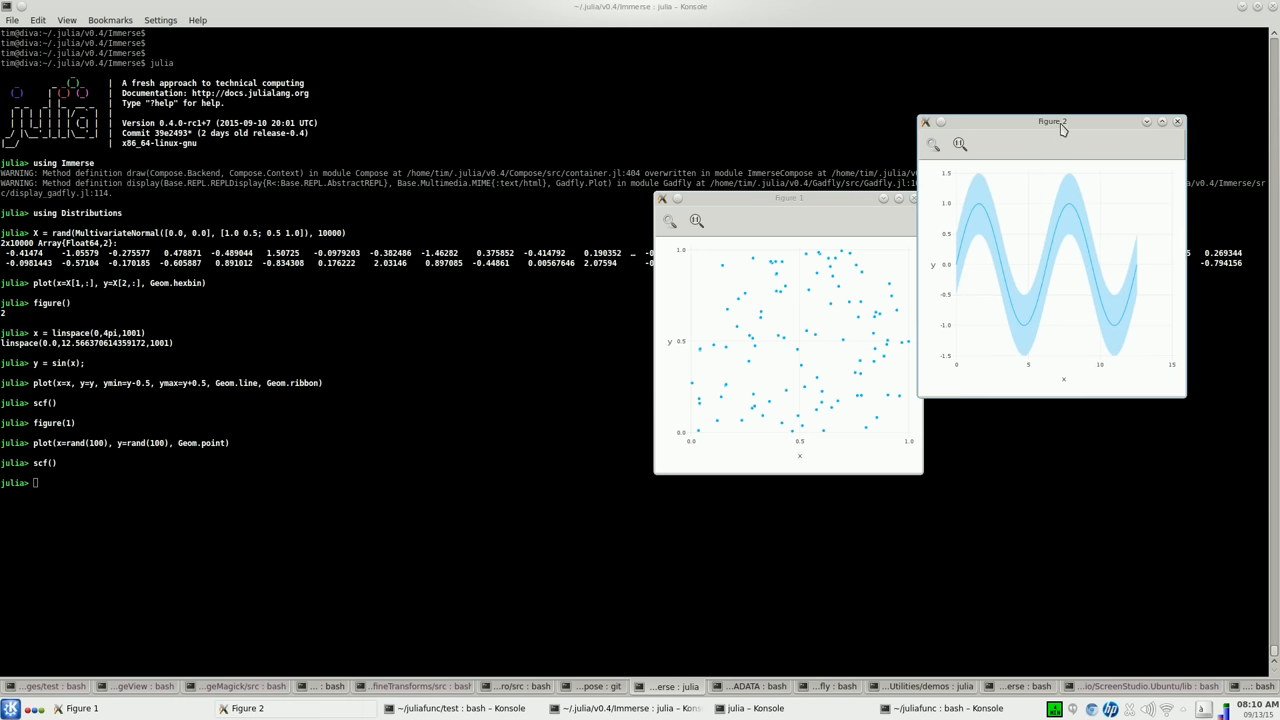
mouse_move(261, 431)
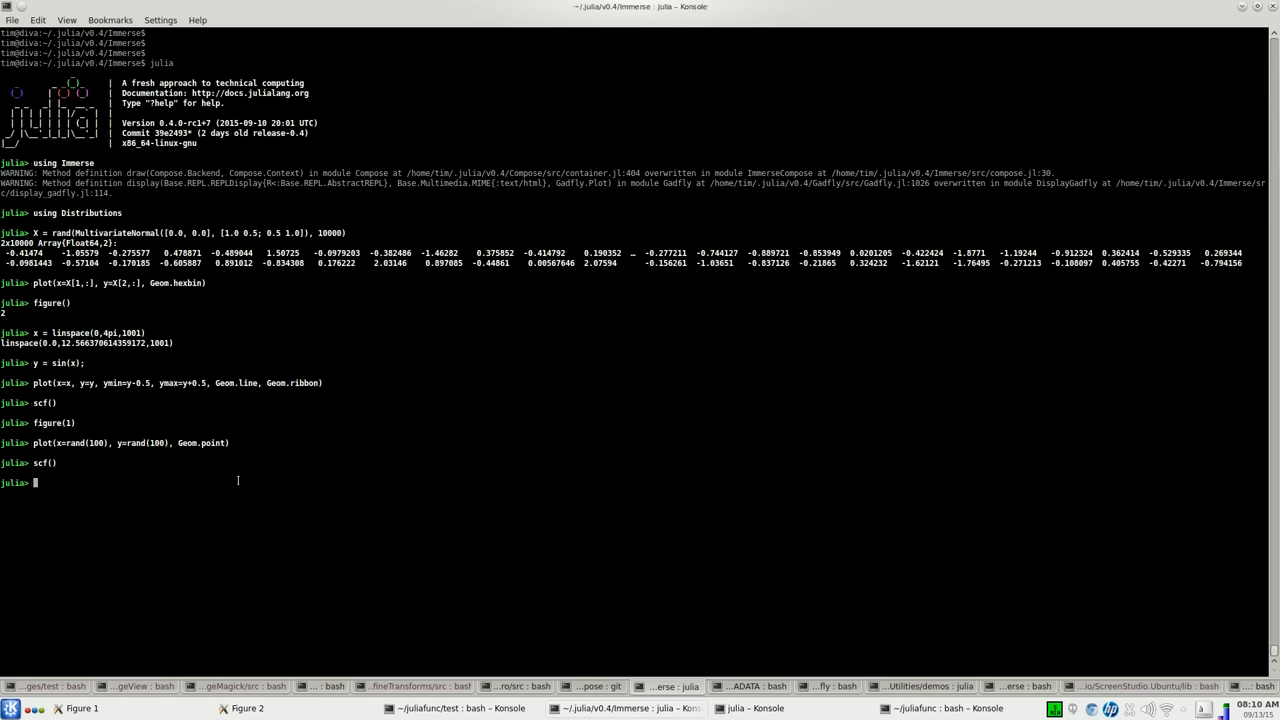
- Close Figure 2 with closefig(2), then close the remaining figures with closeall()
type("closefig(2")
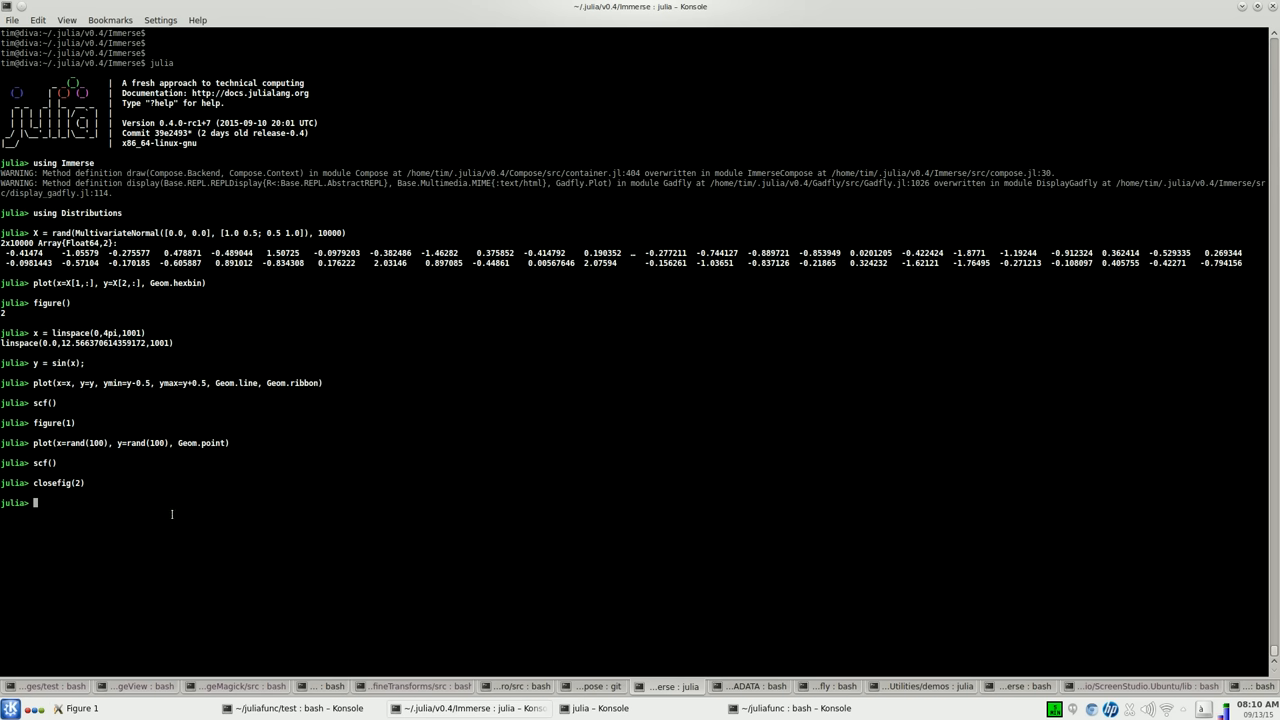
type("closeall(")
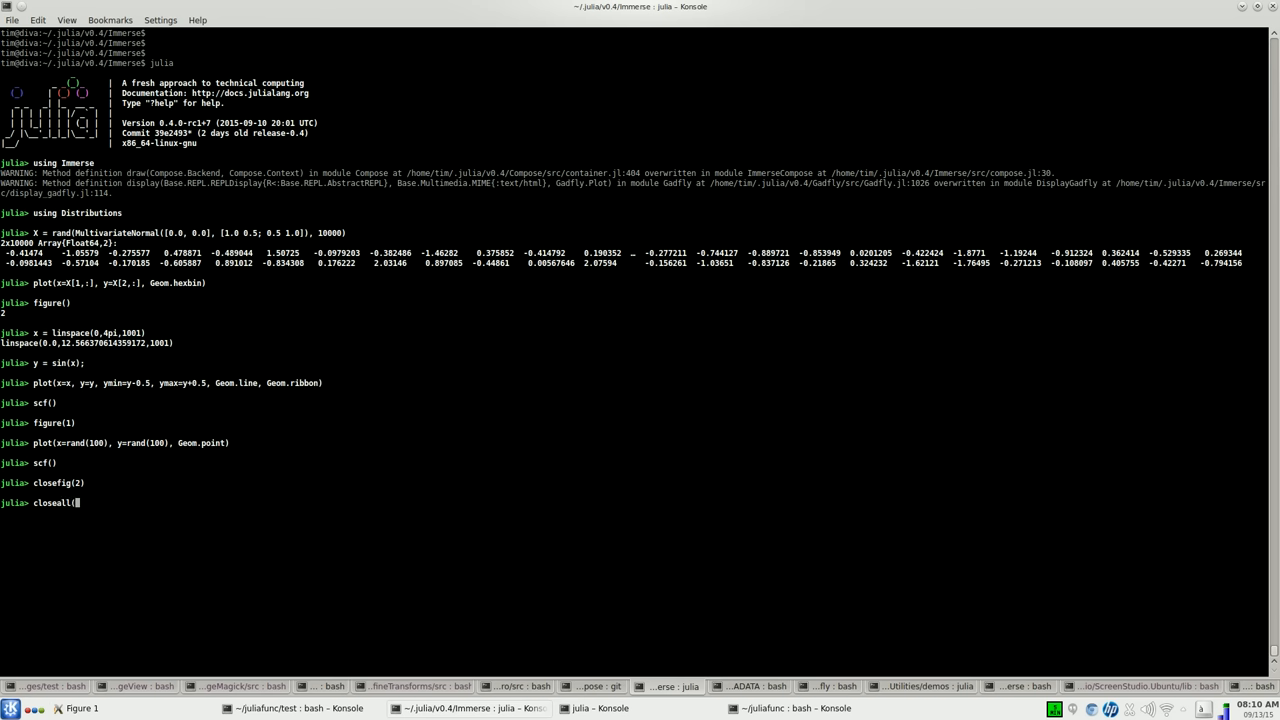
key("Return")
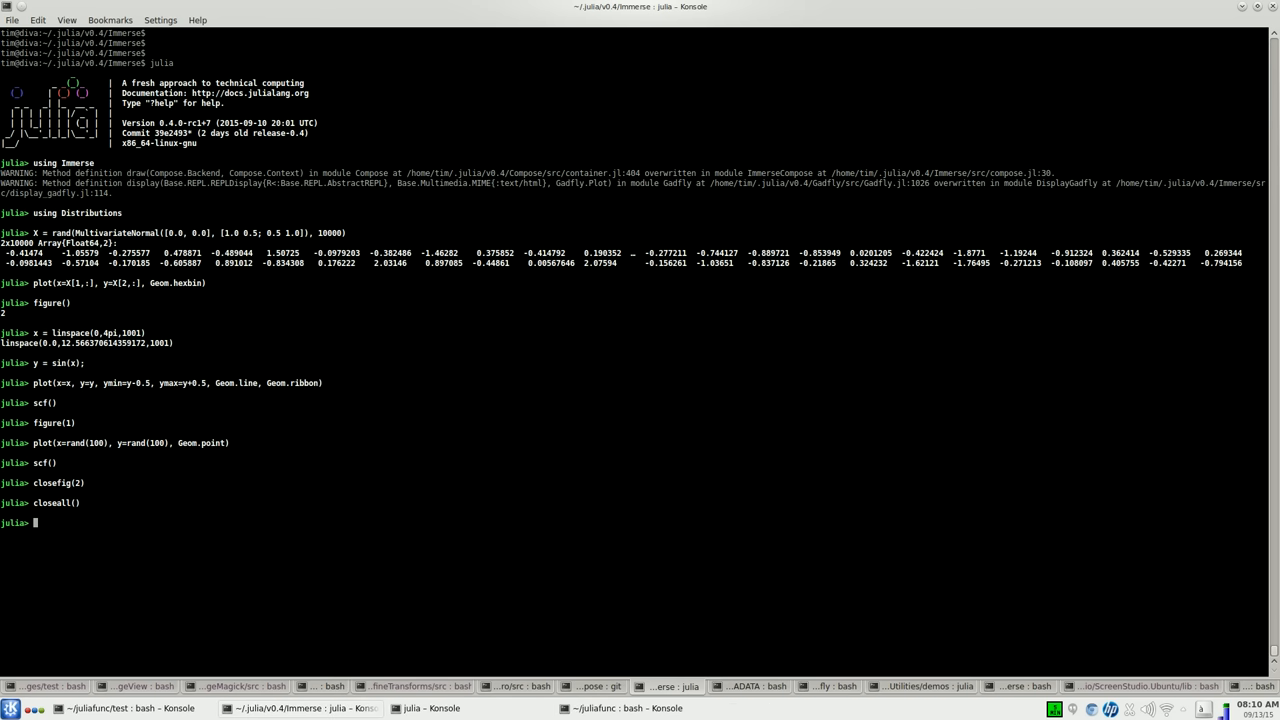
mouse_move(856, 528)
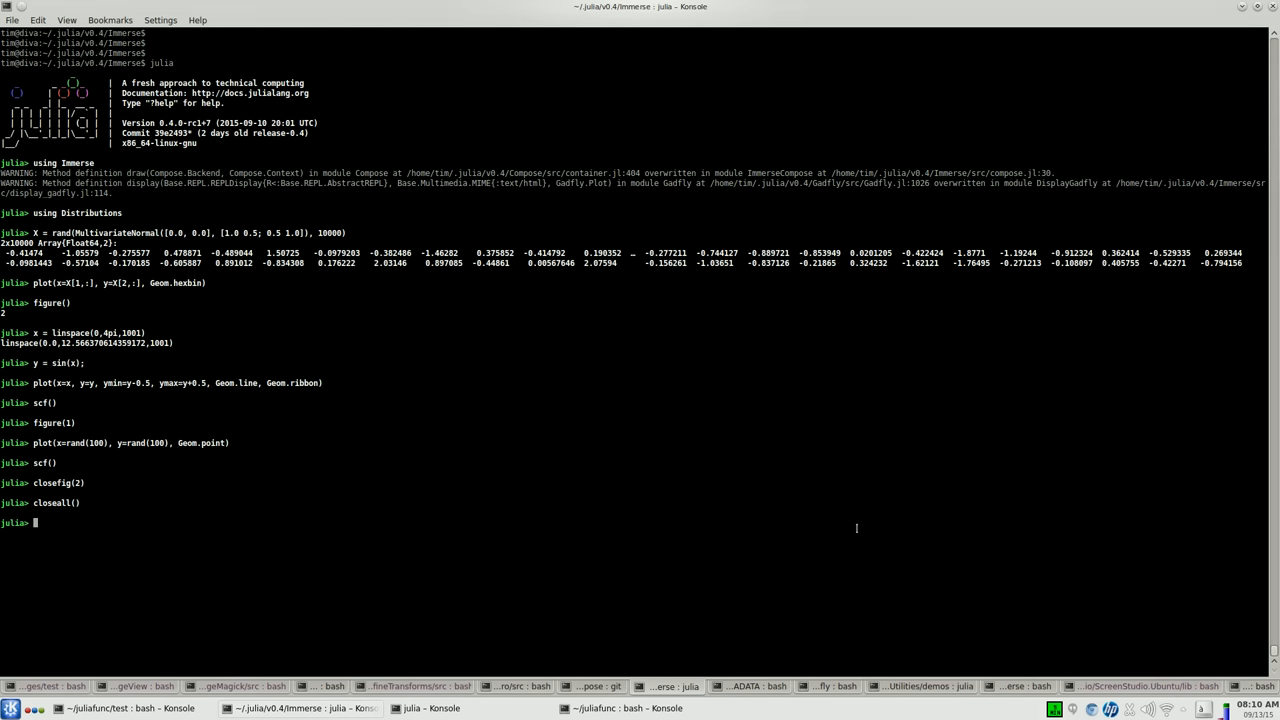